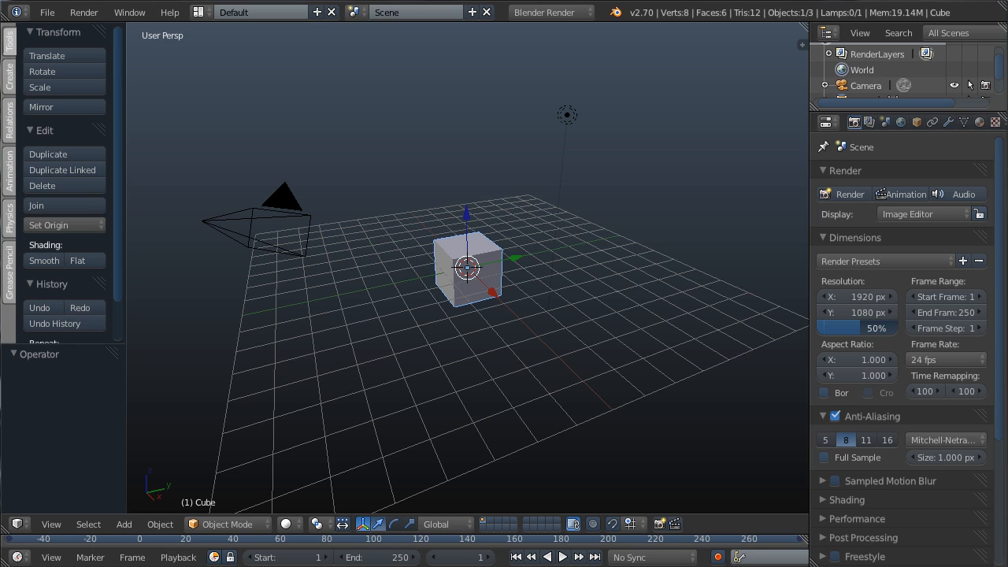
{"action": "mouse_move", "coordinate": [1004, 453]}
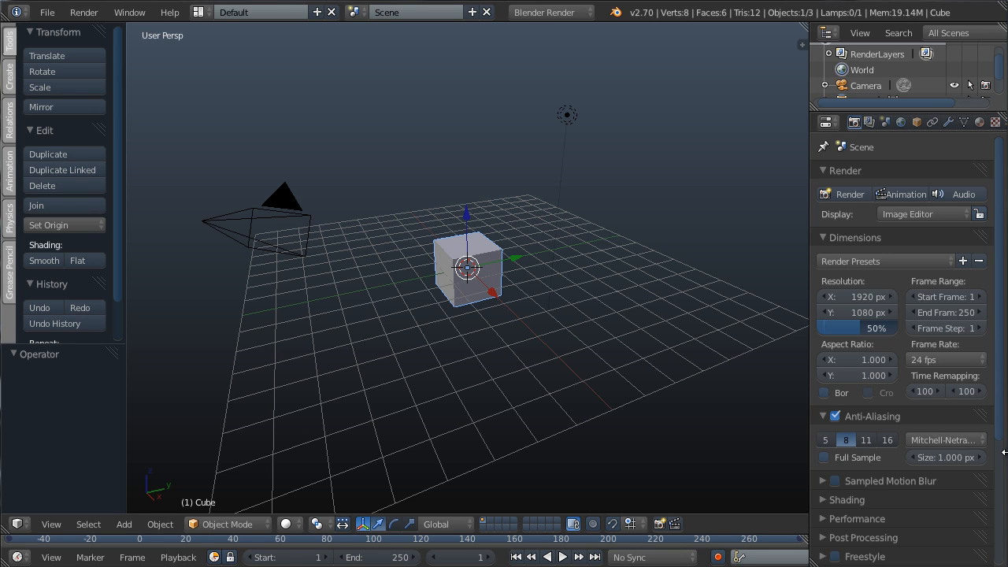
{"action": "mouse_move", "coordinate": [350, 117]}
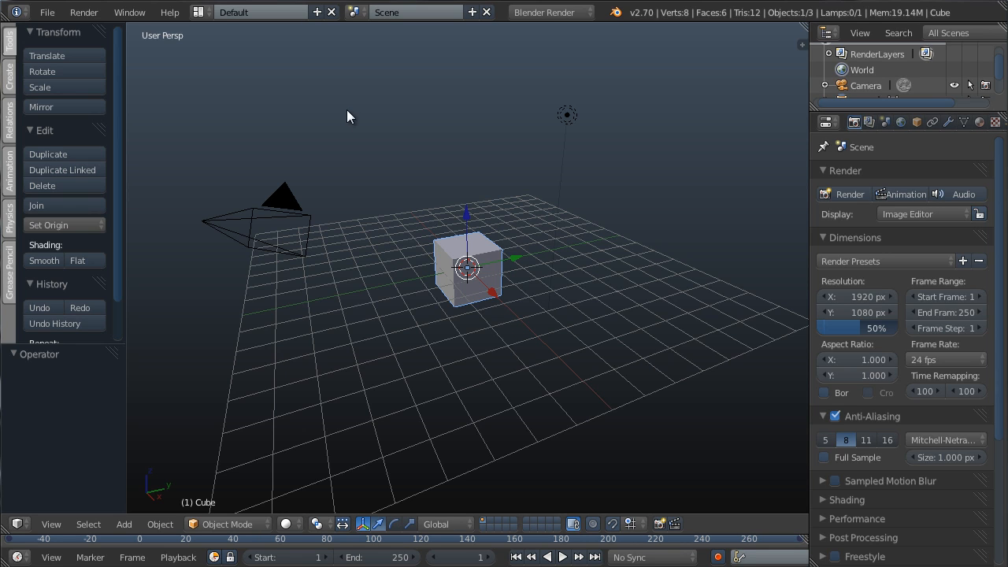
{"action": "mouse_move", "coordinate": [455, 252]}
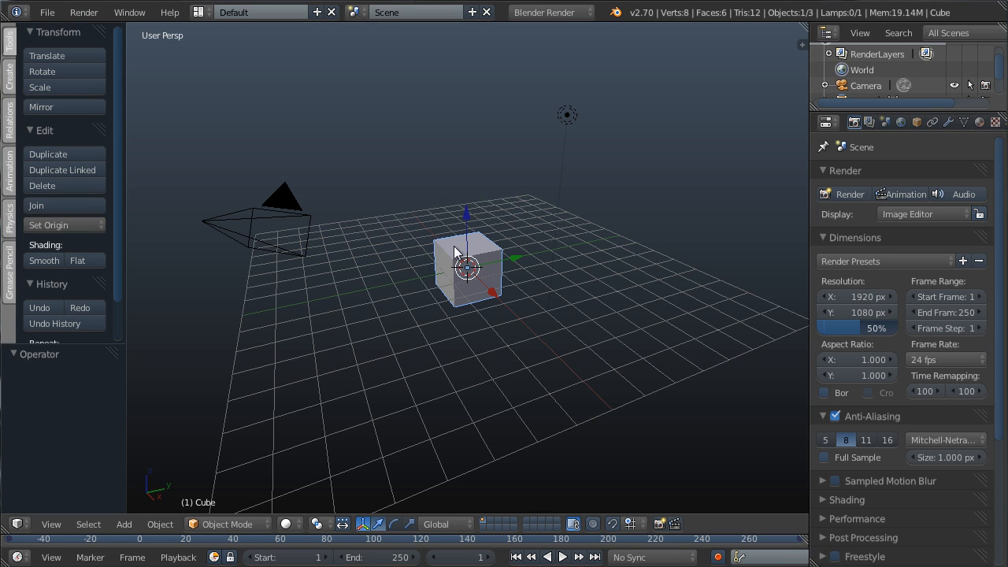
{"action": "mouse_move", "coordinate": [557, 180]}
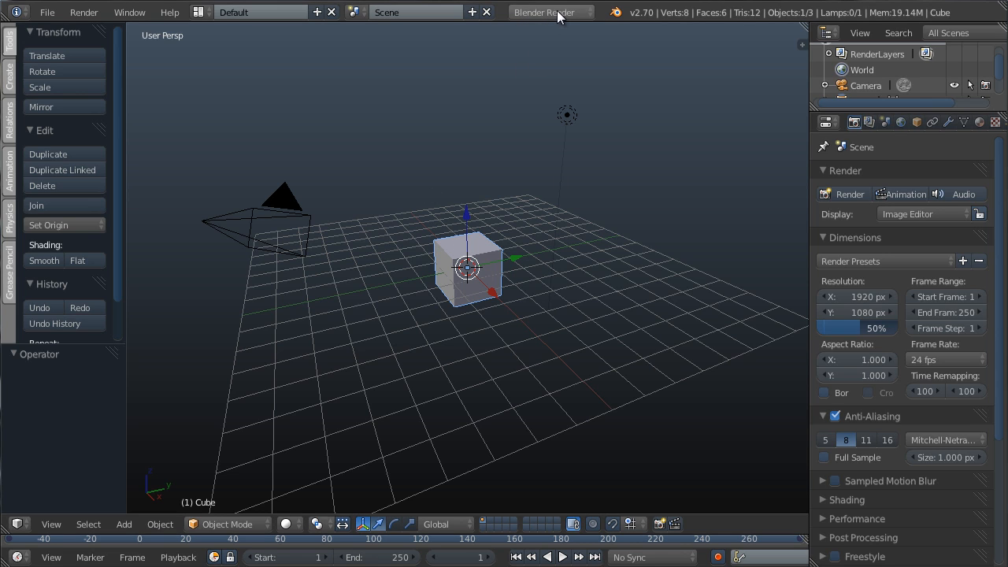
- Set the render engine to Cycles Render and view the GPU/CPU device choices
{"action": "left_click", "coordinate": [547, 11]}
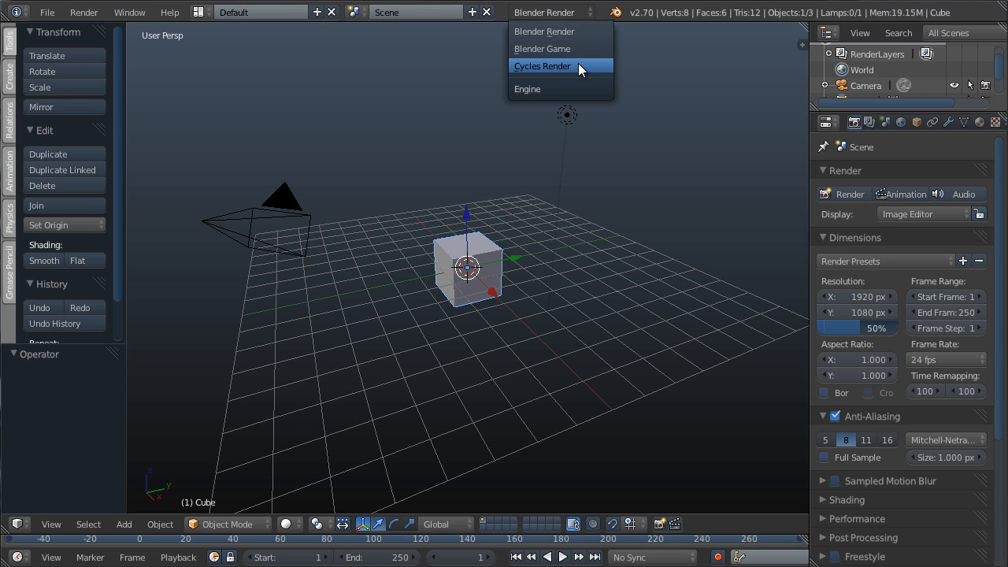
{"action": "left_click", "coordinate": [542, 65]}
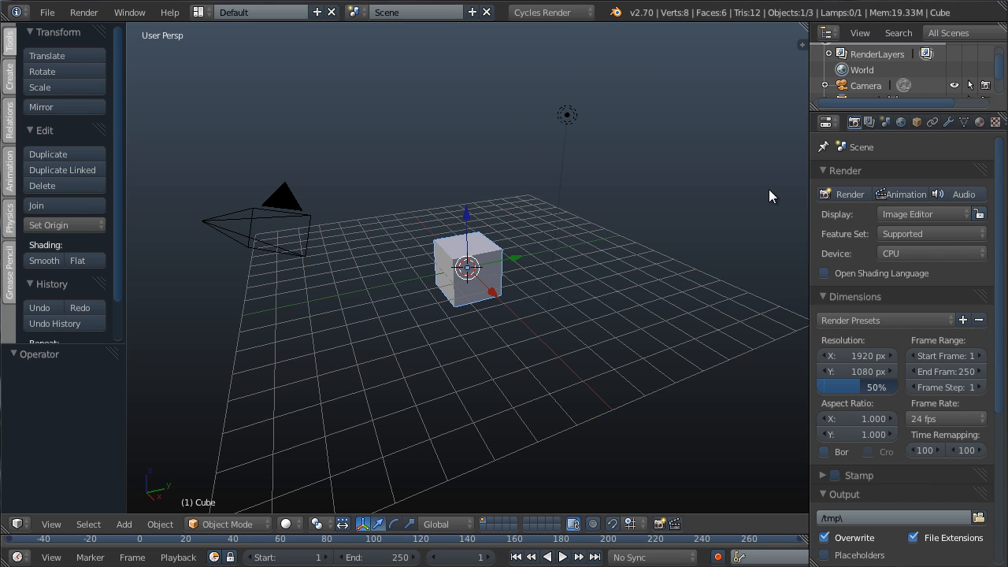
{"action": "mouse_move", "coordinate": [837, 257]}
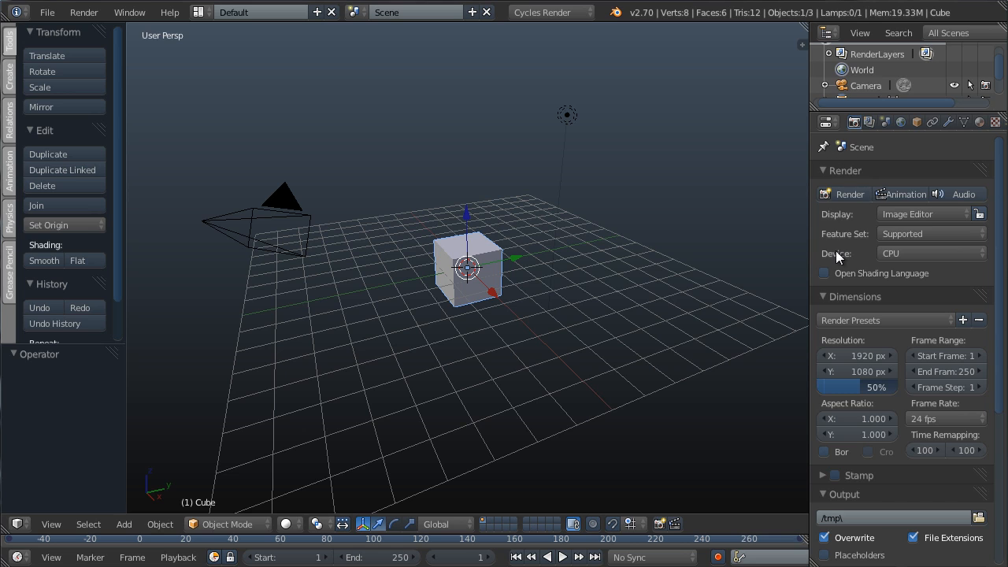
{"action": "mouse_move", "coordinate": [913, 253]}
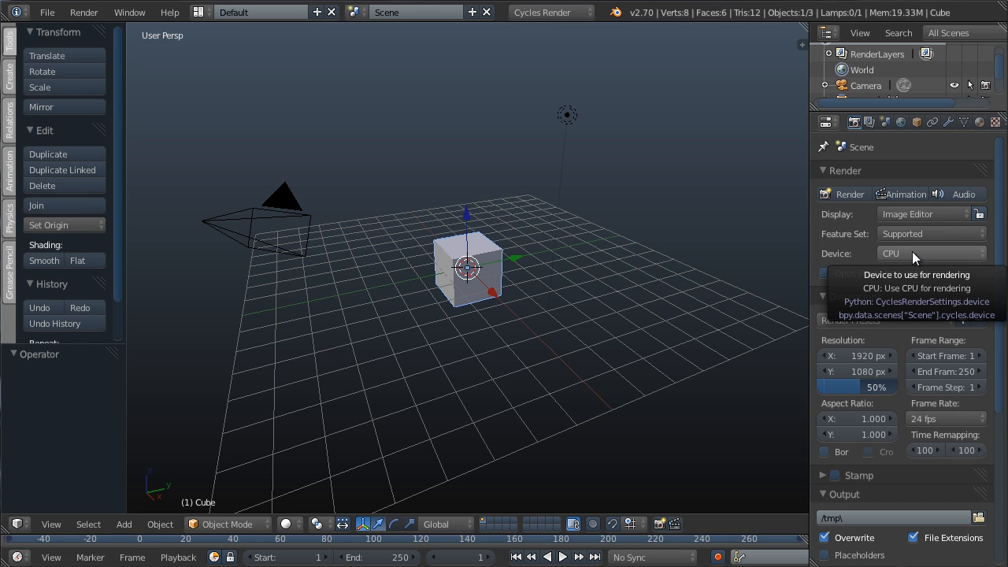
{"action": "mouse_move", "coordinate": [923, 260]}
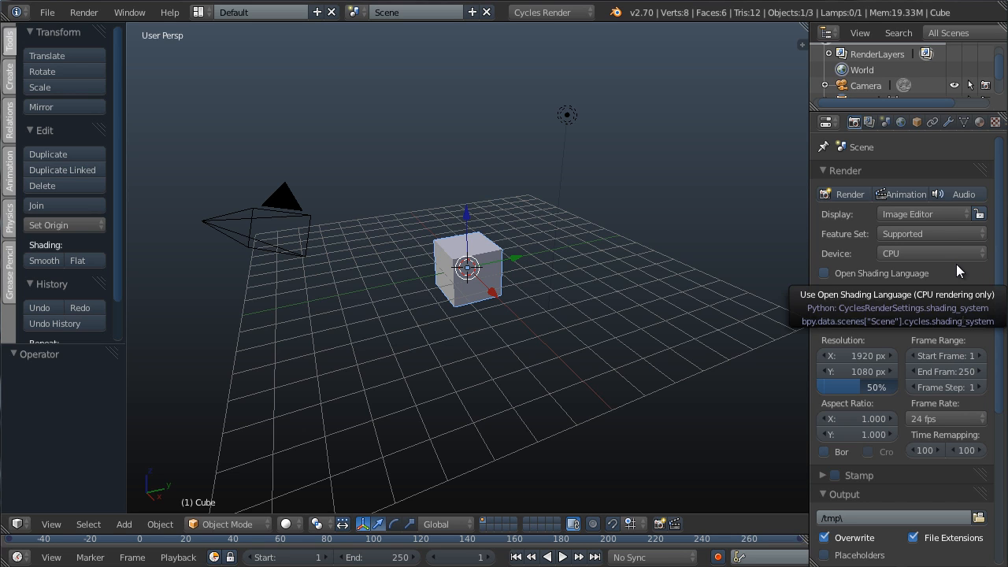
{"action": "left_click", "coordinate": [929, 253]}
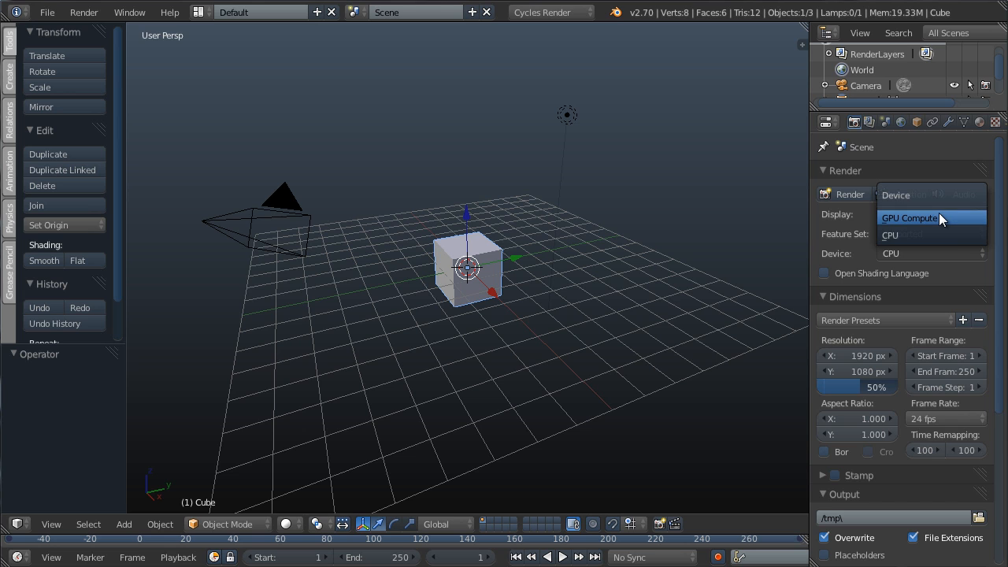
{"action": "mouse_move", "coordinate": [931, 234]}
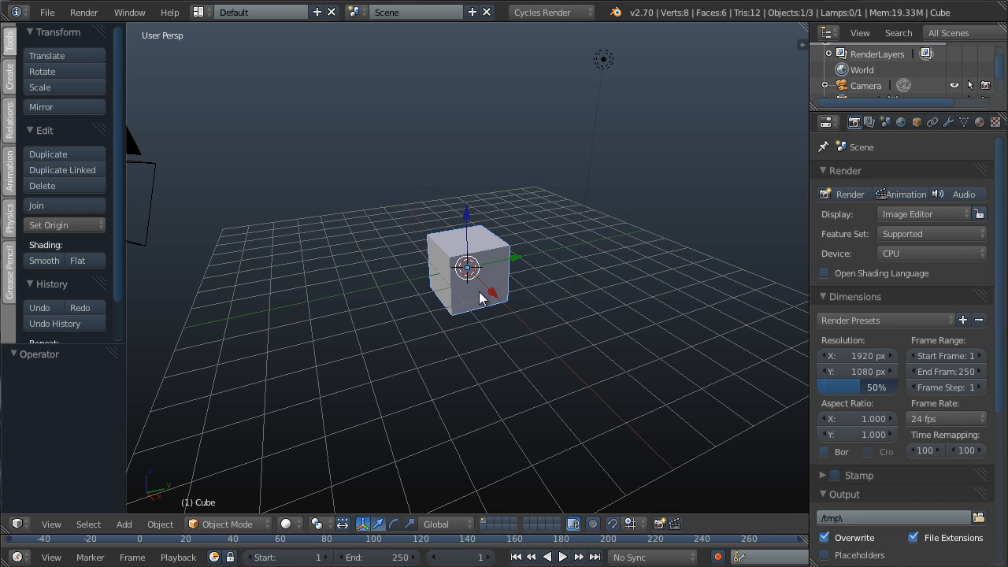
{"action": "mouse_move", "coordinate": [594, 298]}
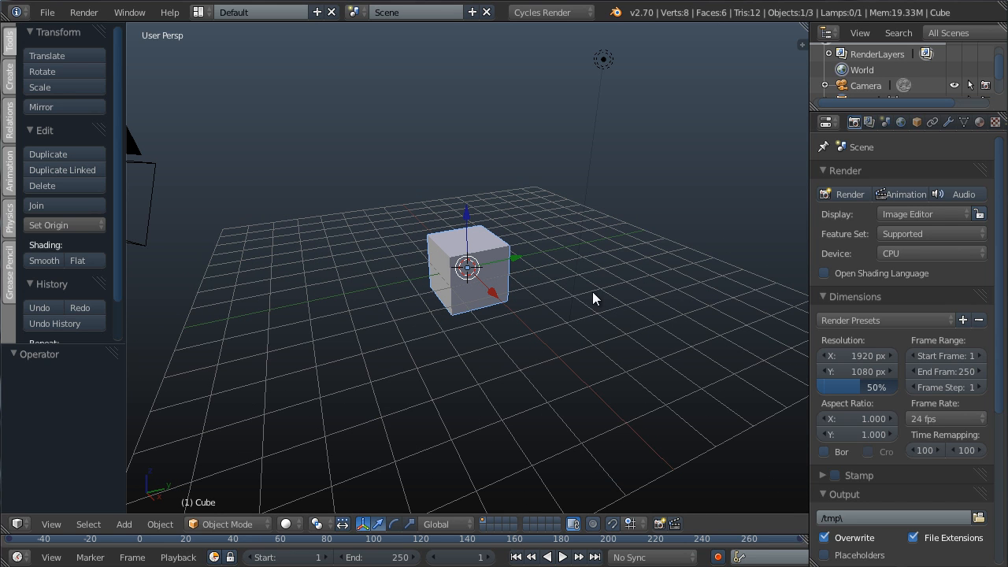
{"action": "mouse_move", "coordinate": [866, 301]}
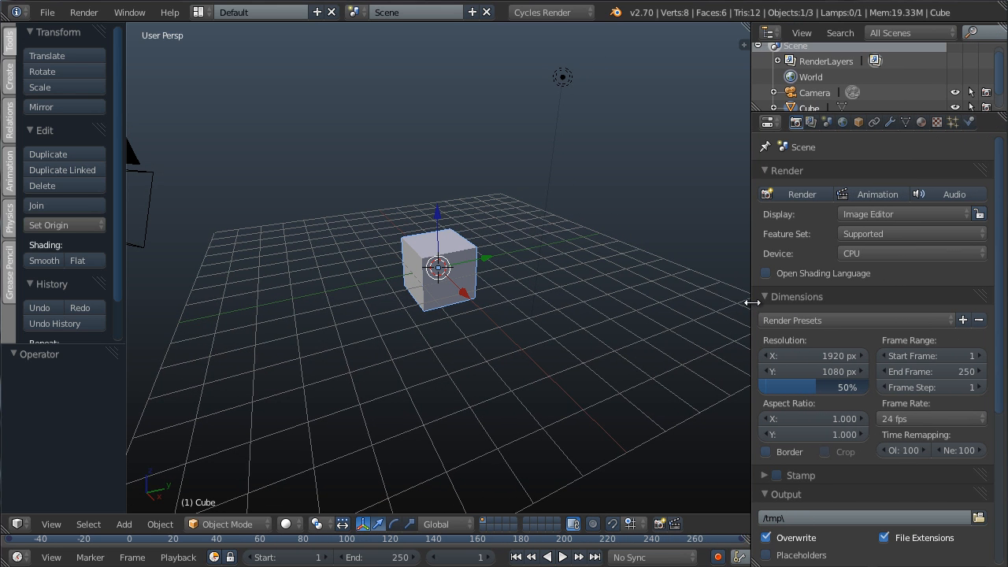
{"action": "mouse_move", "coordinate": [390, 242]}
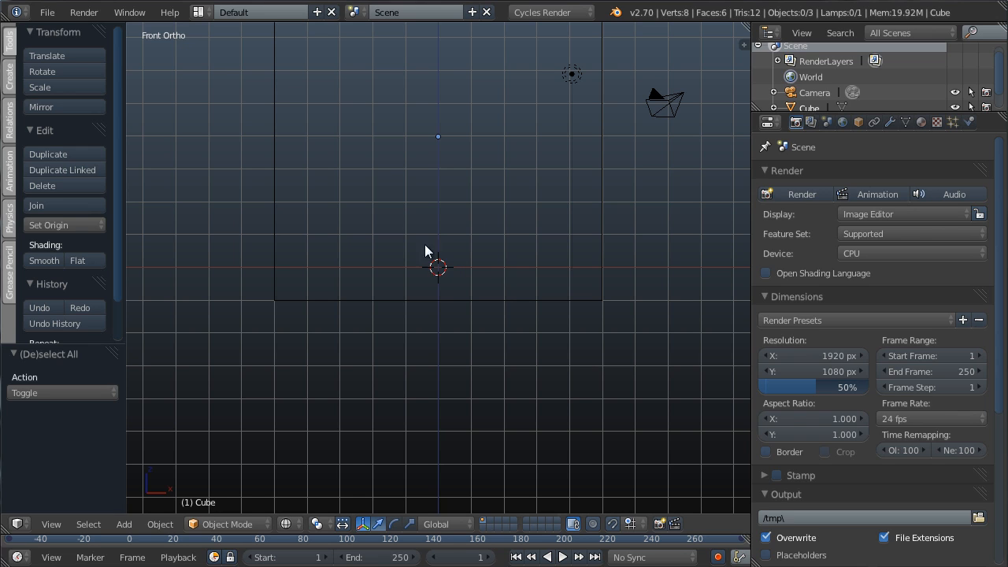
{"action": "mouse_move", "coordinate": [598, 318]}
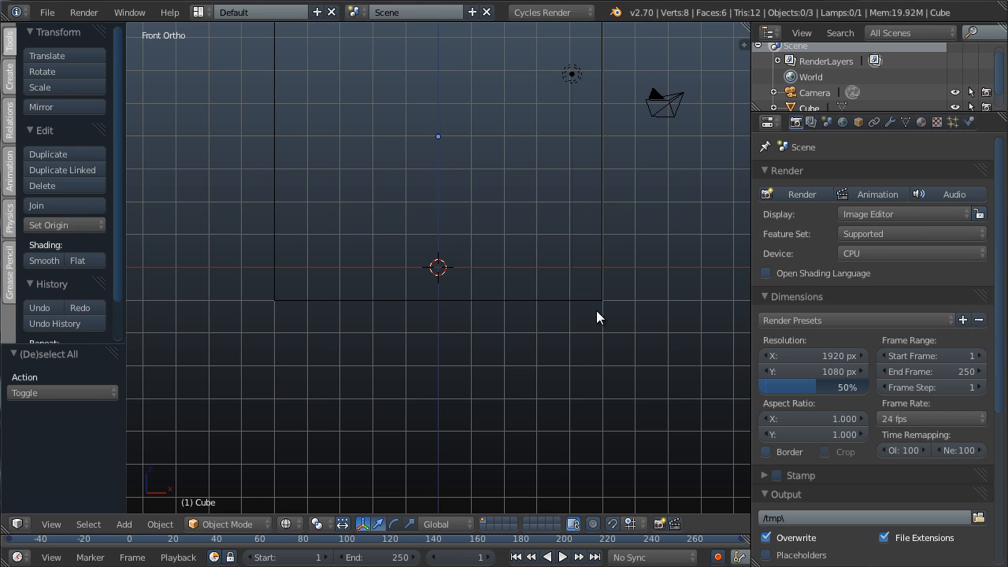
{"action": "mouse_move", "coordinate": [540, 290]}
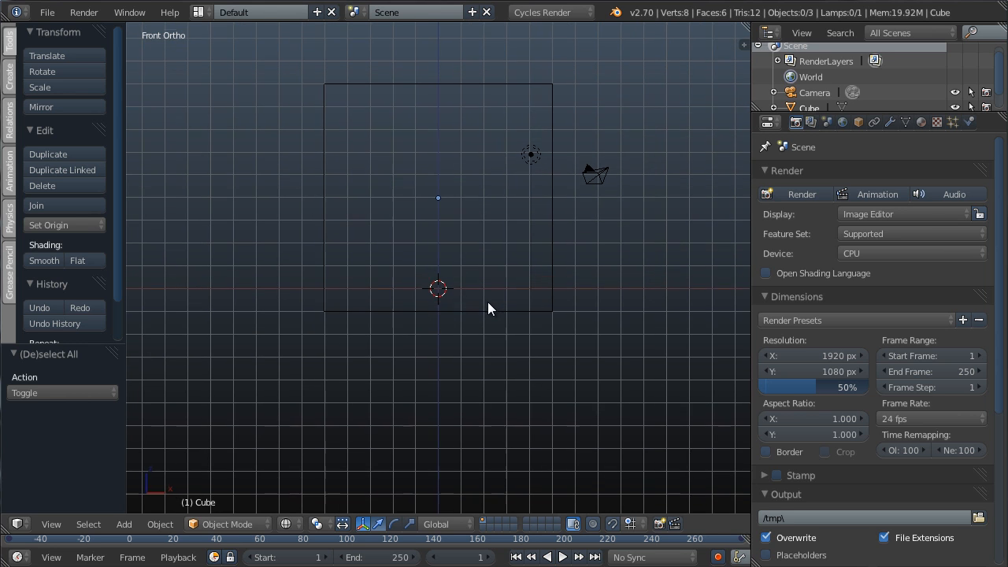
- Add a plane at the origin and enable Smoke physics on it as a Flow source
{"action": "left_click", "coordinate": [124, 523]}
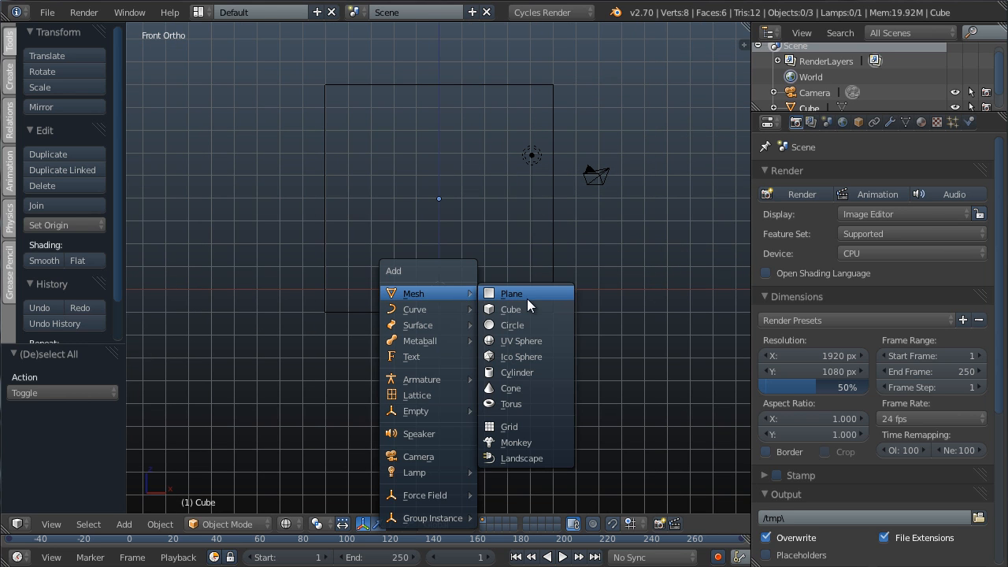
{"action": "left_click", "coordinate": [511, 293]}
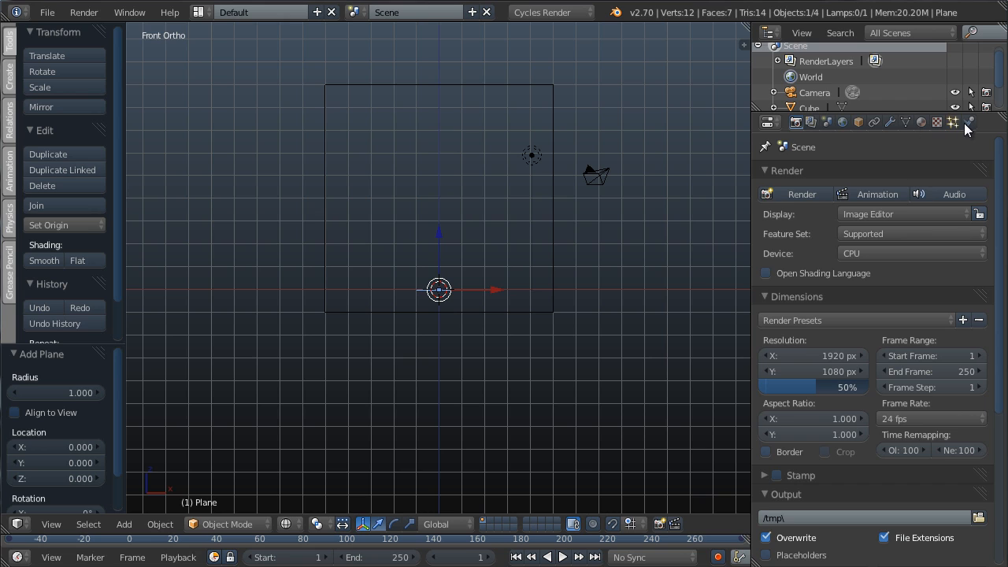
{"action": "left_click", "coordinate": [967, 122]}
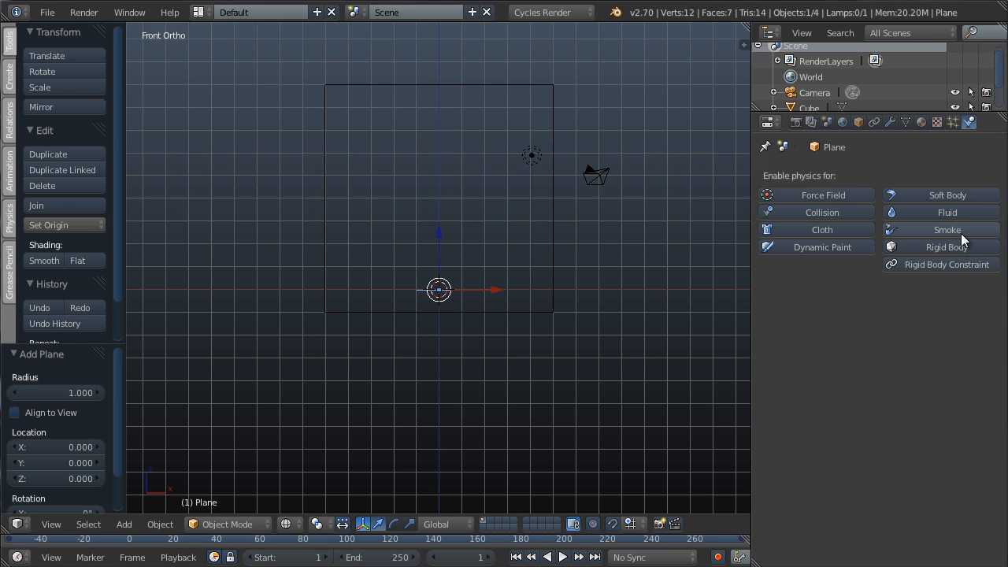
{"action": "left_click", "coordinate": [947, 229]}
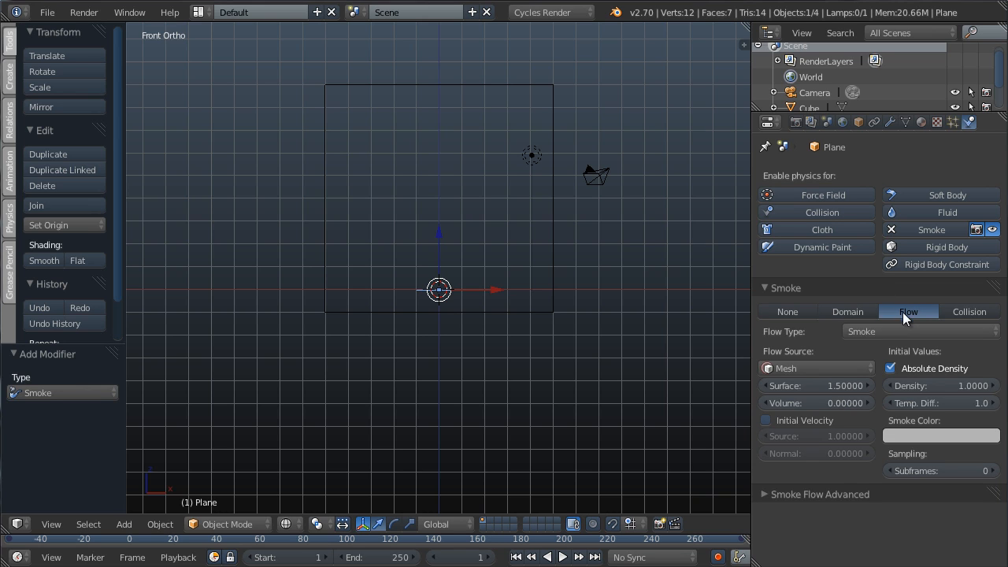
{"action": "left_click", "coordinate": [562, 557]}
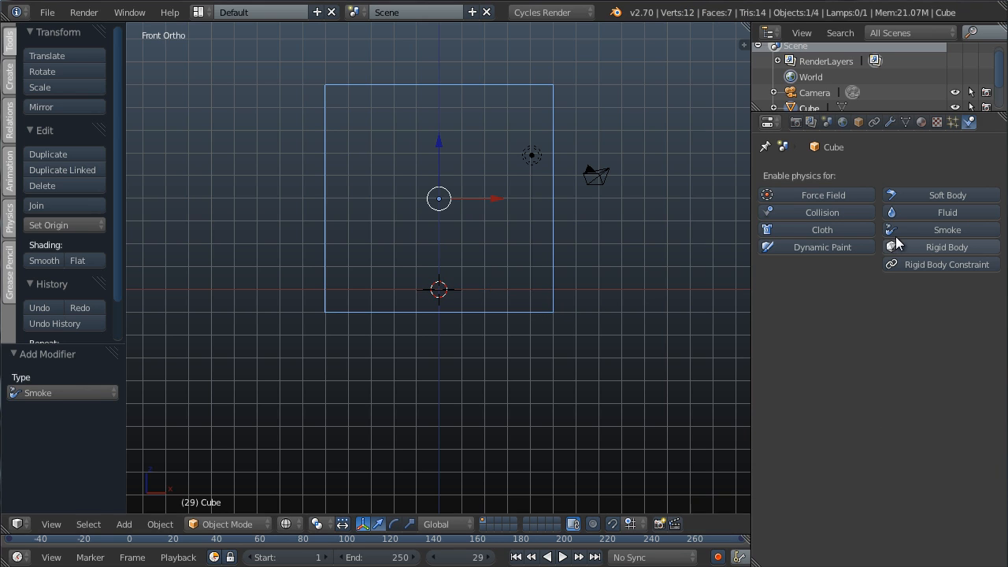
{"action": "mouse_move", "coordinate": [364, 118]}
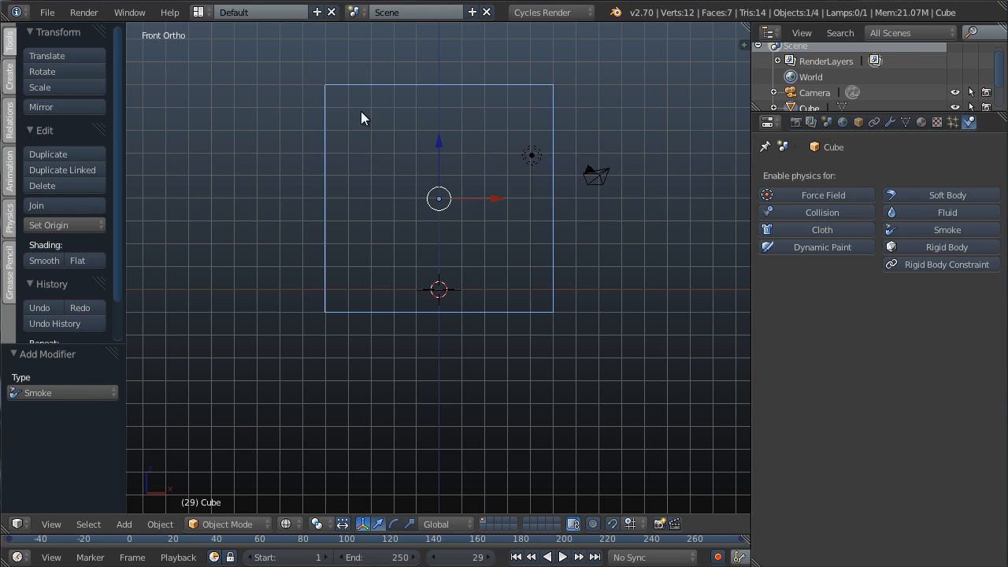
- Make the cube a Smoke Domain, preview playback, and set the plane's flow type to include fire
{"action": "left_click", "coordinate": [947, 229]}
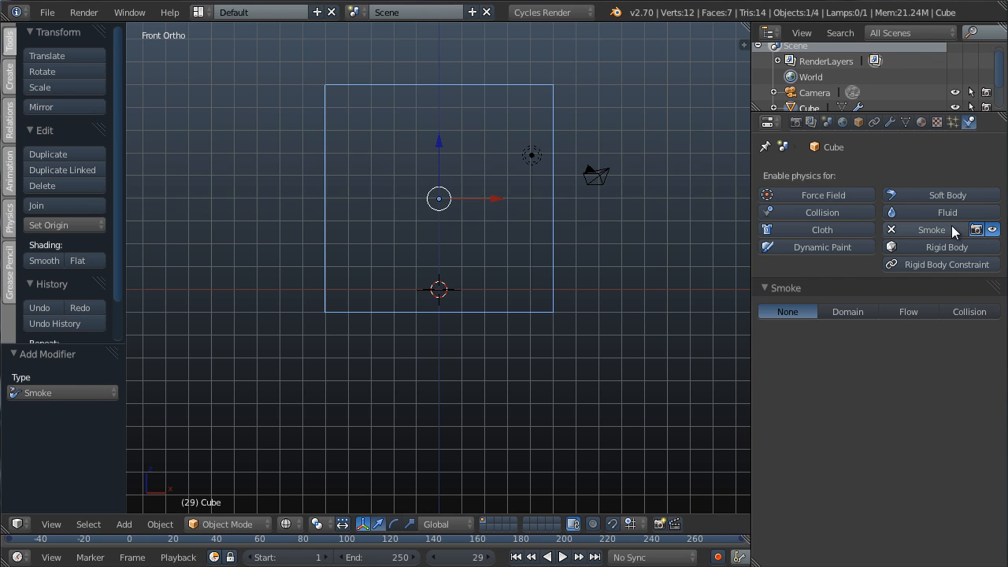
{"action": "left_click", "coordinate": [847, 311]}
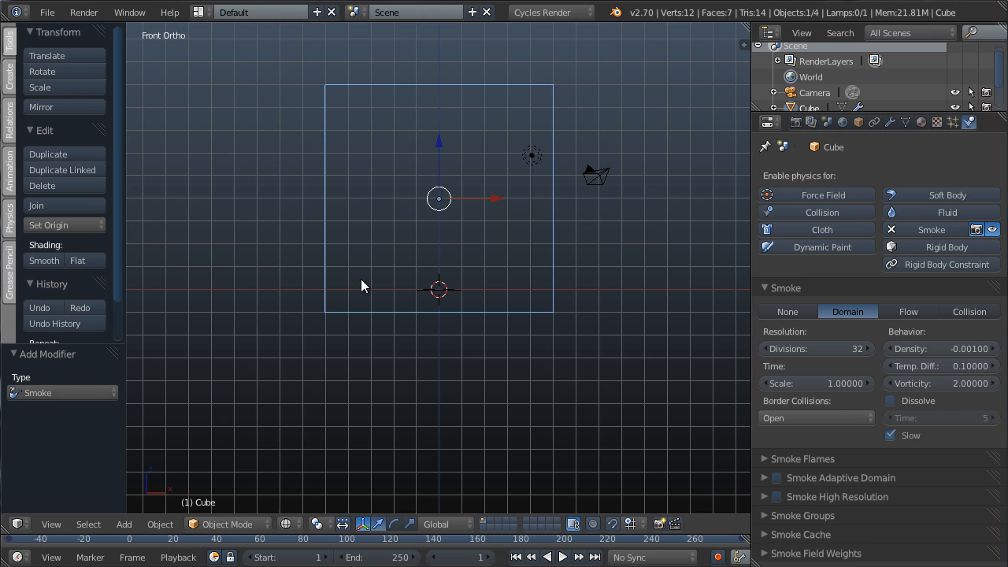
{"action": "left_click", "coordinate": [561, 557]}
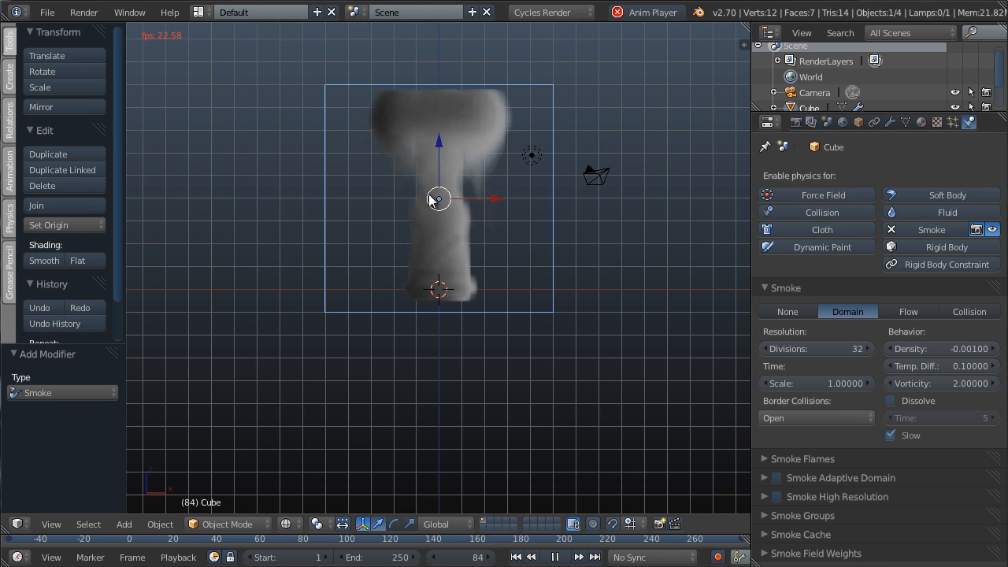
{"action": "left_click", "coordinate": [907, 311]}
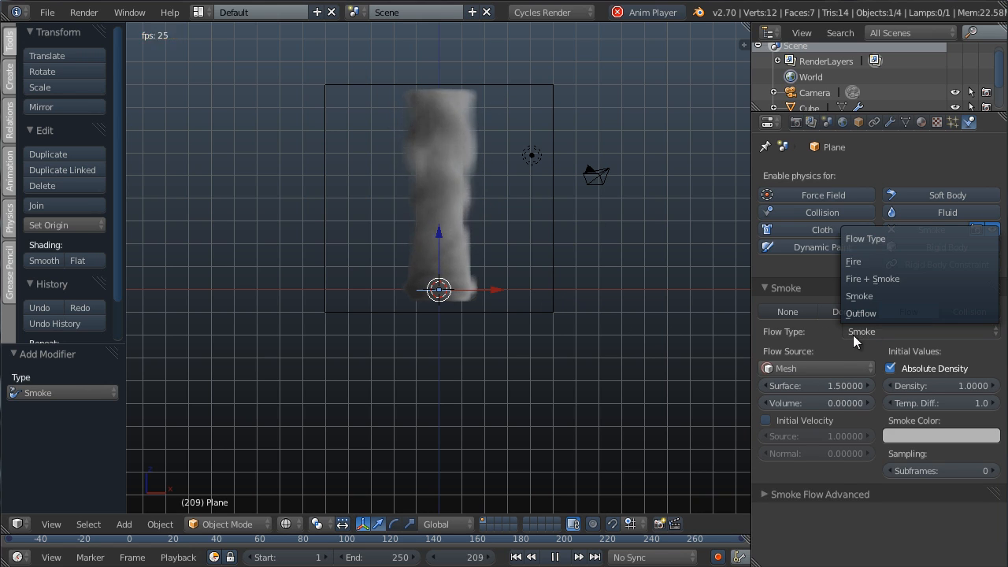
{"action": "left_click", "coordinate": [873, 278]}
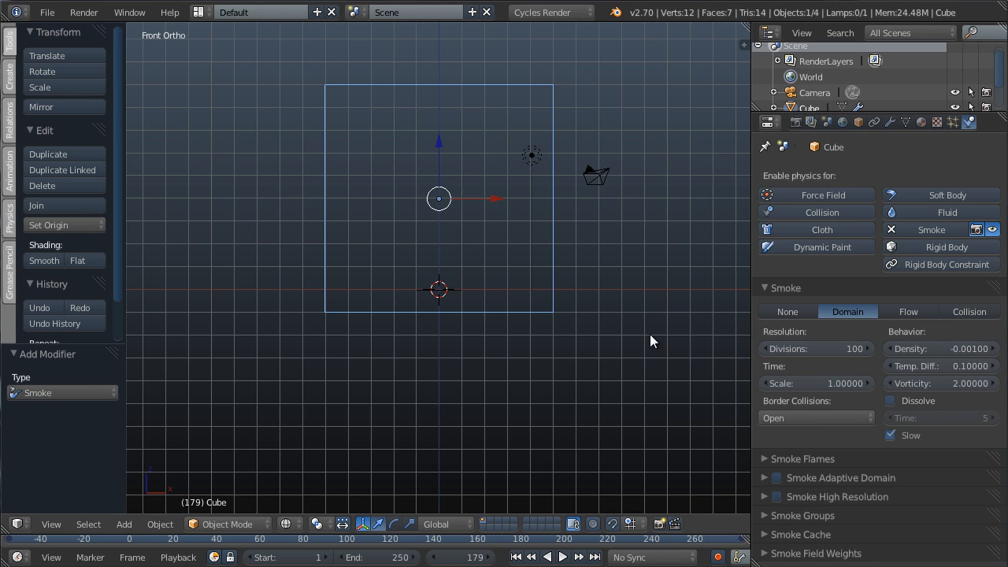
{"action": "mouse_move", "coordinate": [811, 500]}
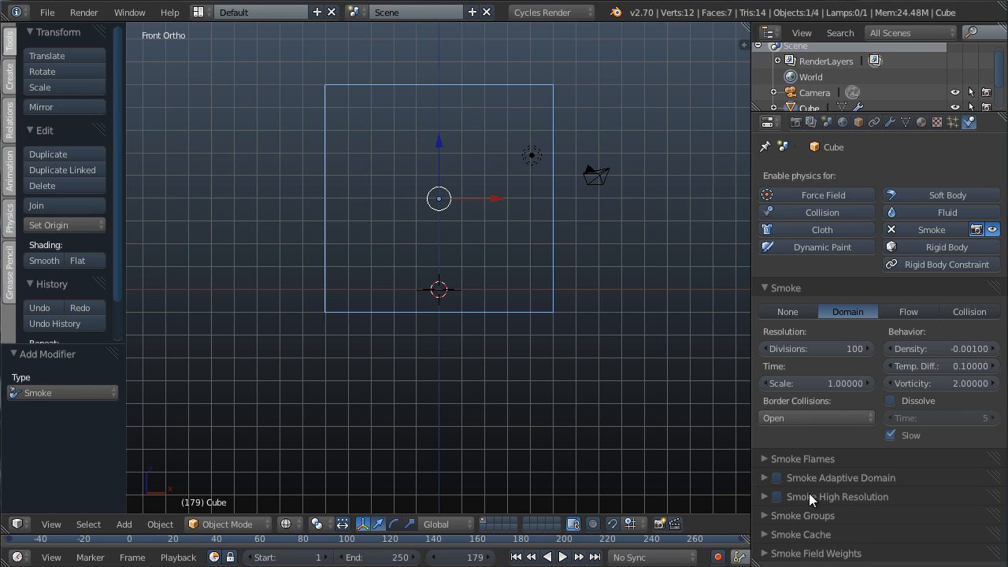
- Enable Adaptive Domain and High Resolution with FFT noise, previewing the fire playback
{"action": "left_click", "coordinate": [776, 477]}
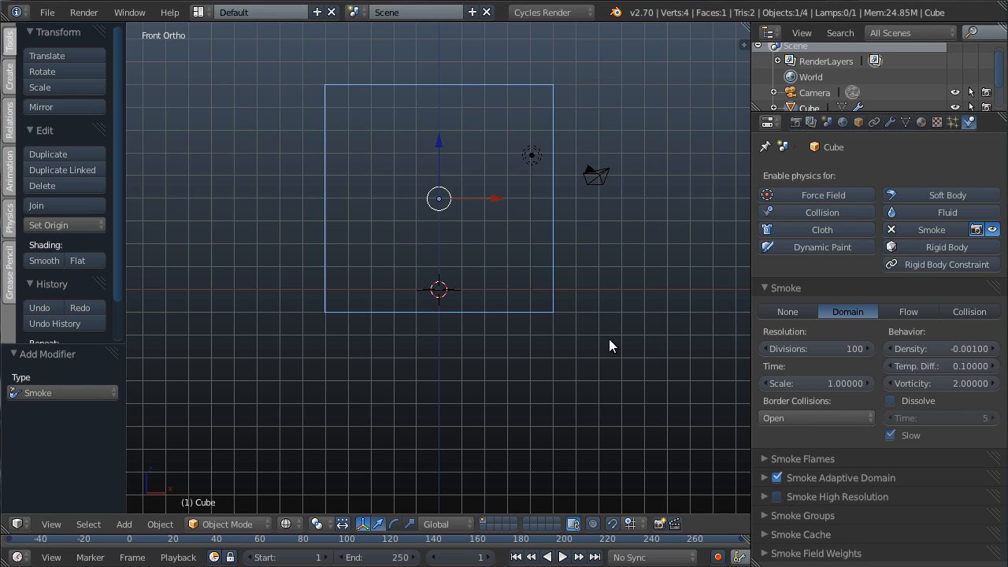
{"action": "left_click", "coordinate": [561, 556]}
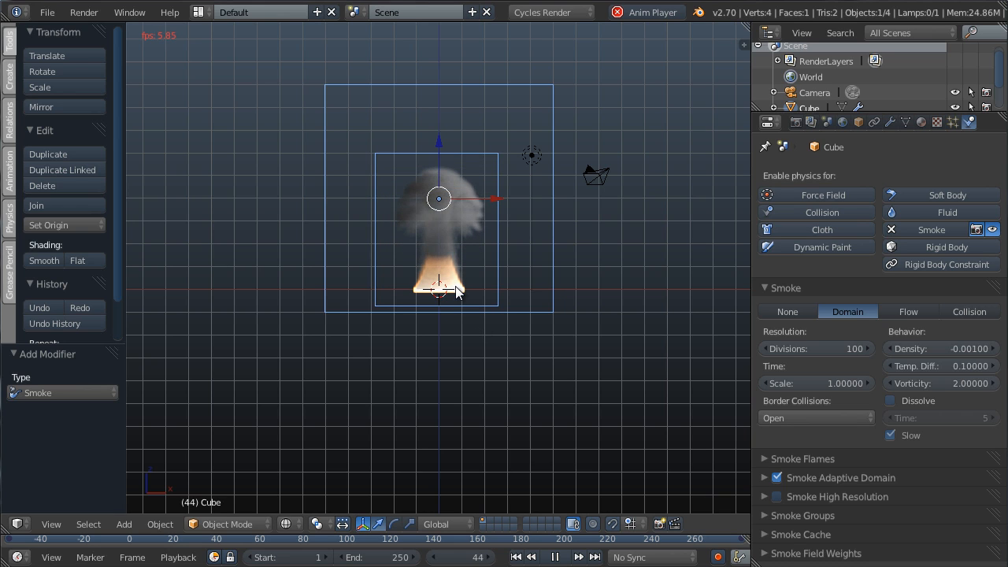
{"action": "left_click", "coordinate": [561, 556]}
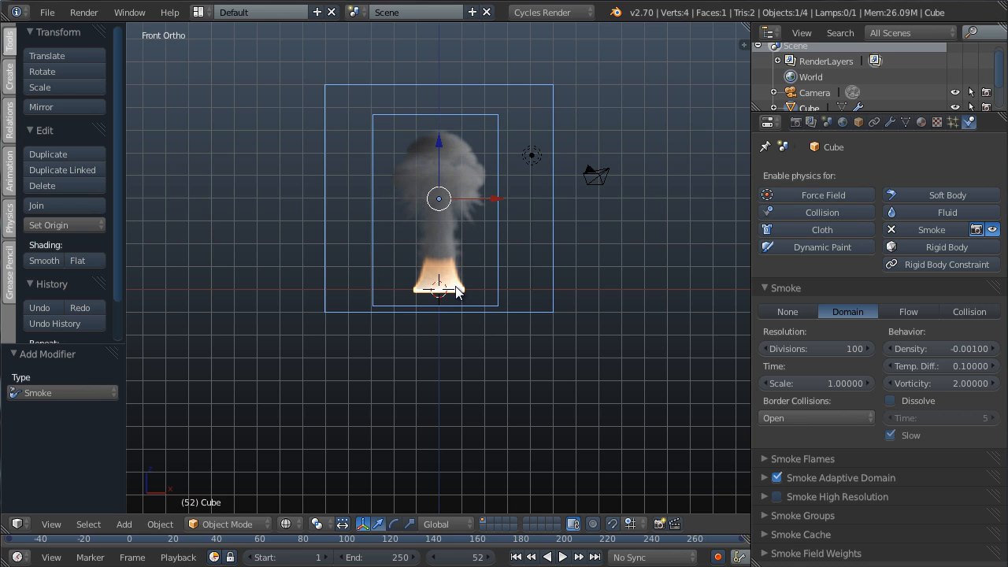
{"action": "left_click", "coordinate": [777, 496]}
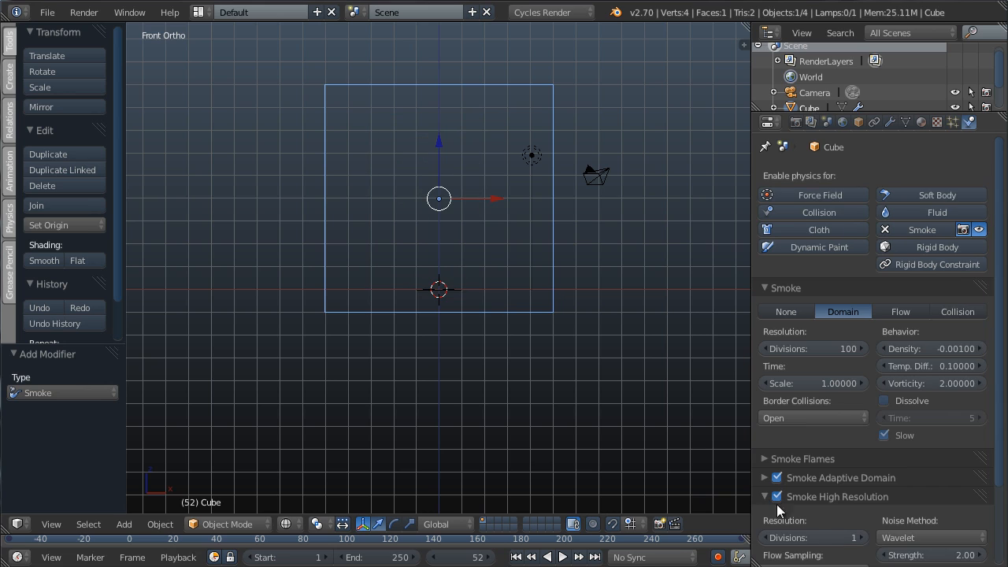
{"action": "left_click", "coordinate": [929, 474]}
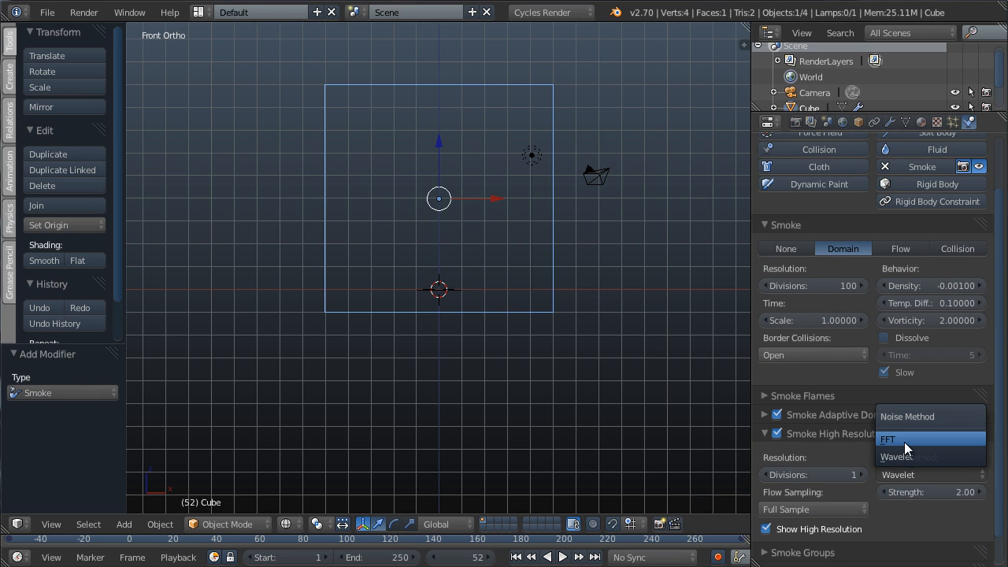
{"action": "left_click", "coordinate": [887, 439]}
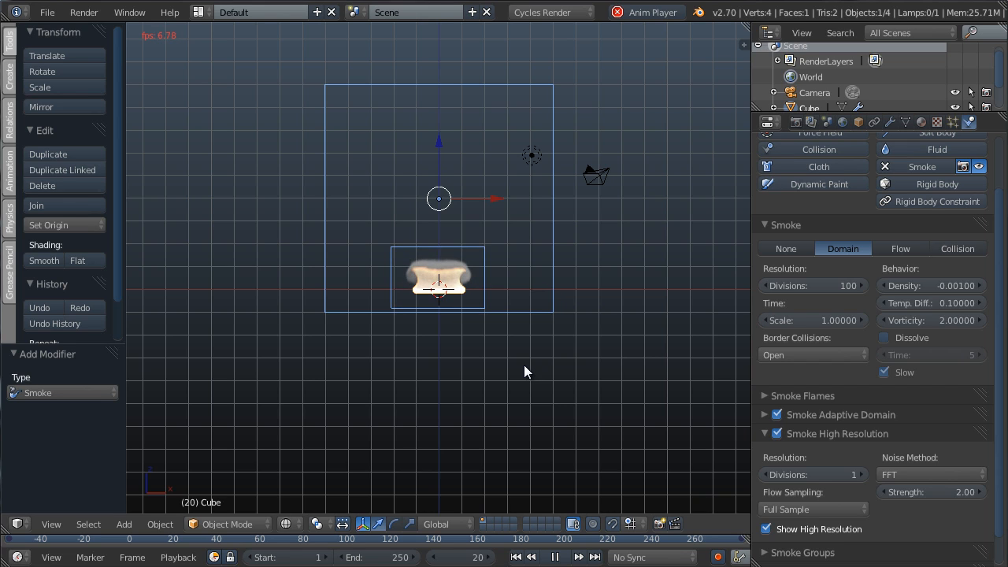
{"action": "left_click", "coordinate": [561, 557]}
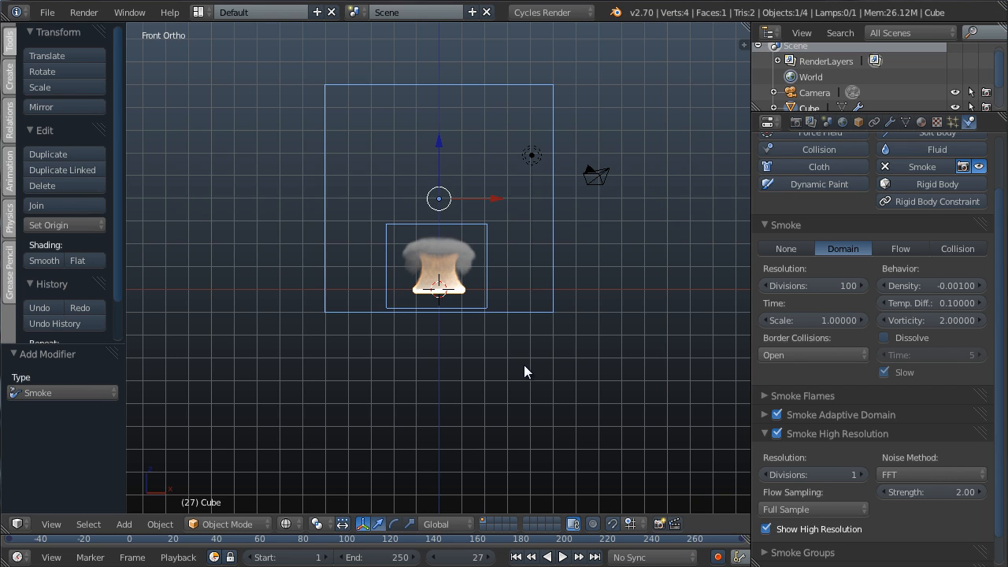
{"action": "mouse_move", "coordinate": [551, 297]}
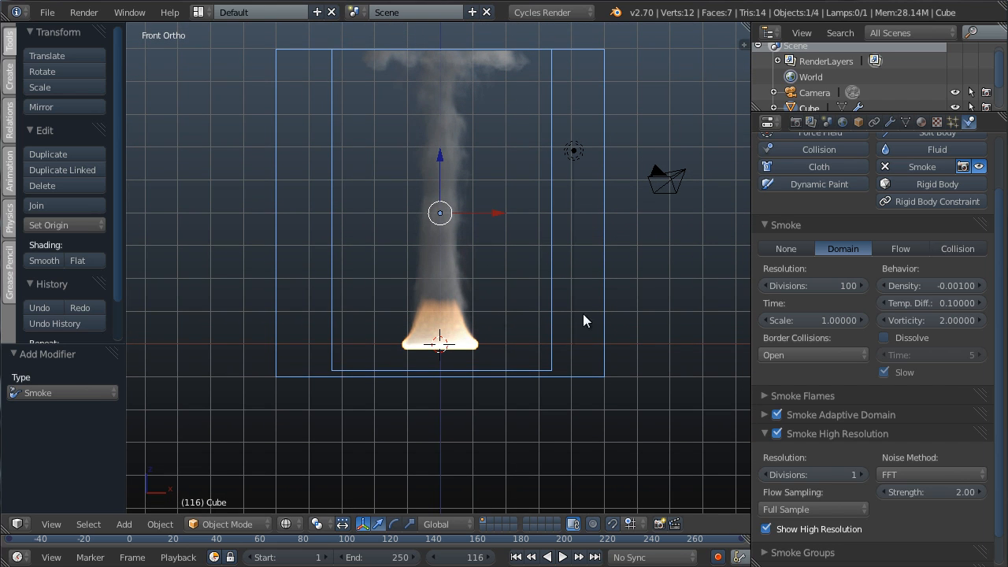
{"action": "mouse_move", "coordinate": [518, 254]}
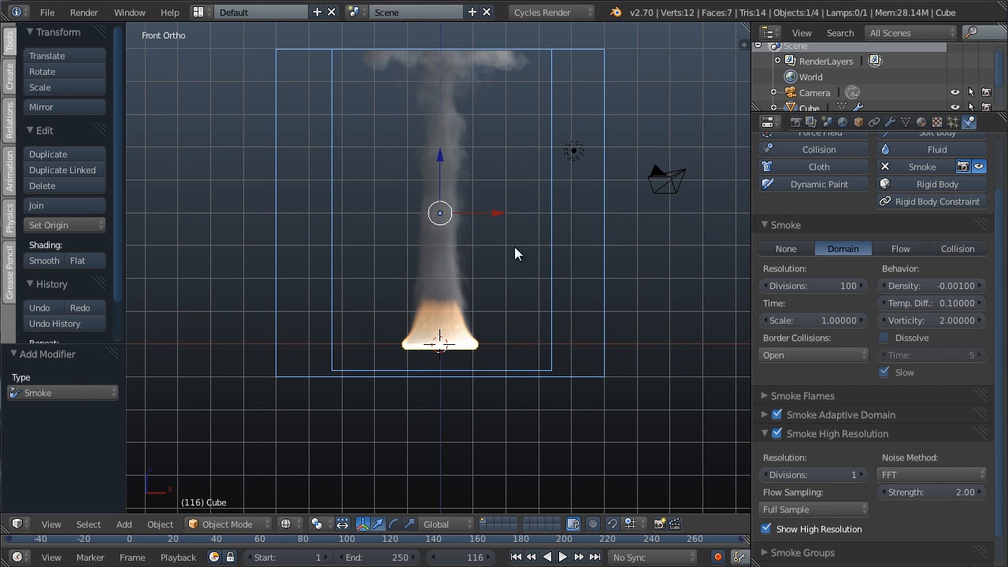
{"action": "mouse_move", "coordinate": [331, 289]}
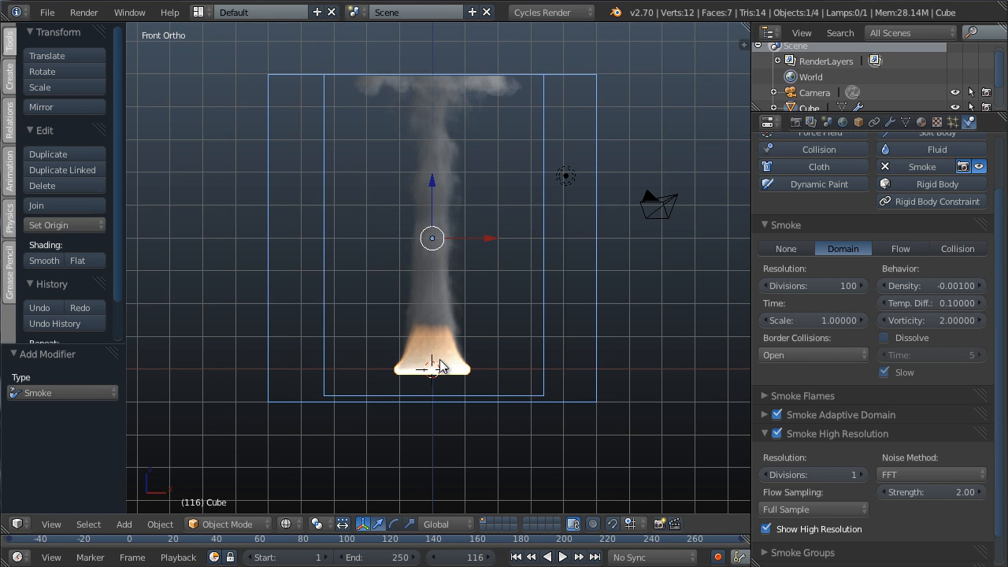
- View the frame-116 smoke plume through the camera and open the shading mode choices
{"action": "left_click", "coordinate": [565, 176]}
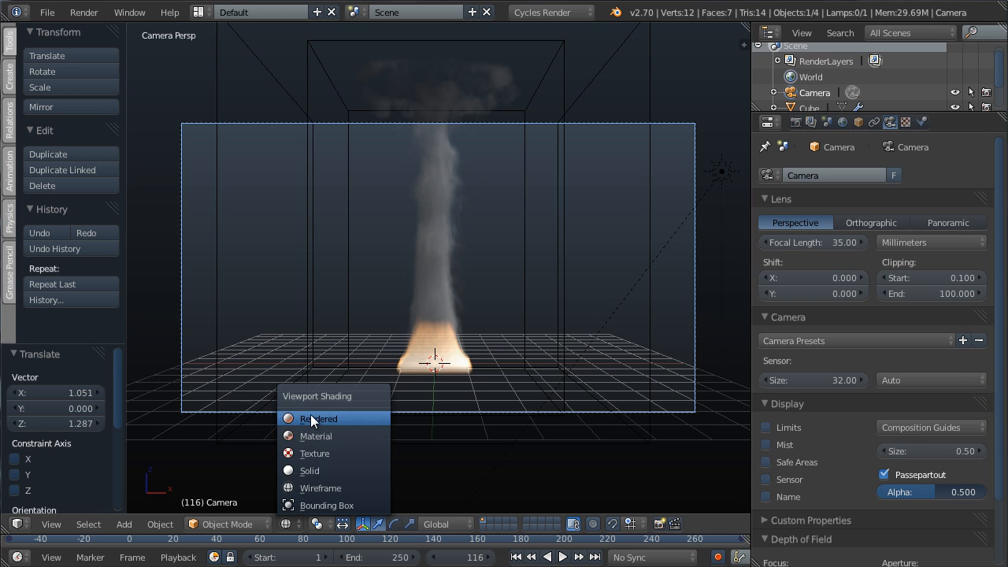
- Switch viewport shading to Rendered and open the World background colour setting
{"action": "left_click", "coordinate": [318, 418]}
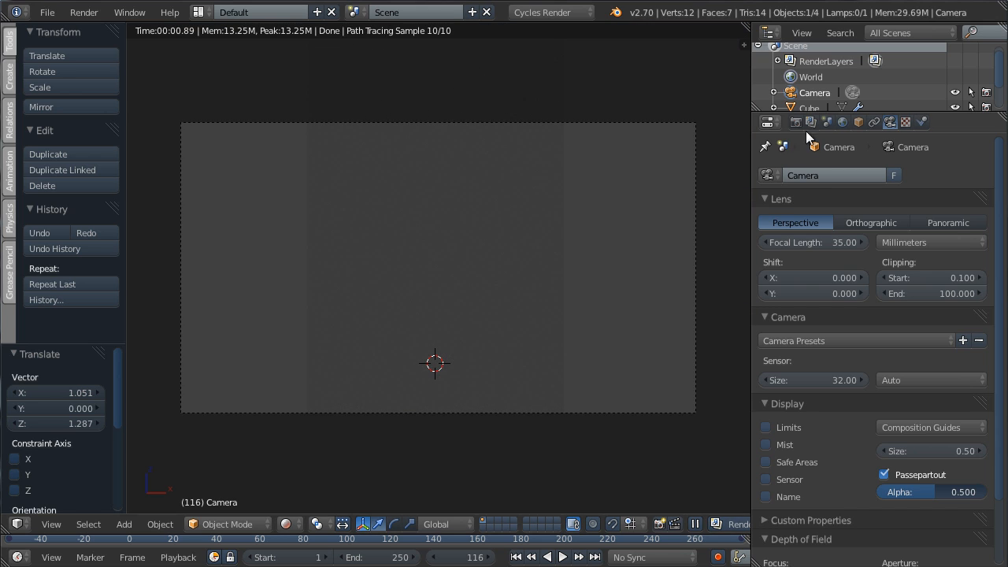
{"action": "left_click", "coordinate": [841, 122]}
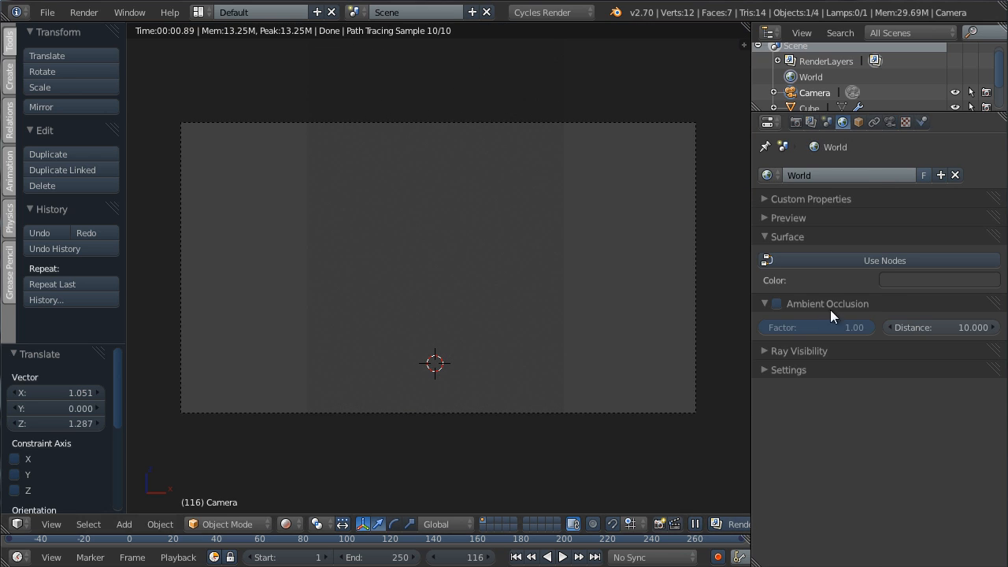
{"action": "left_click", "coordinate": [938, 280]}
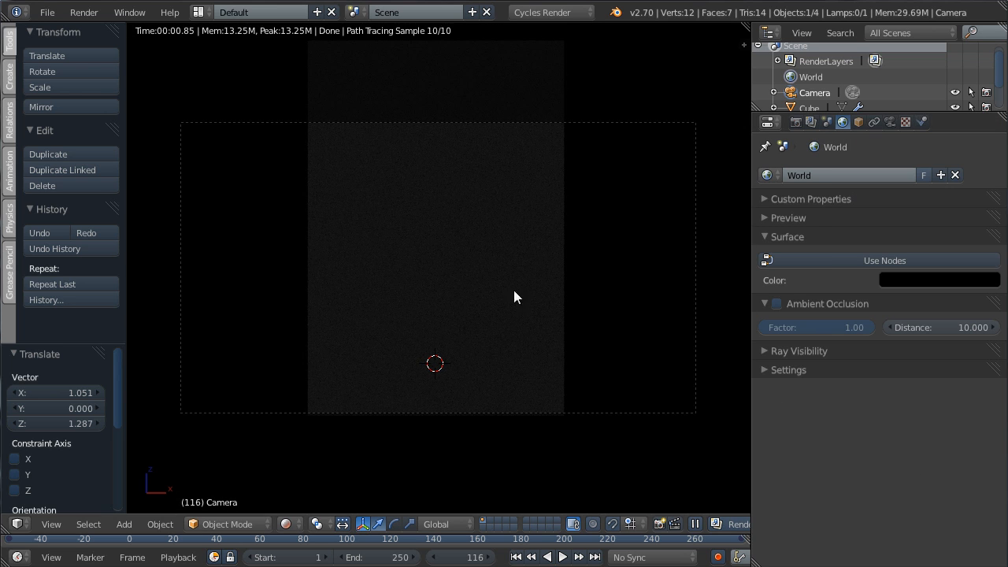
{"action": "mouse_move", "coordinate": [473, 263]}
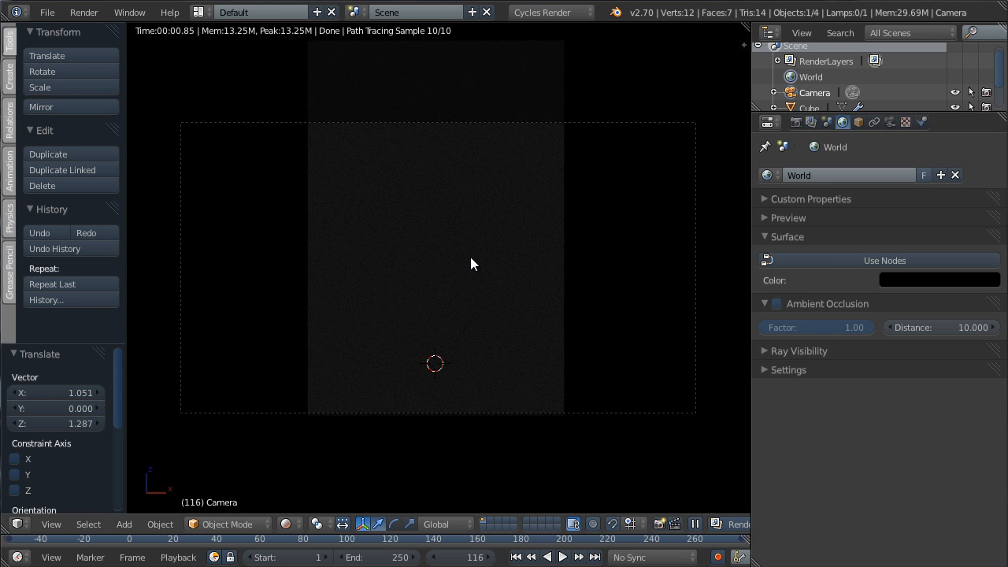
- Open a material Node Editor area beside the dark rendered preview with the cube reselected
{"action": "left_click", "coordinate": [808, 108]}
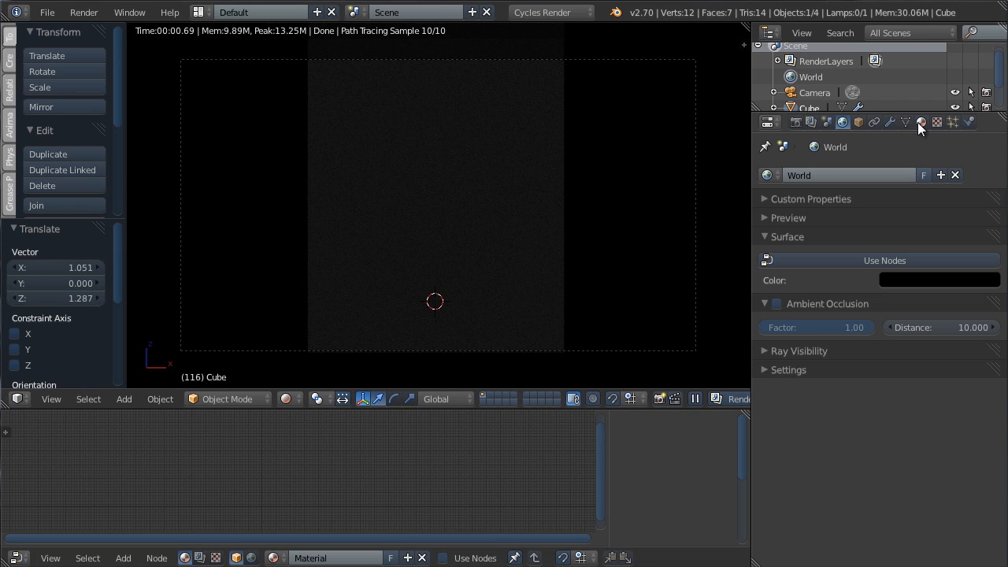
- Turn on Use Nodes in the cube's Material tab, creating a Diffuse BSDF
{"action": "left_click", "coordinate": [920, 122]}
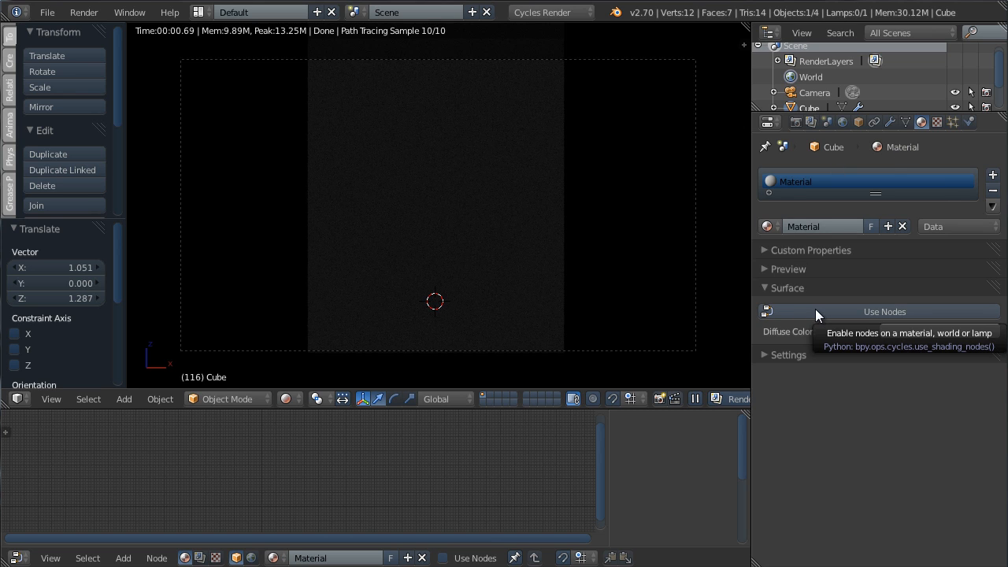
{"action": "left_click", "coordinate": [884, 311]}
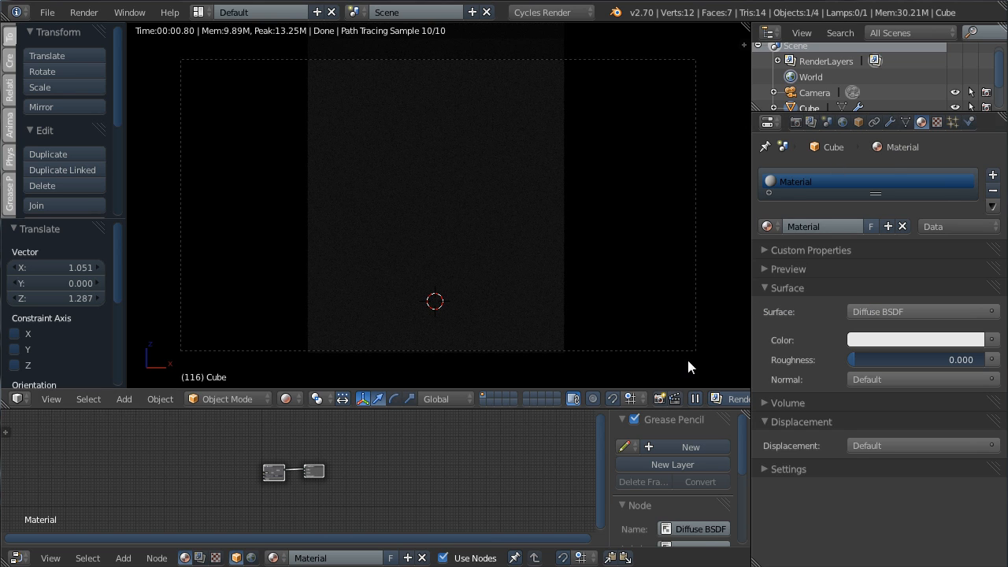
{"action": "mouse_move", "coordinate": [832, 465]}
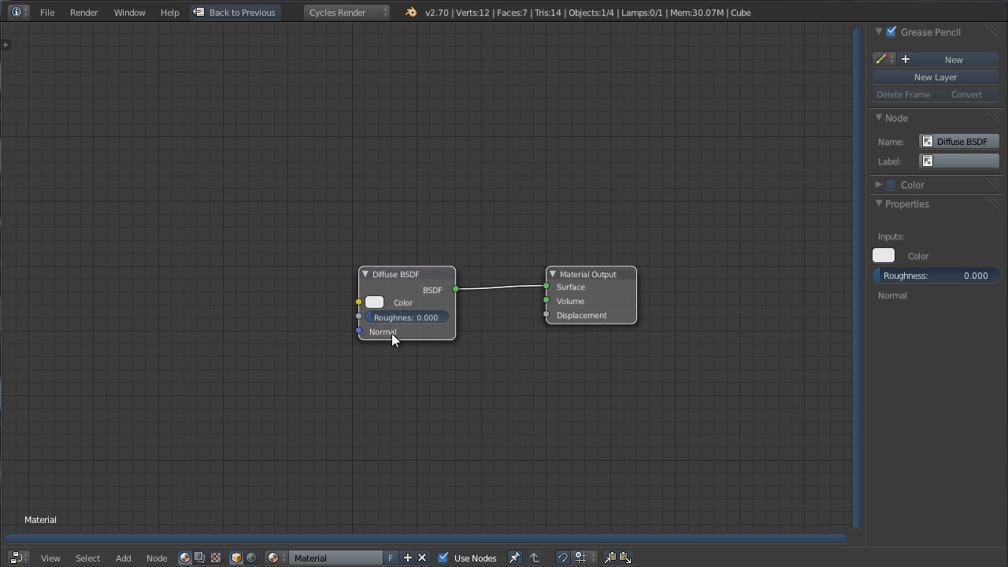
- Replace Diffuse BSDF with Volume Scatter and Volume Absorption joined by an Add Shader into Volume
{"action": "left_click_drag", "start_coordinate": [394, 303], "coordinate": [366, 307]}
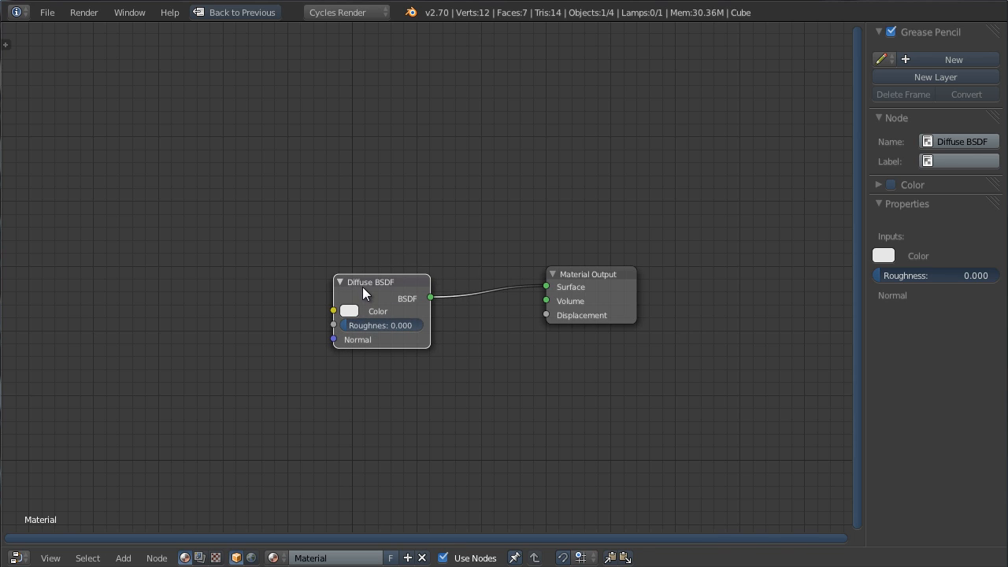
{"action": "left_click", "coordinate": [123, 557]}
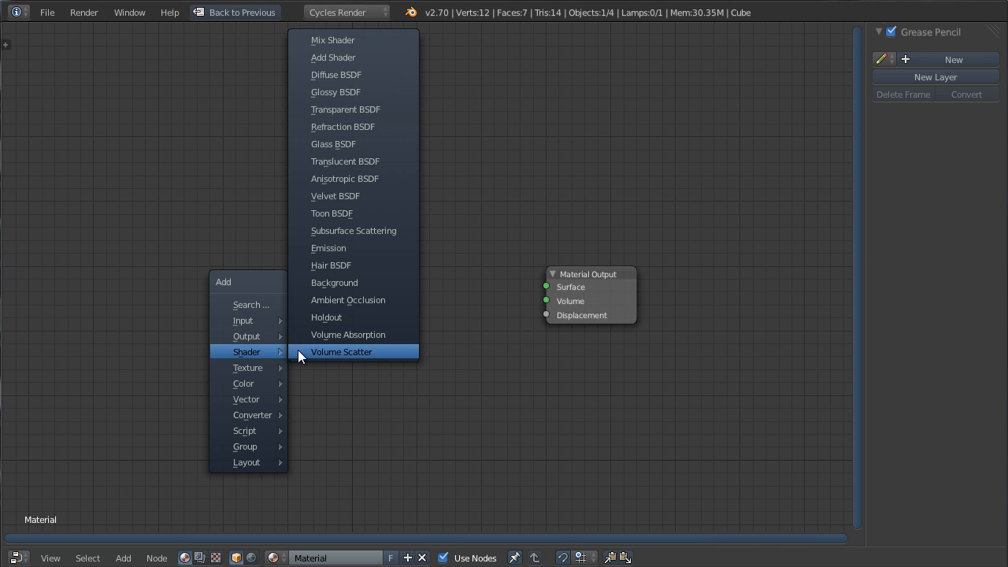
{"action": "left_click", "coordinate": [341, 352]}
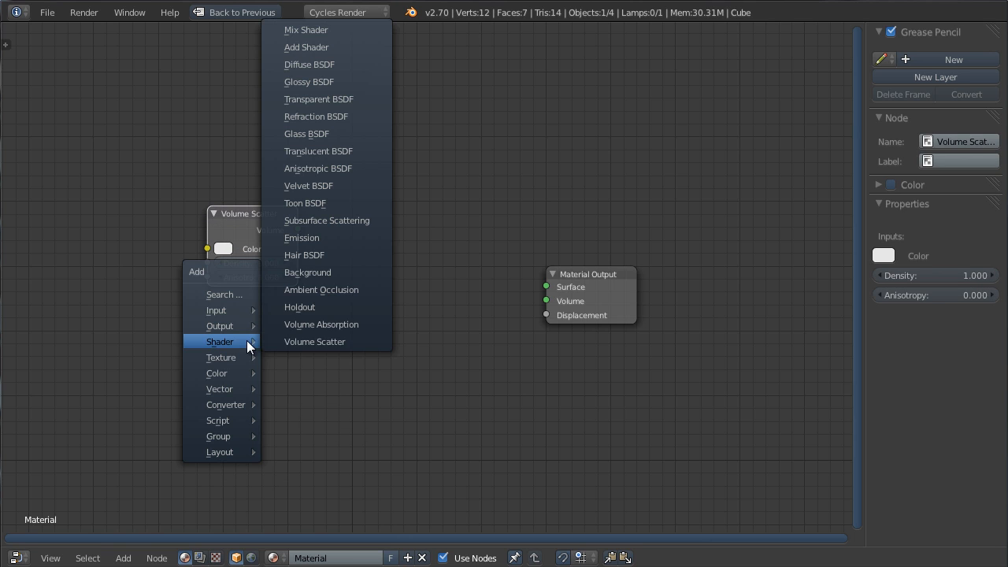
{"action": "left_click", "coordinate": [321, 324]}
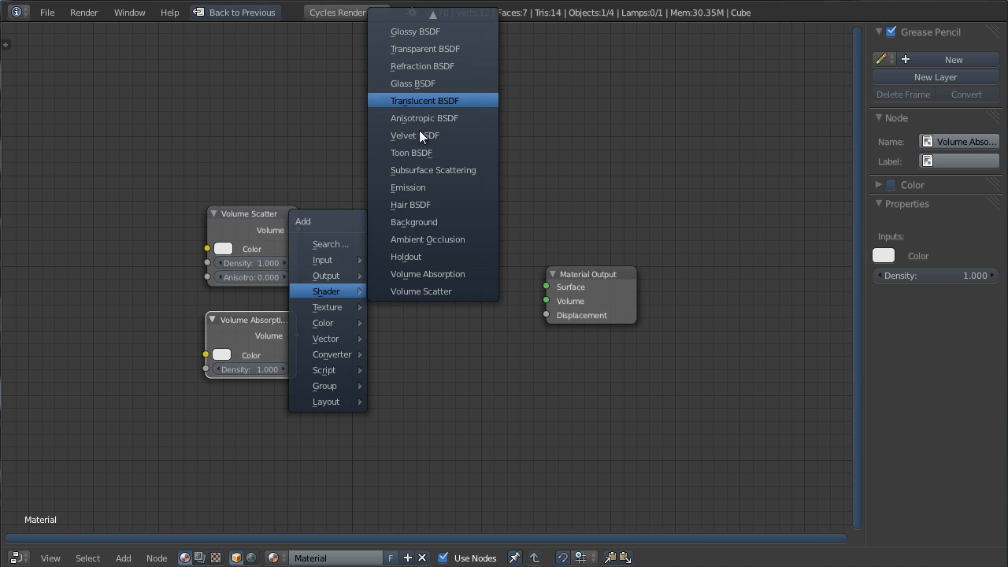
{"action": "mouse_move", "coordinate": [430, 66]}
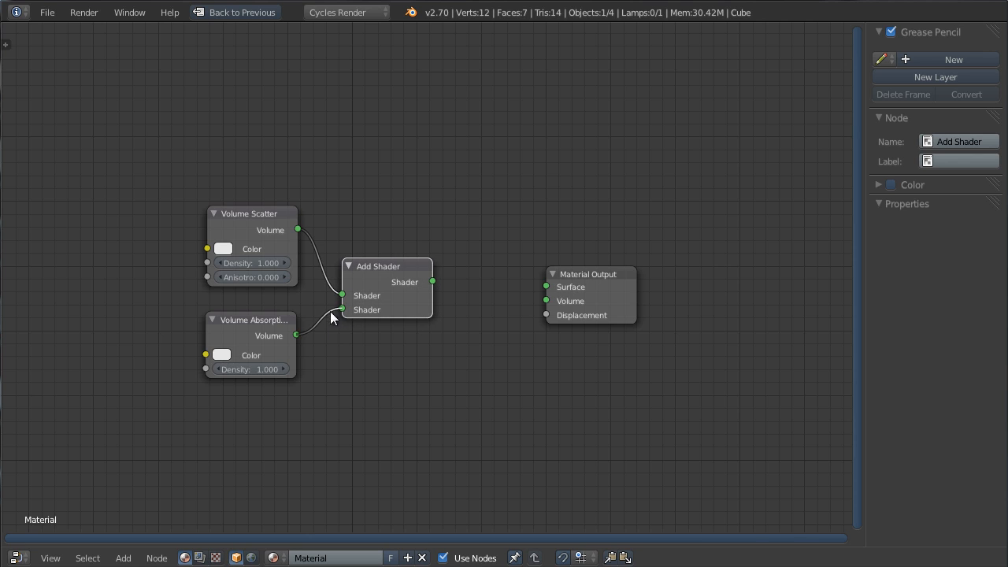
{"action": "left_click", "coordinate": [251, 214]}
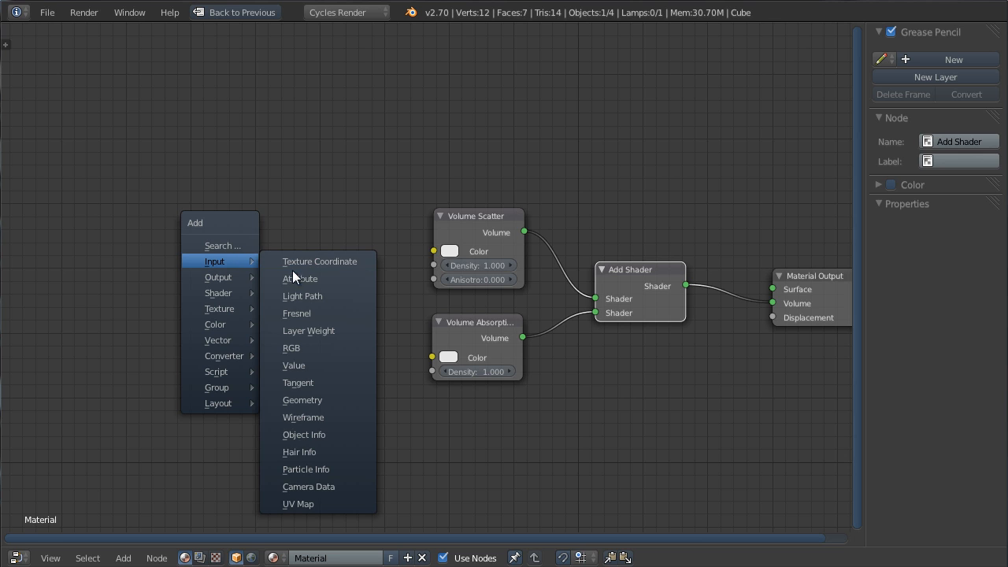
- Add an Attribute node named 'density' and link its Fac to both shaders' Density
{"action": "left_click", "coordinate": [301, 277]}
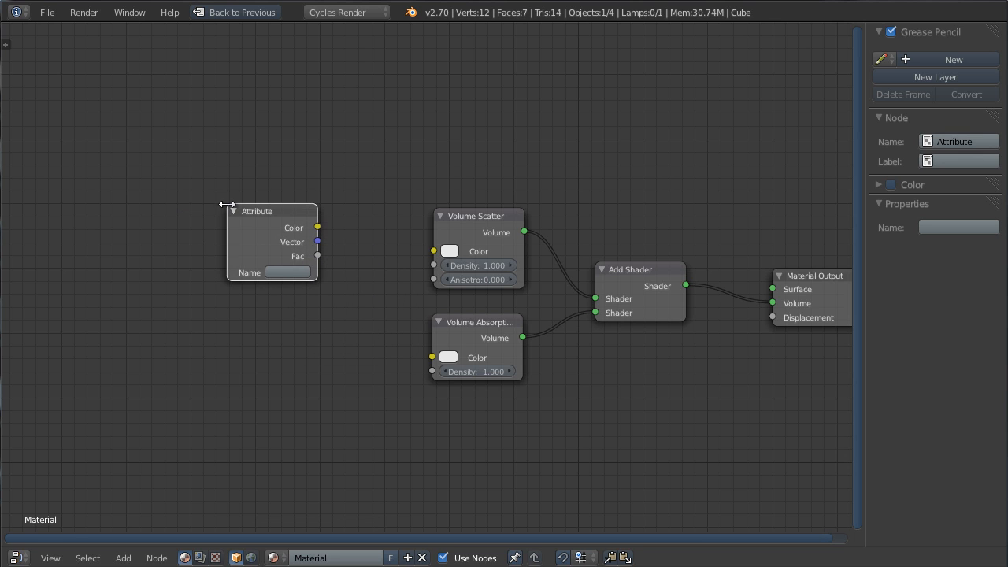
{"action": "mouse_move", "coordinate": [291, 273]}
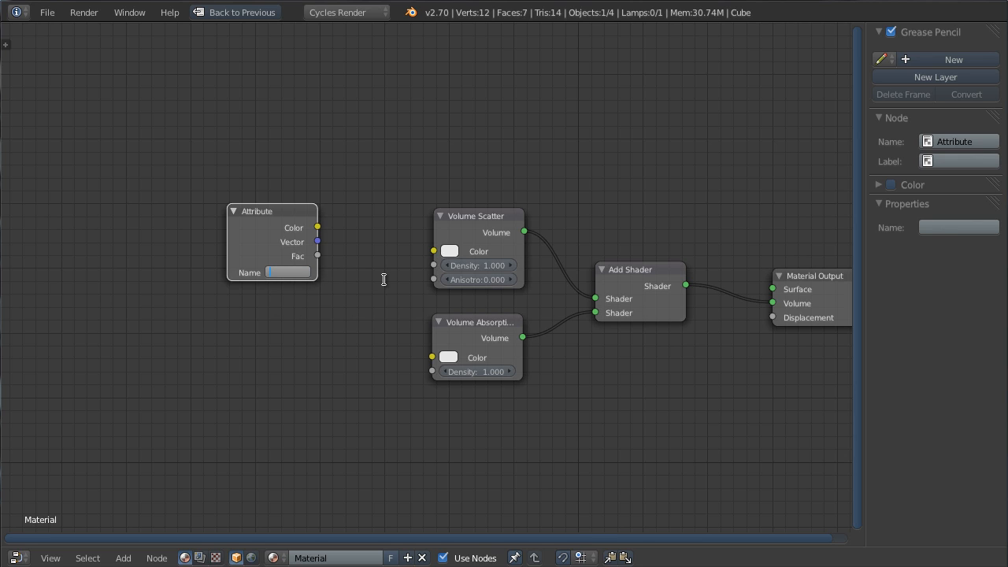
{"action": "type", "text": "density"}
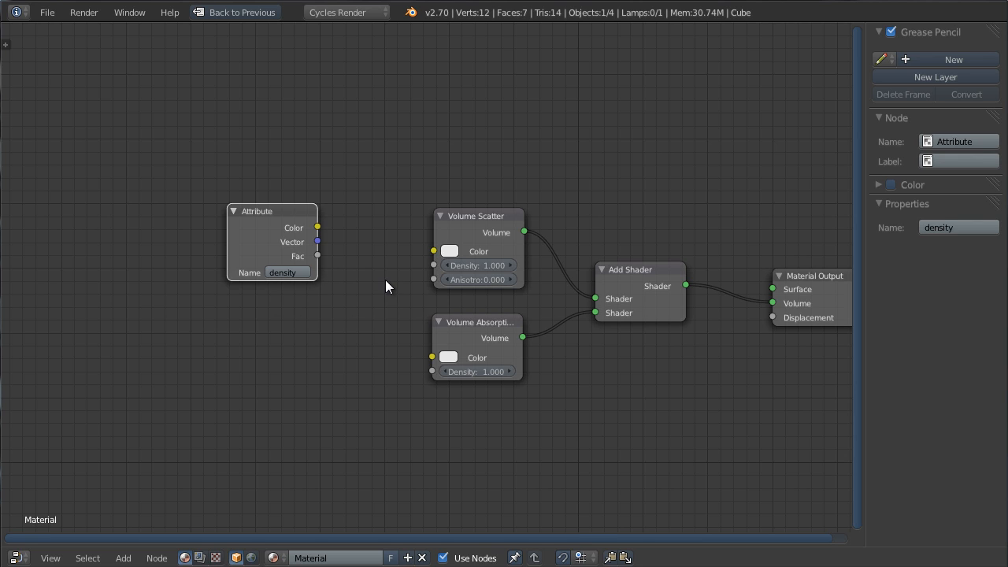
{"action": "mouse_move", "coordinate": [325, 264]}
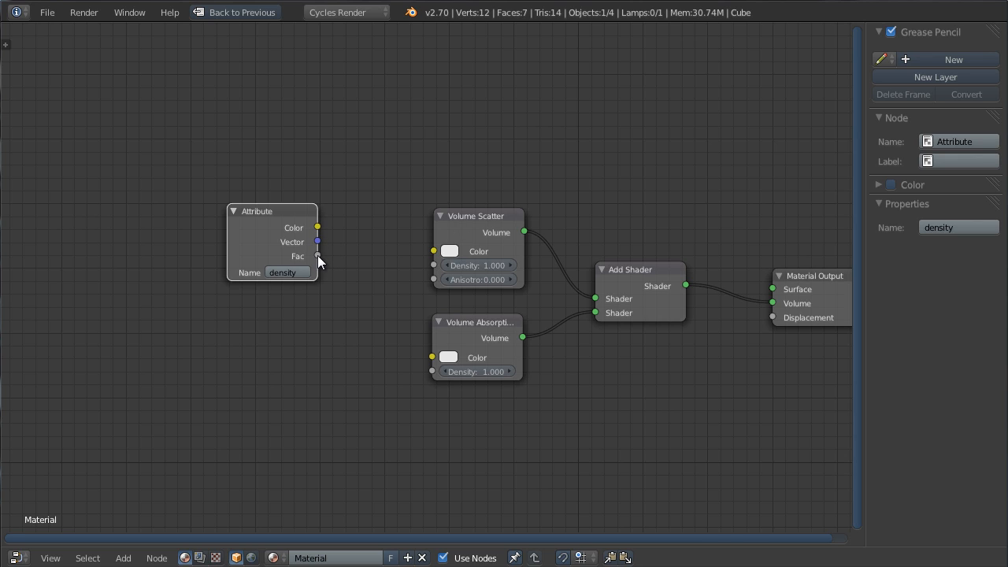
{"action": "left_click_drag", "start_coordinate": [317, 256], "coordinate": [432, 265]}
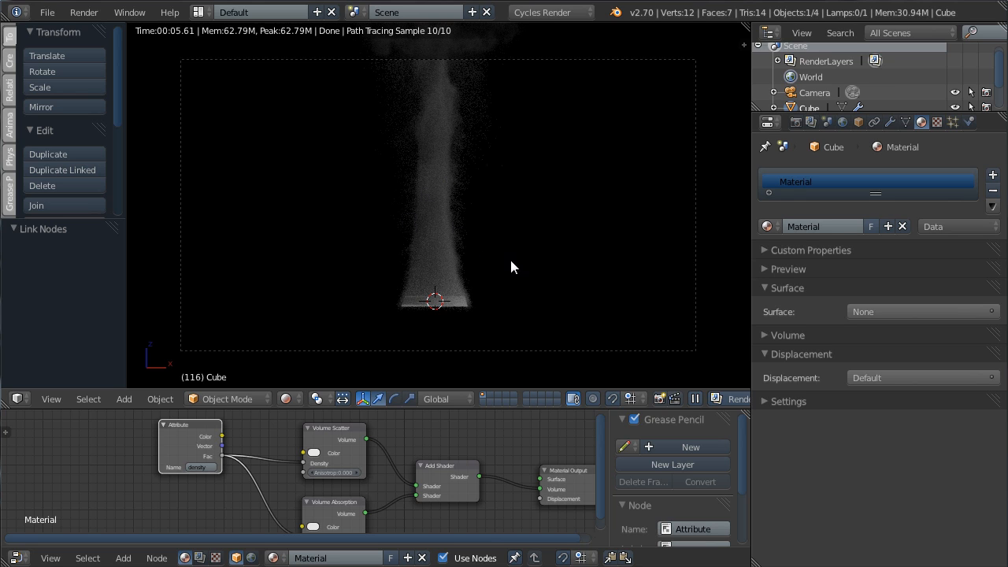
{"action": "mouse_move", "coordinate": [467, 272]}
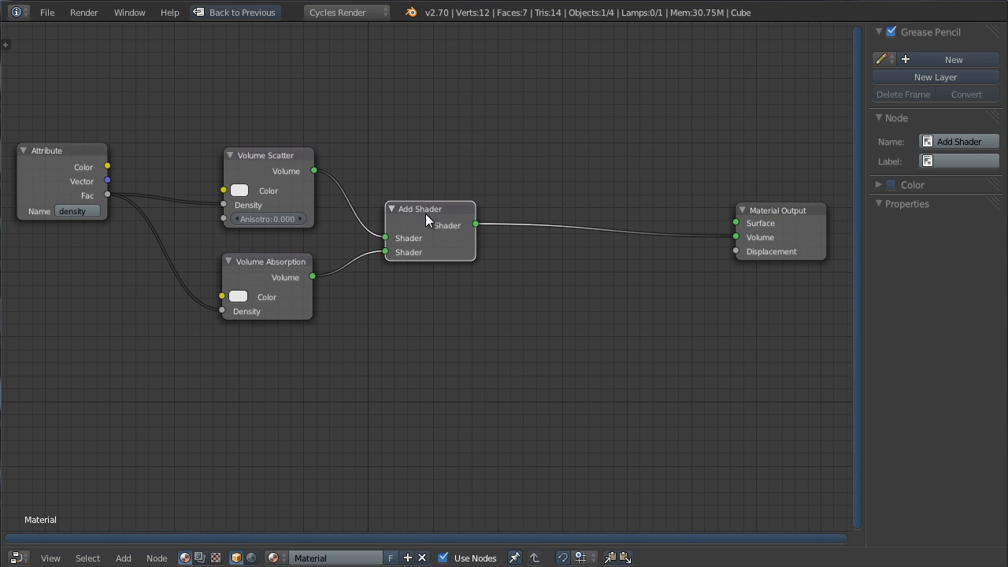
- Add an Emission shader to the volume mix, with the 'flame' Attribute driving its Strength
{"action": "left_click", "coordinate": [123, 557]}
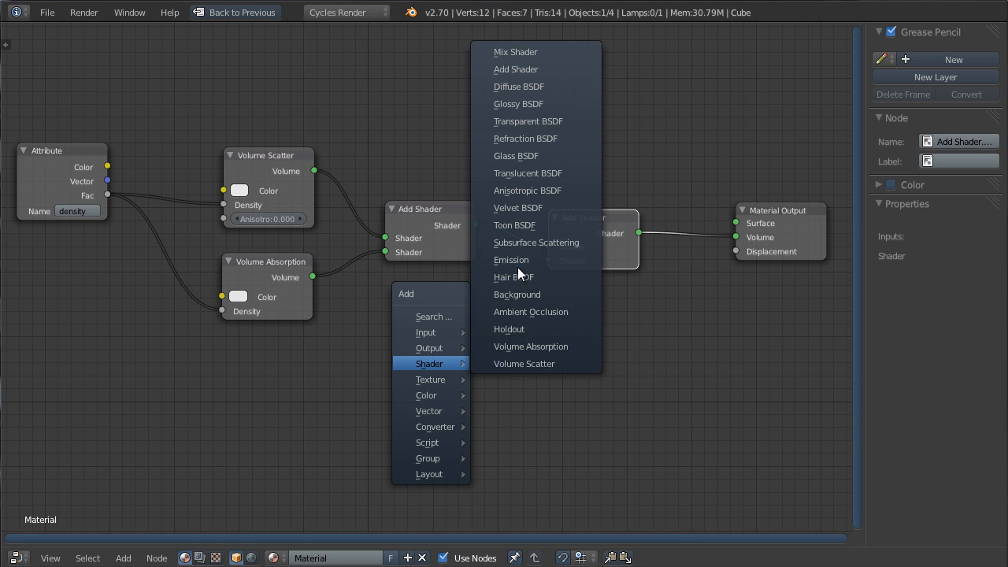
{"action": "left_click", "coordinate": [511, 259]}
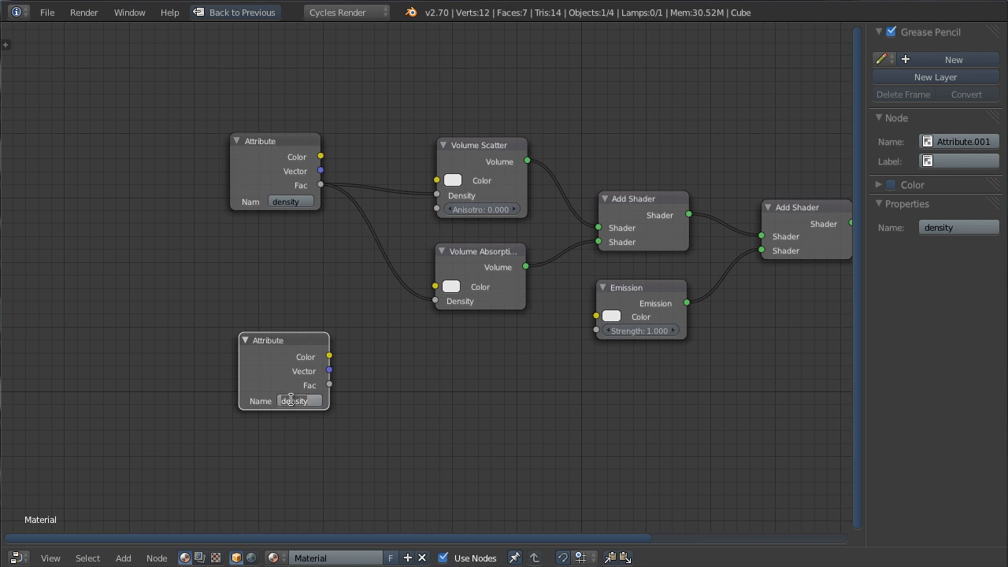
{"action": "type", "text": "flame"}
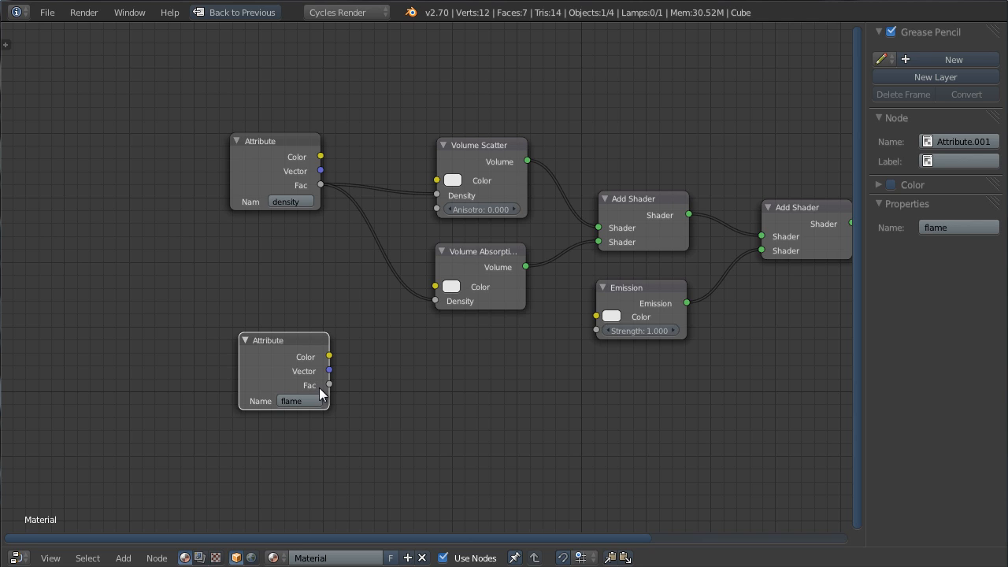
{"action": "mouse_move", "coordinate": [331, 387]}
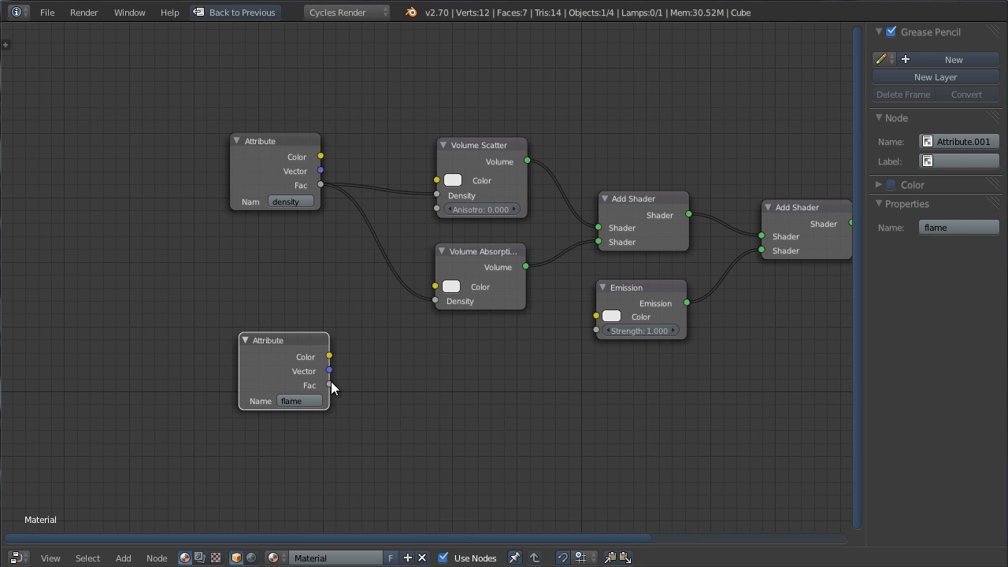
{"action": "left_click_drag", "start_coordinate": [329, 385], "coordinate": [596, 329]}
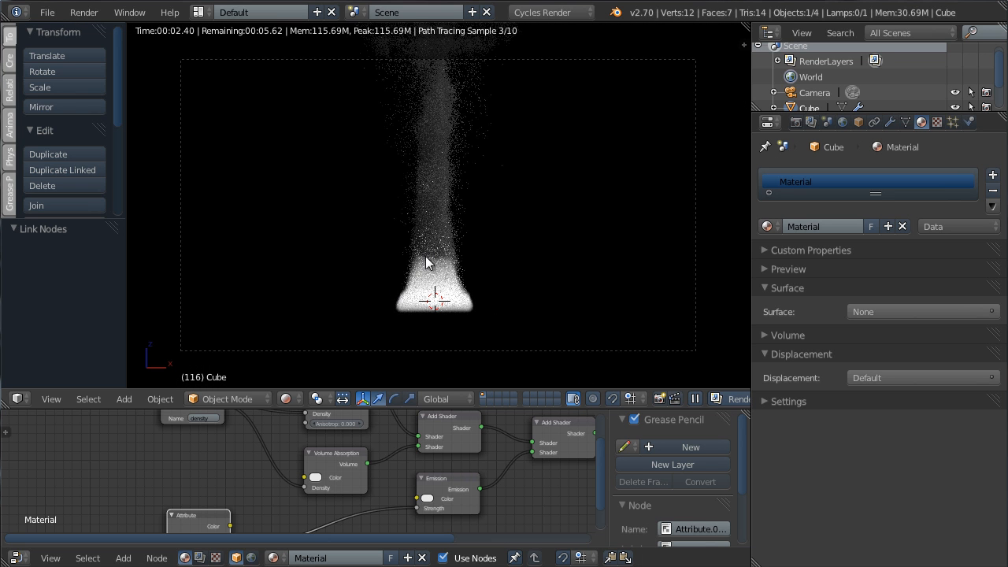
{"action": "mouse_move", "coordinate": [394, 500]}
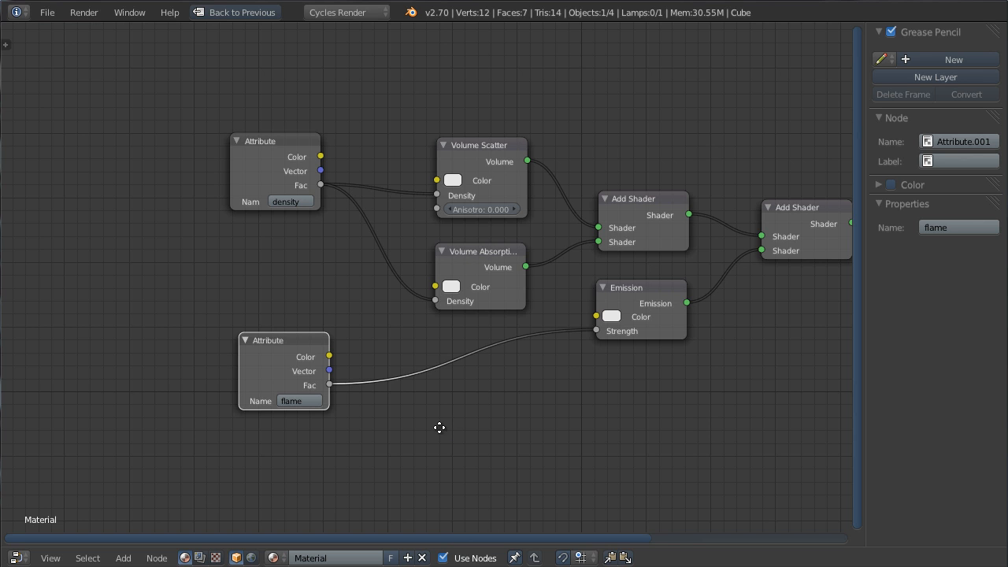
{"action": "left_click", "coordinate": [610, 316]}
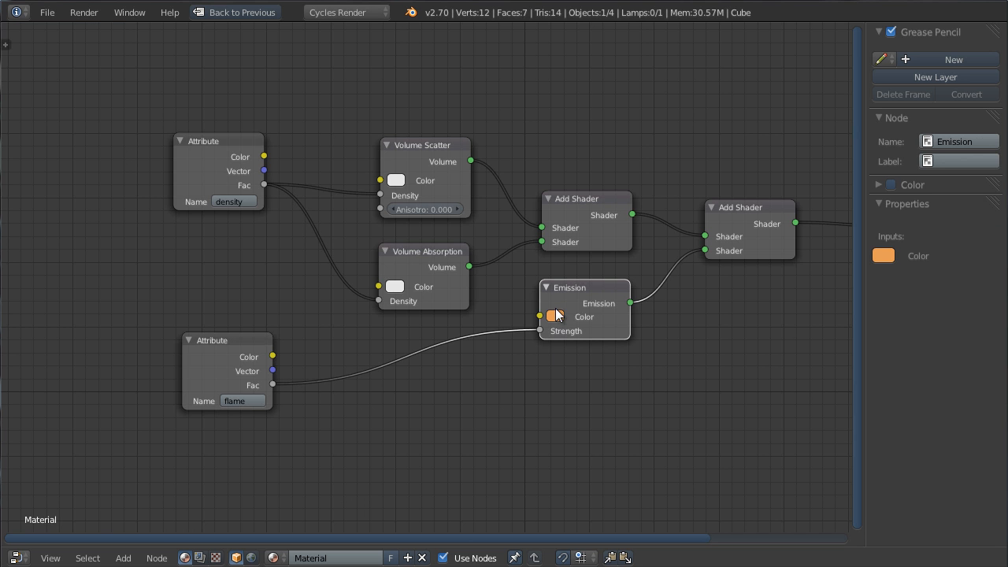
- Change the Emission node's colour from orange to white
{"action": "left_click", "coordinate": [551, 315]}
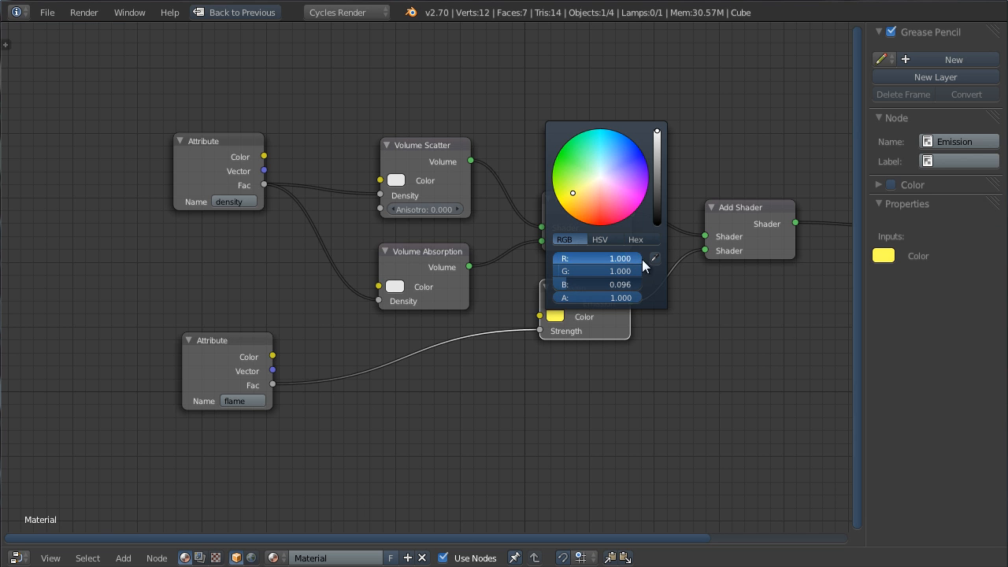
{"action": "left_click", "coordinate": [353, 393]}
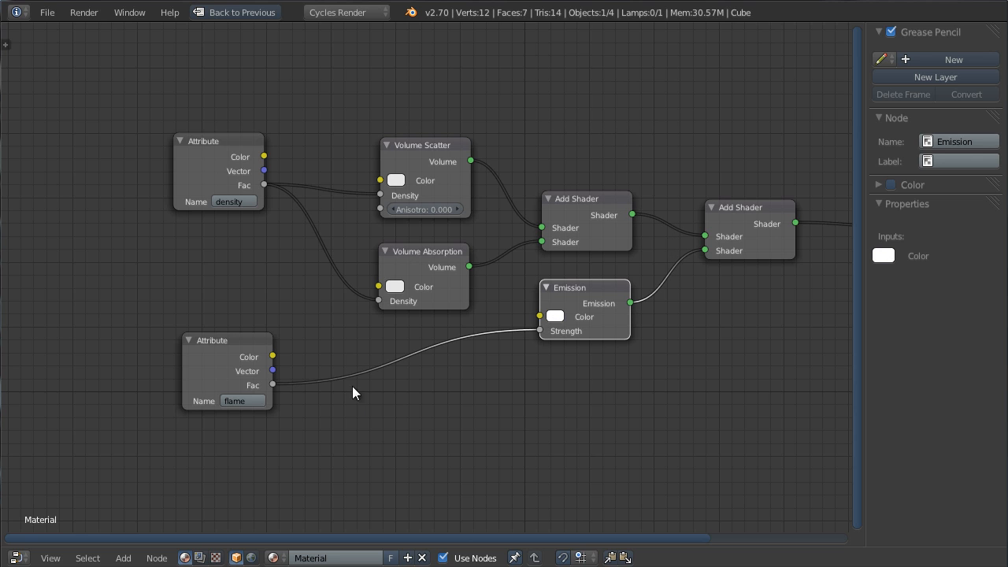
{"action": "mouse_move", "coordinate": [383, 368]}
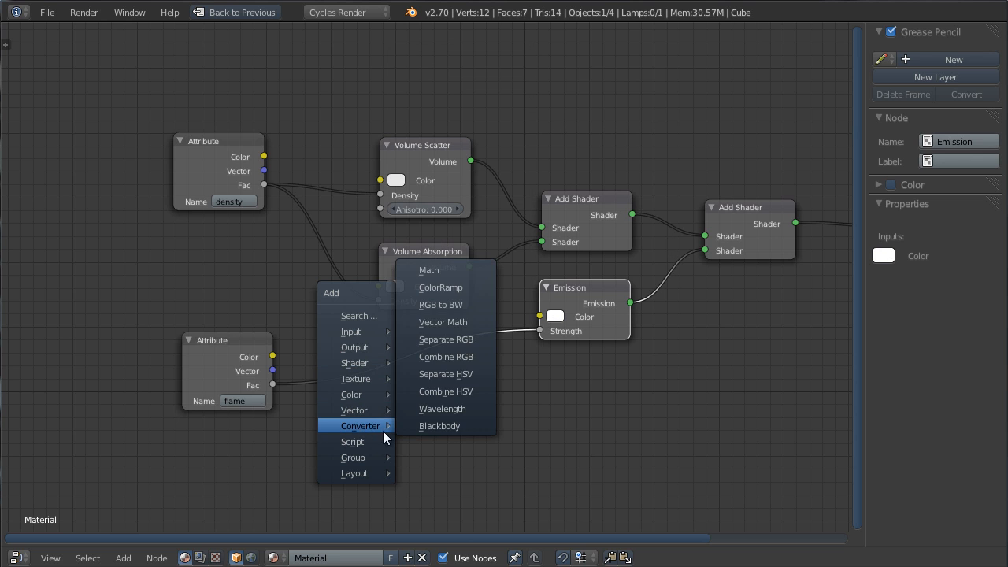
- Add a ColorRamp node for the flame and begin recolouring its two stops
{"action": "left_click", "coordinate": [440, 287]}
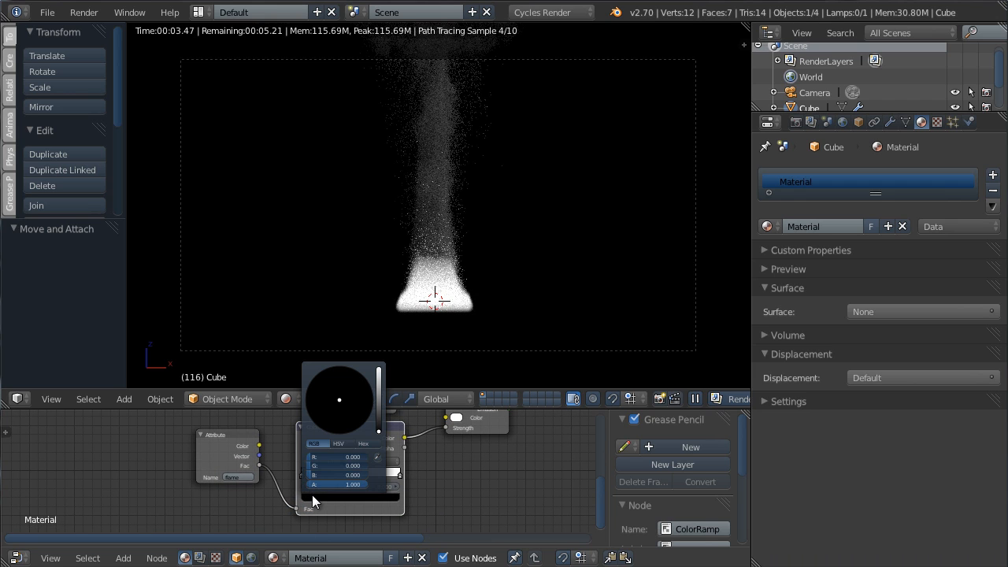
{"action": "left_click_drag", "start_coordinate": [339, 400], "coordinate": [370, 404]}
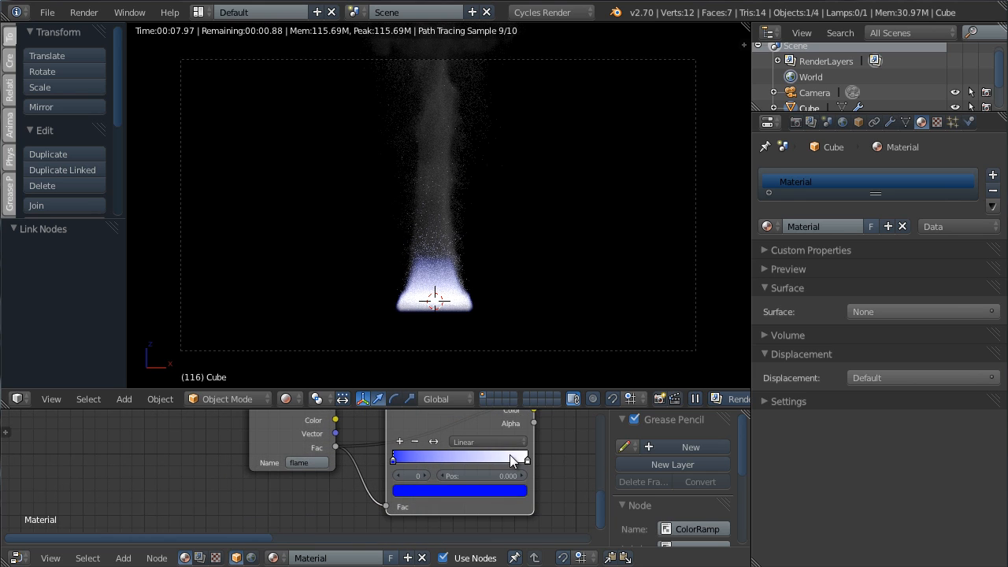
{"action": "left_click", "coordinate": [459, 490]}
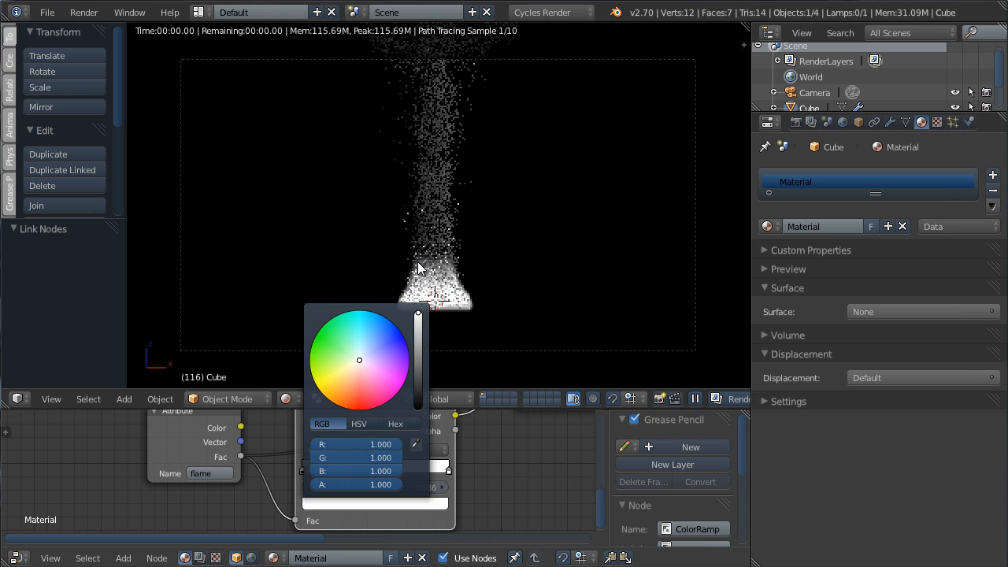
- Add a ramp stop, colour stops deep and strong orange, and slide one to mid-ramp
{"action": "left_click", "coordinate": [359, 409]}
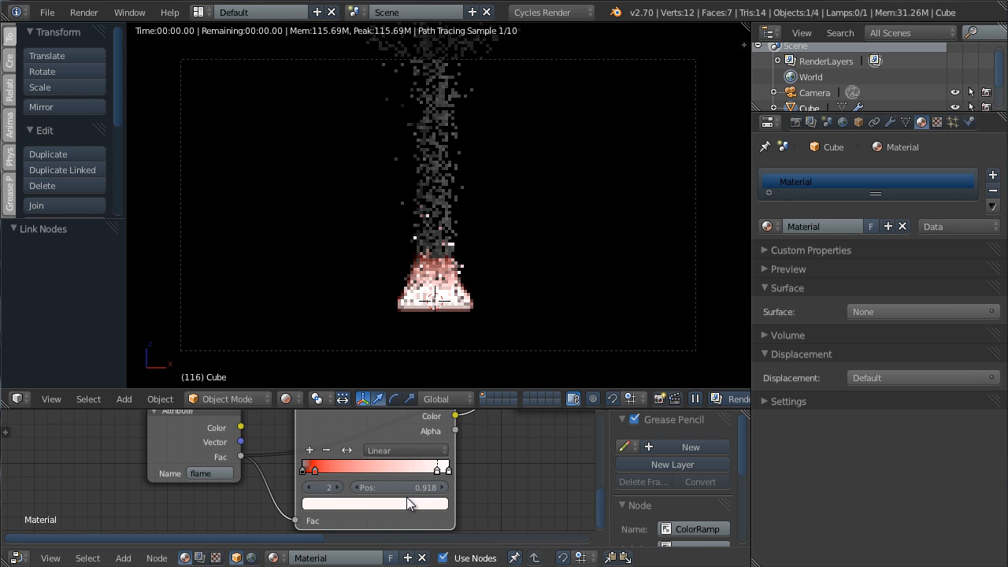
{"action": "left_click", "coordinate": [375, 503]}
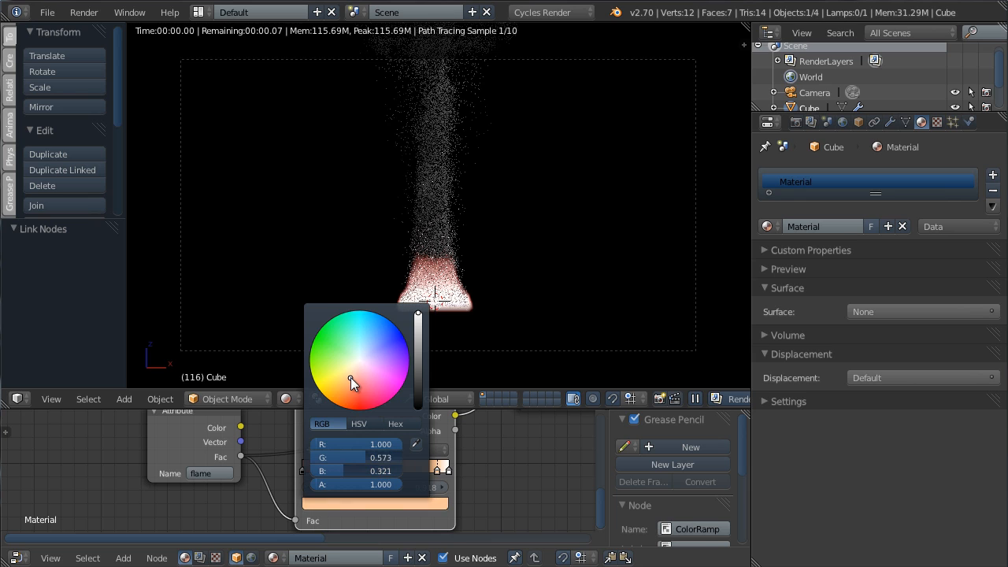
{"action": "left_click", "coordinate": [353, 385]}
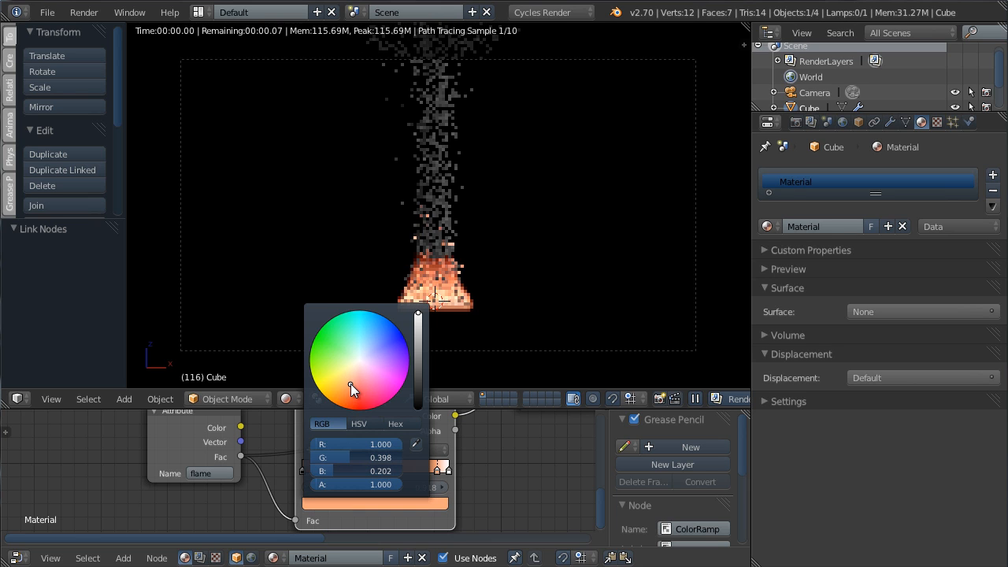
{"action": "left_click", "coordinate": [490, 487]}
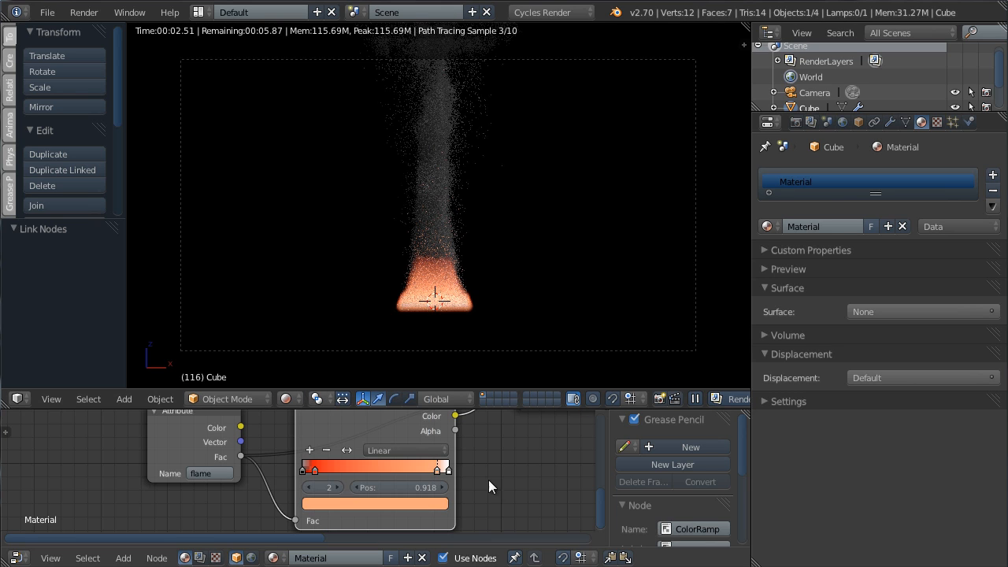
{"action": "left_click_drag", "start_coordinate": [439, 469], "coordinate": [377, 469]}
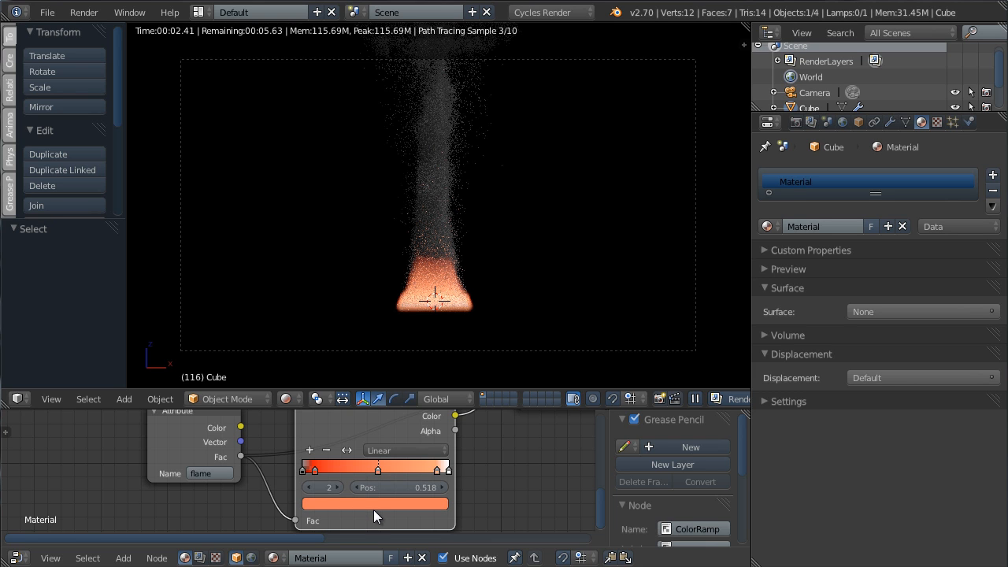
{"action": "left_click", "coordinate": [374, 503]}
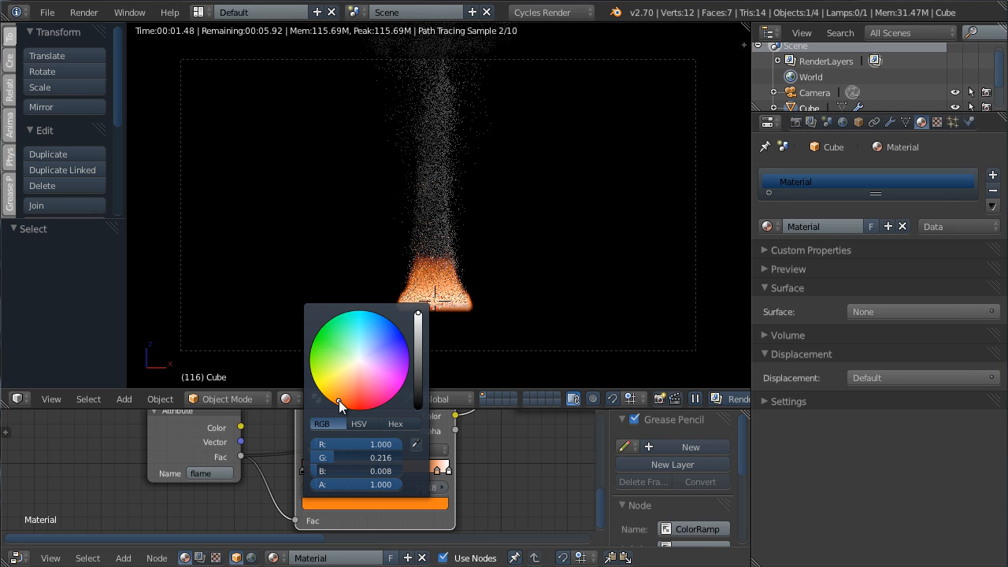
{"action": "left_click", "coordinate": [488, 312]}
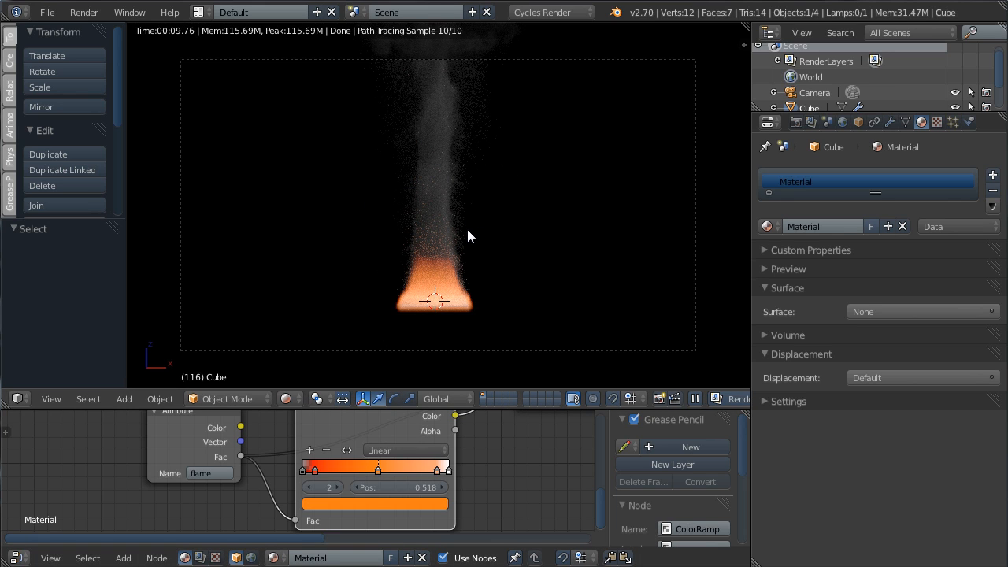
{"action": "mouse_move", "coordinate": [417, 242]}
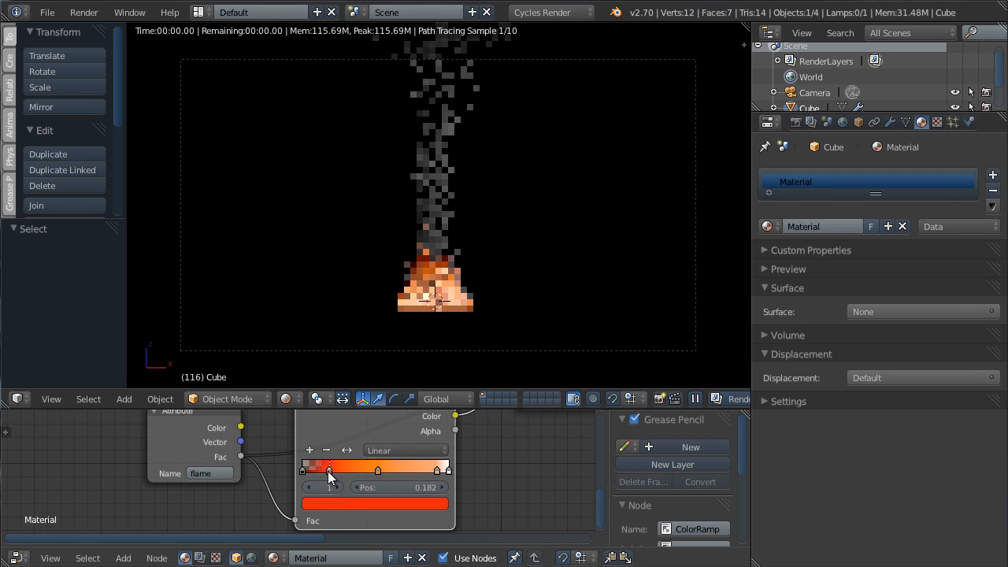
- Select and adjust the red stops near the start of the flame ColorRamp
{"action": "left_click", "coordinate": [374, 502]}
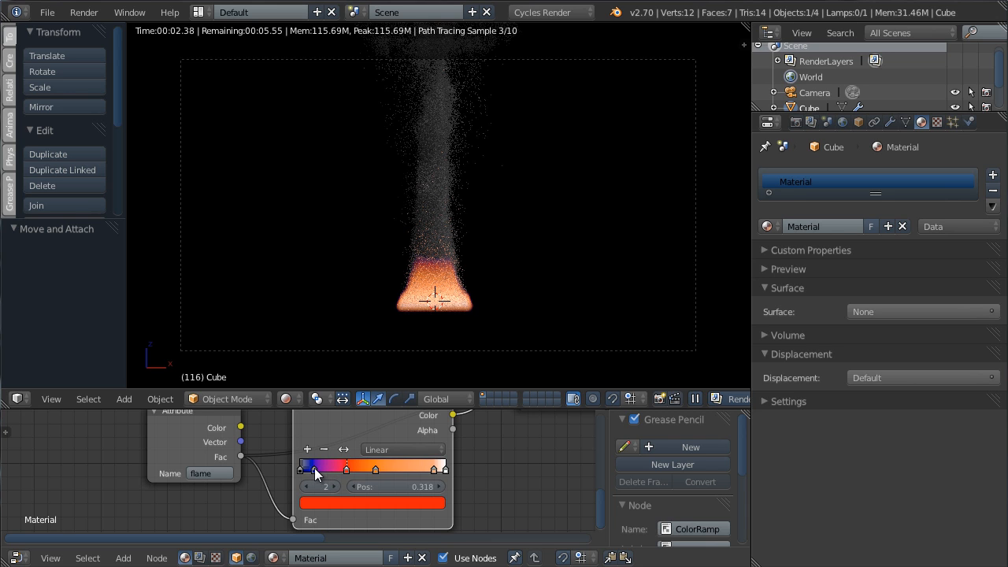
{"action": "left_click", "coordinate": [371, 502]}
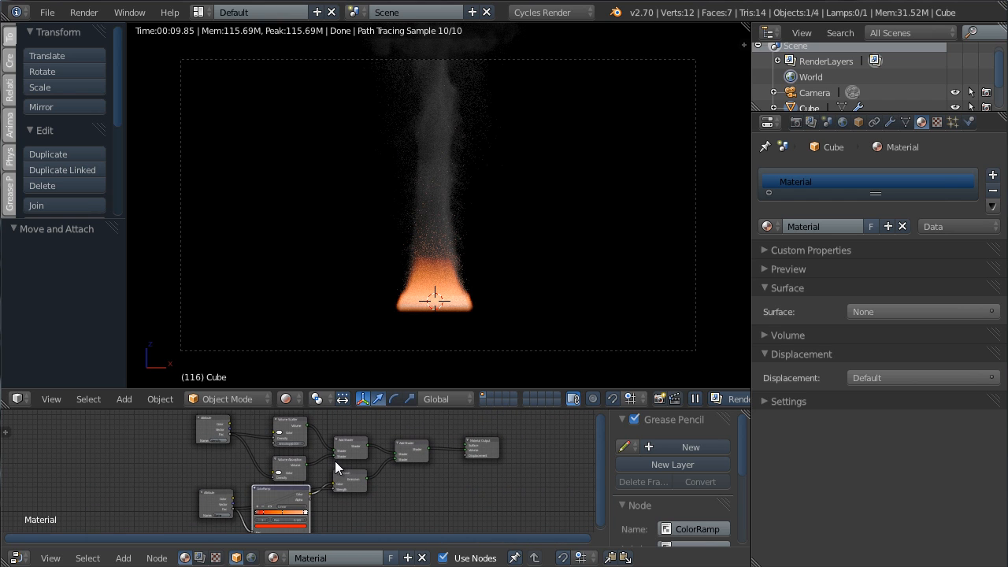
{"action": "mouse_move", "coordinate": [306, 480]}
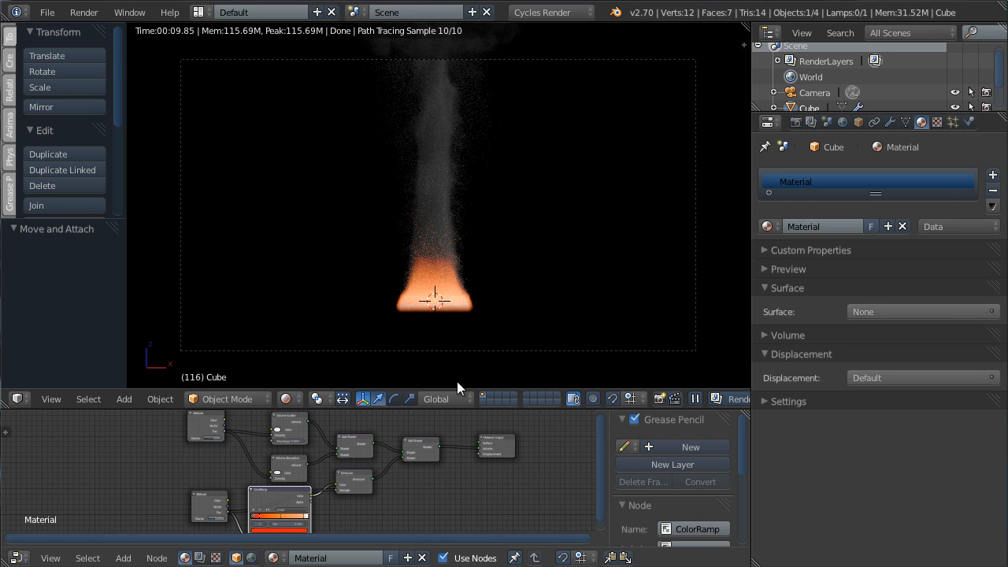
{"action": "mouse_move", "coordinate": [468, 268]}
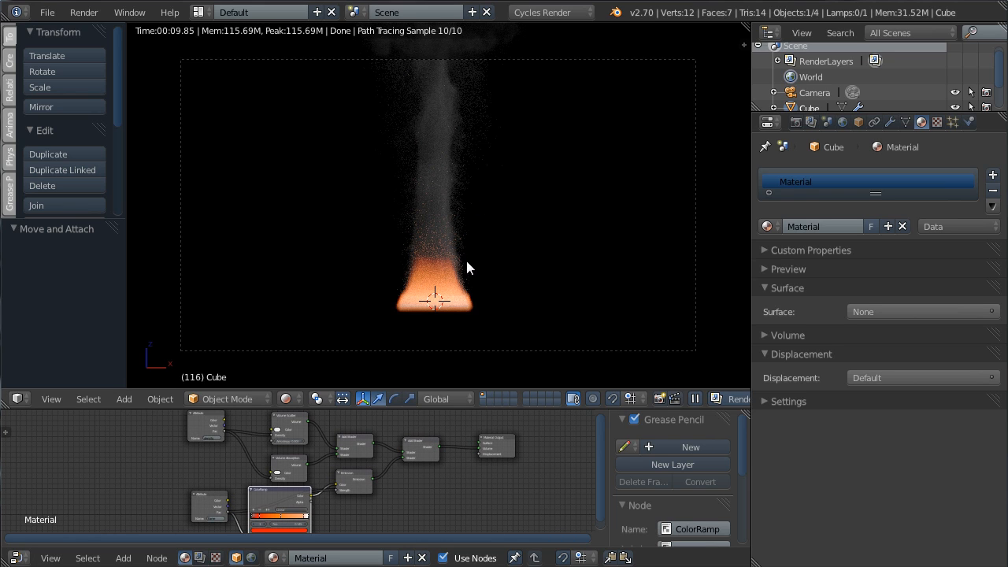
{"action": "mouse_move", "coordinate": [415, 470]}
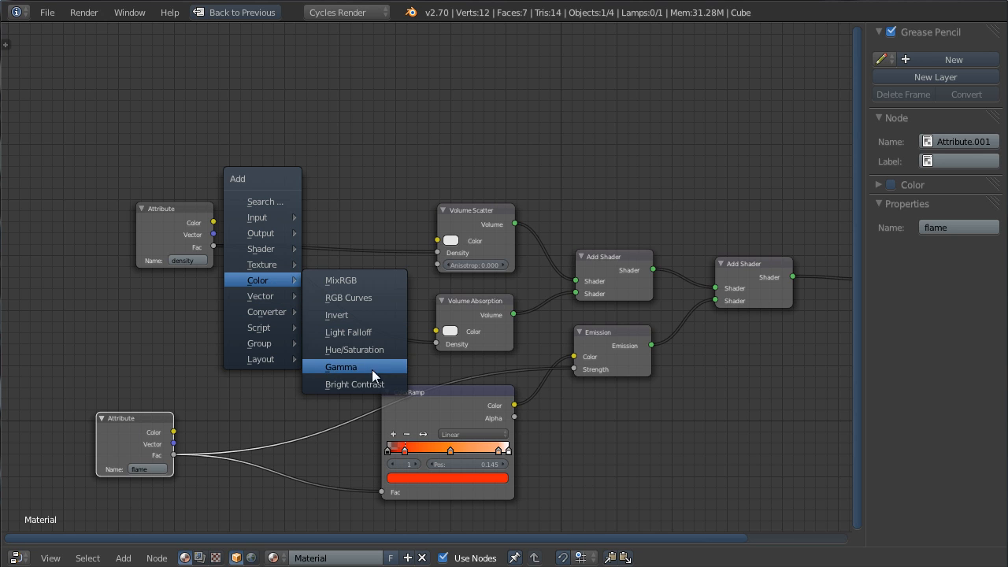
{"action": "mouse_move", "coordinate": [353, 384]}
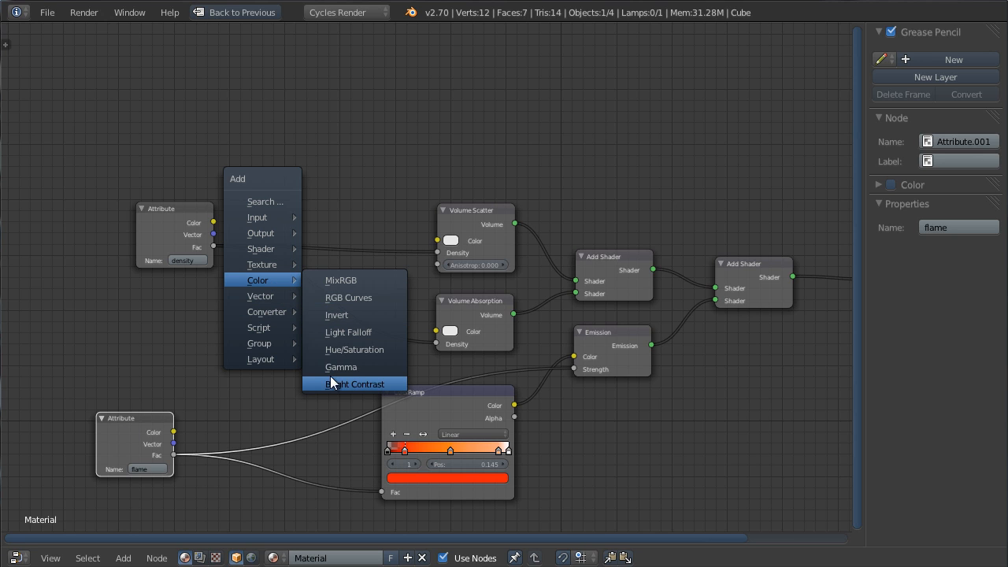
- Add a Bright/Contrast node and feed its boosted density into Absorption Density
{"action": "left_click", "coordinate": [355, 384]}
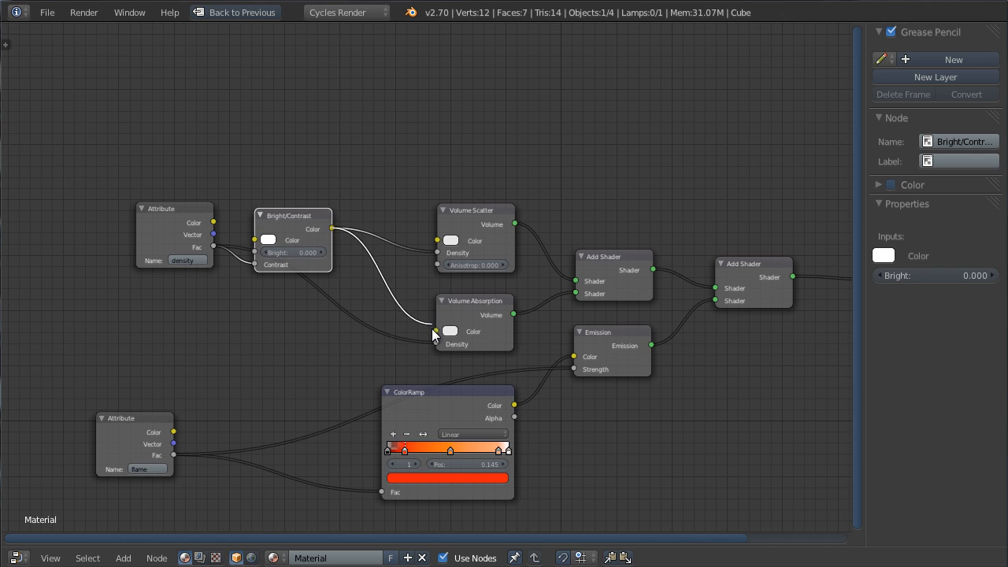
{"action": "left_click_drag", "start_coordinate": [293, 215], "coordinate": [298, 227]}
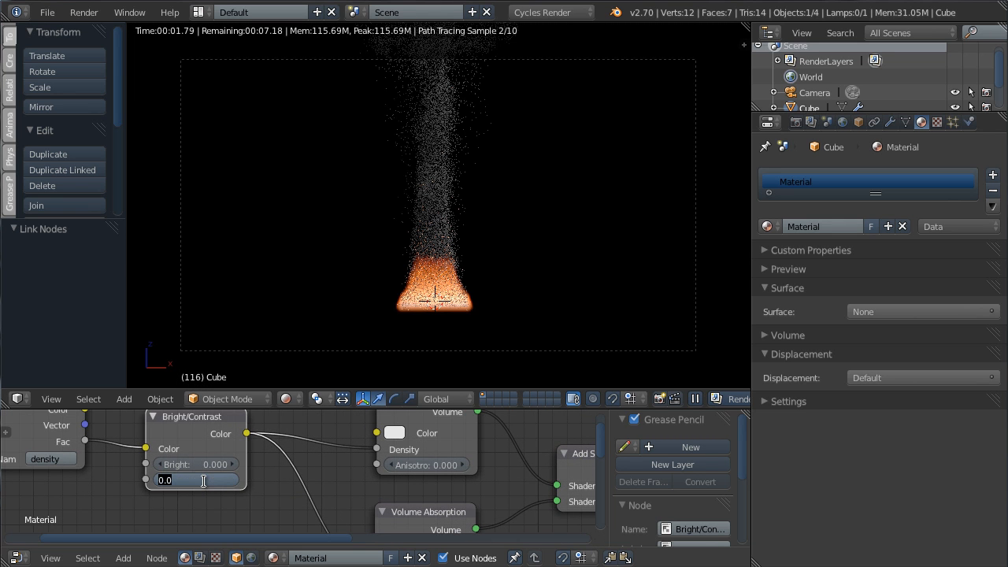
- Enter 1 as the density Bright/Contrast contrast, then re-edit the value toward 5
{"action": "type", "text": "10"}
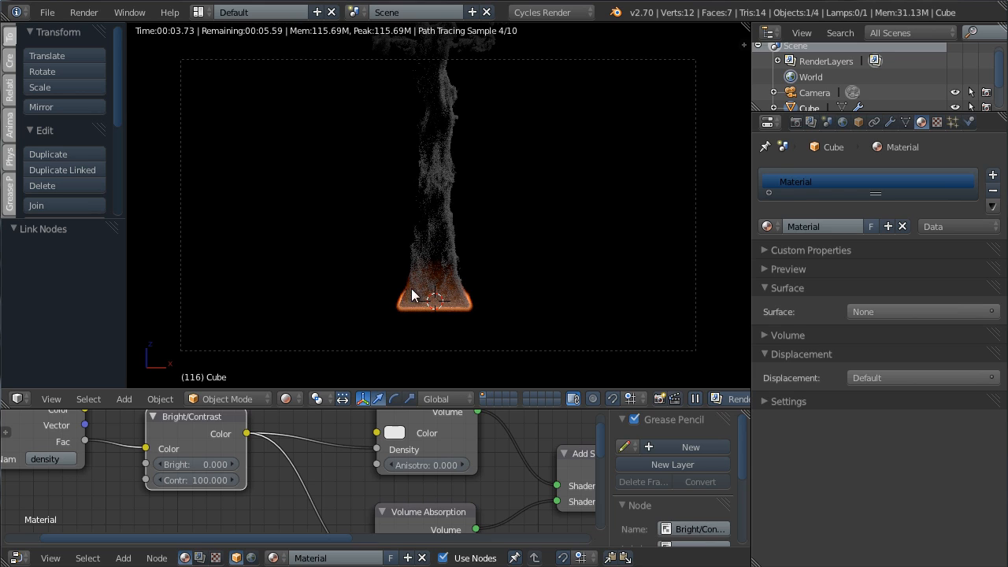
{"action": "mouse_move", "coordinate": [452, 323]}
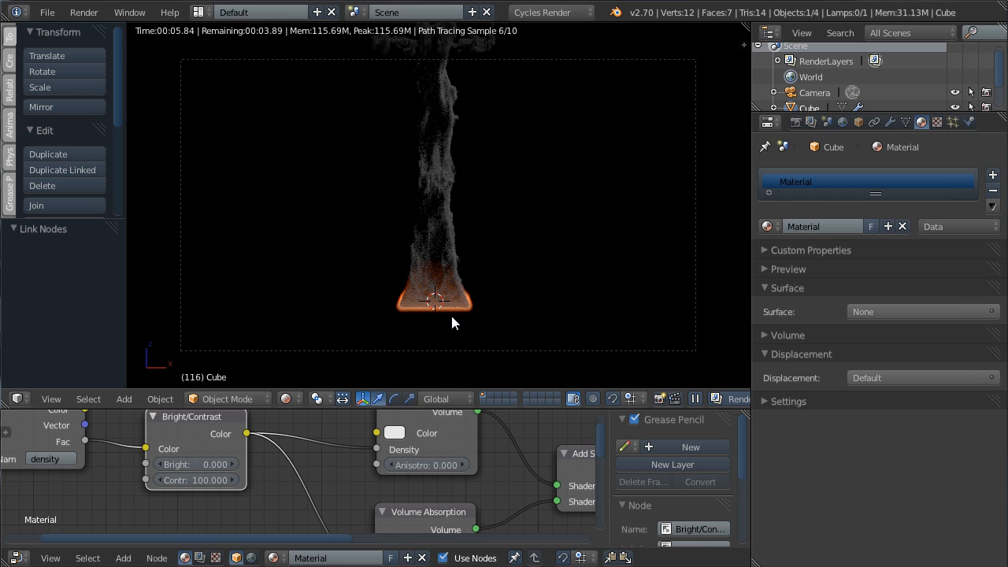
{"action": "mouse_move", "coordinate": [463, 298]}
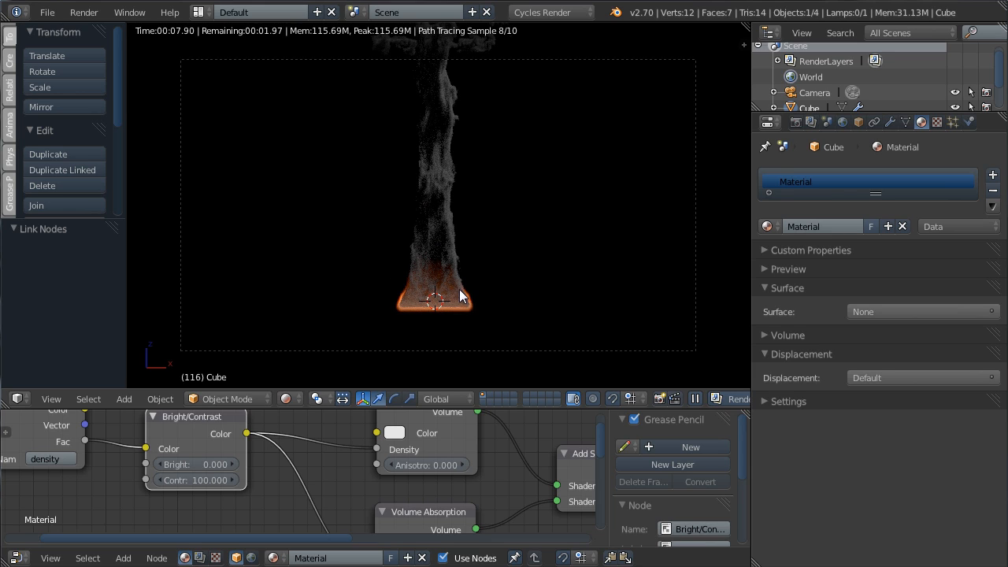
{"action": "mouse_move", "coordinate": [205, 498]}
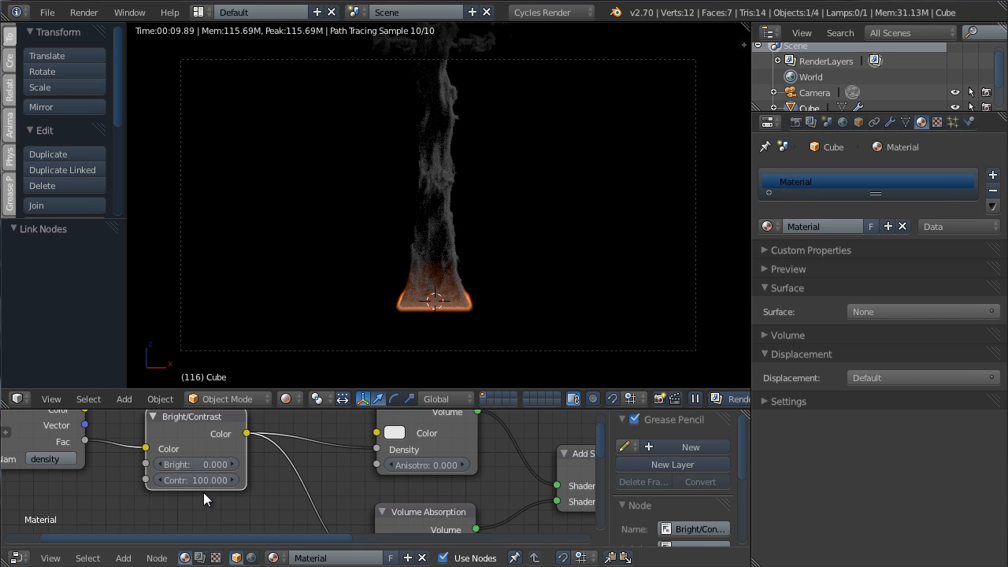
{"action": "mouse_move", "coordinate": [238, 494]}
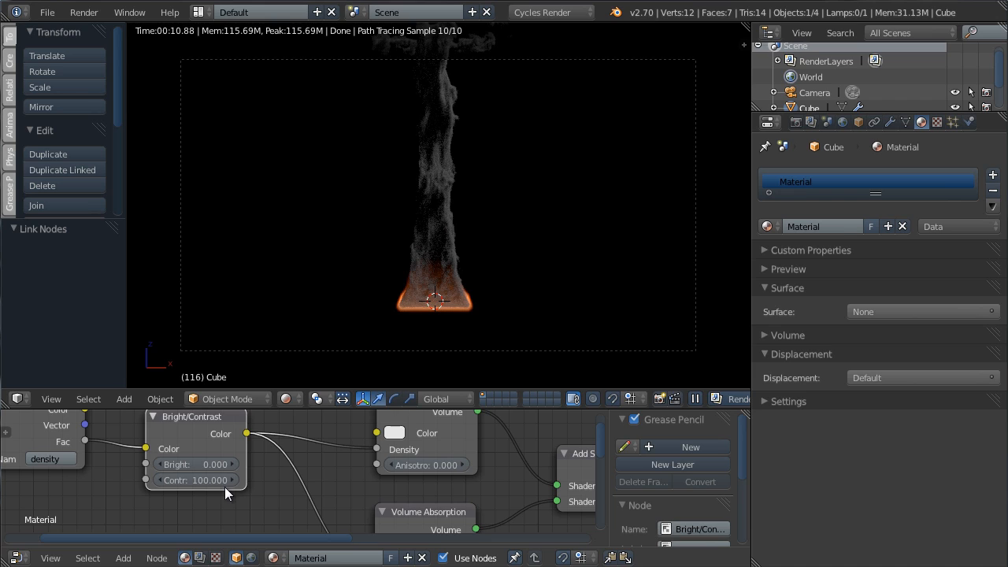
{"action": "double_click", "coordinate": [195, 480]}
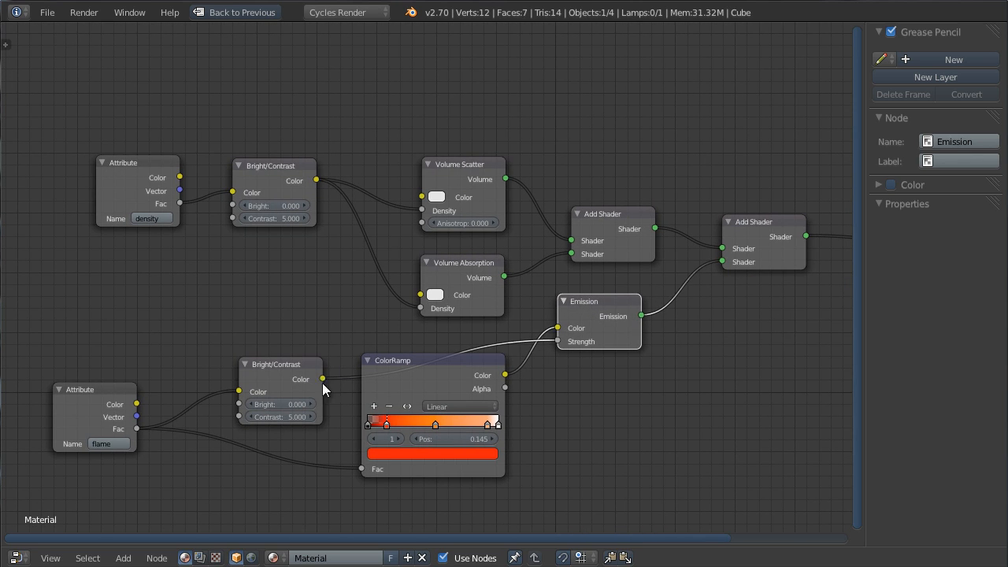
- Select the second Bright/Contrast node that boosts the flame attribute
{"action": "left_click", "coordinate": [280, 363]}
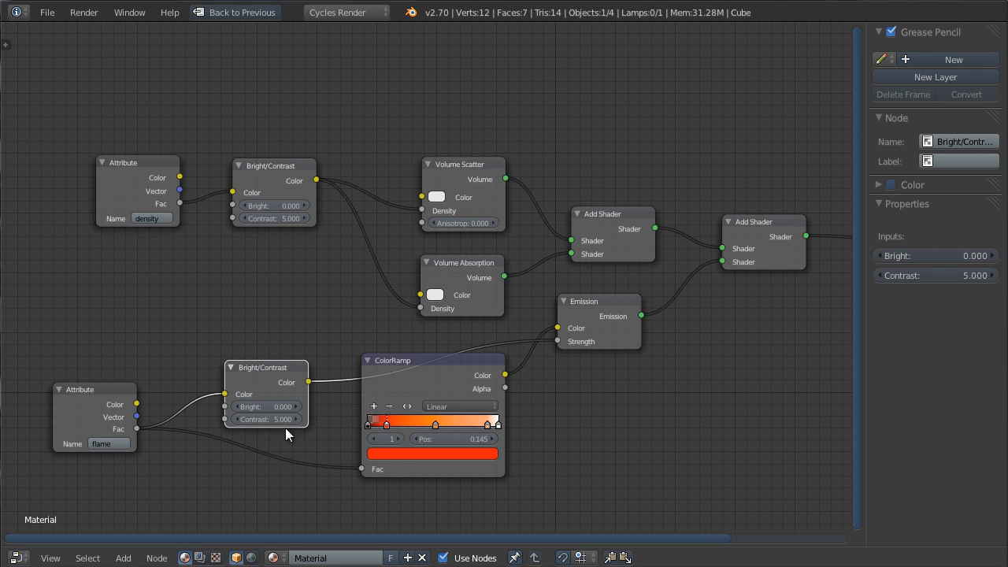
{"action": "mouse_move", "coordinate": [268, 418]}
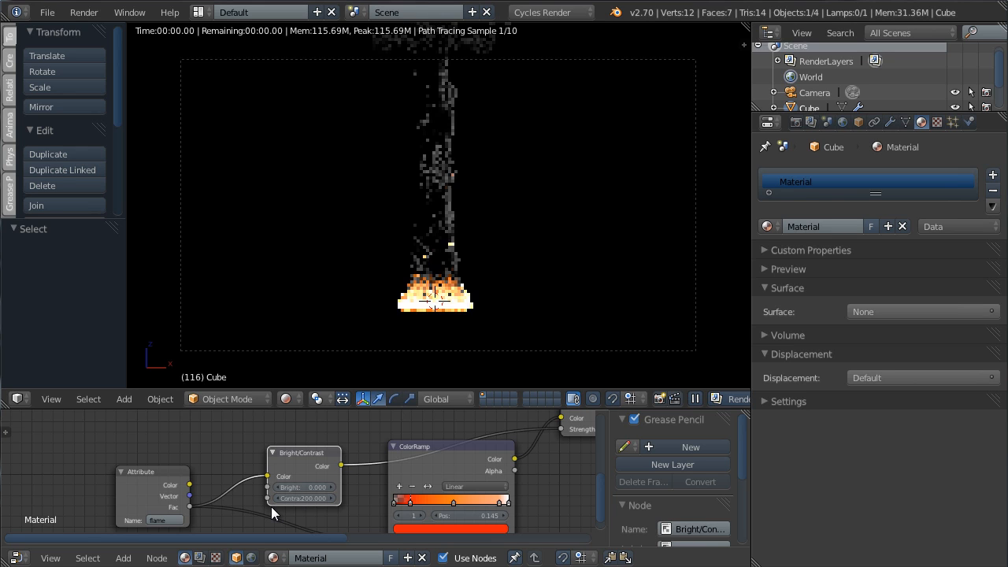
- Set the flame Bright/Contrast node's contrast to 100
{"action": "left_click", "coordinate": [303, 498]}
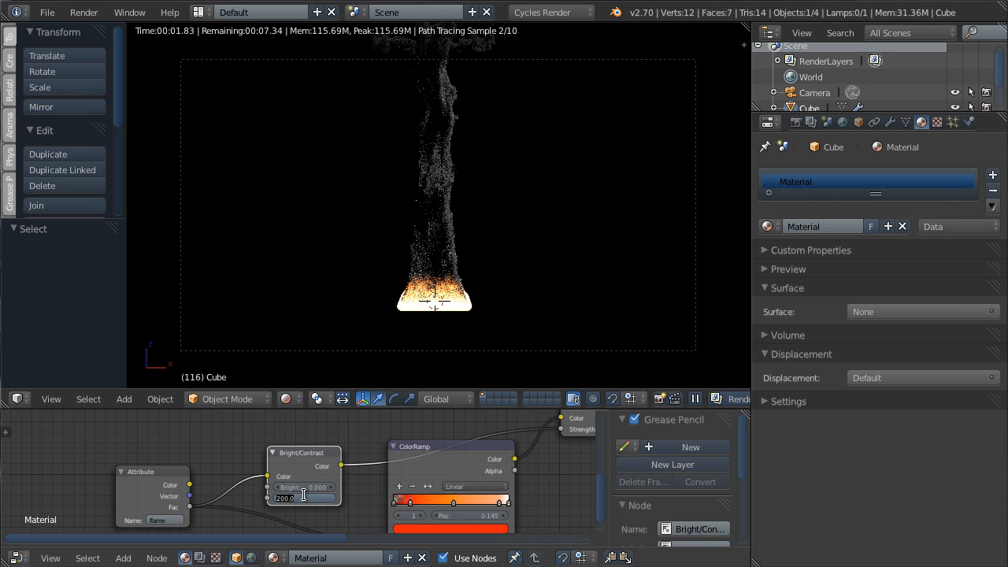
{"action": "type", "text": "100"}
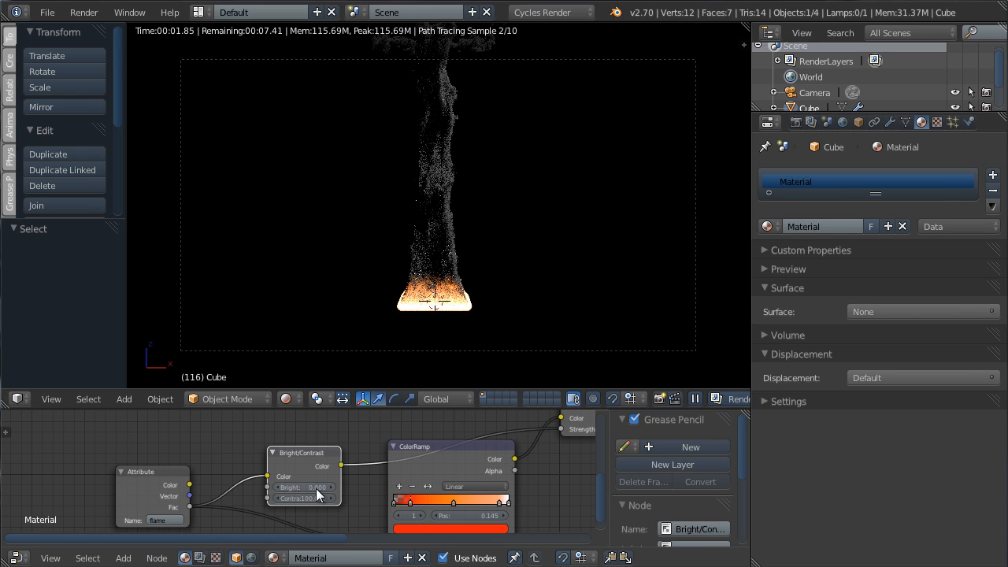
{"action": "left_click", "coordinate": [303, 497]}
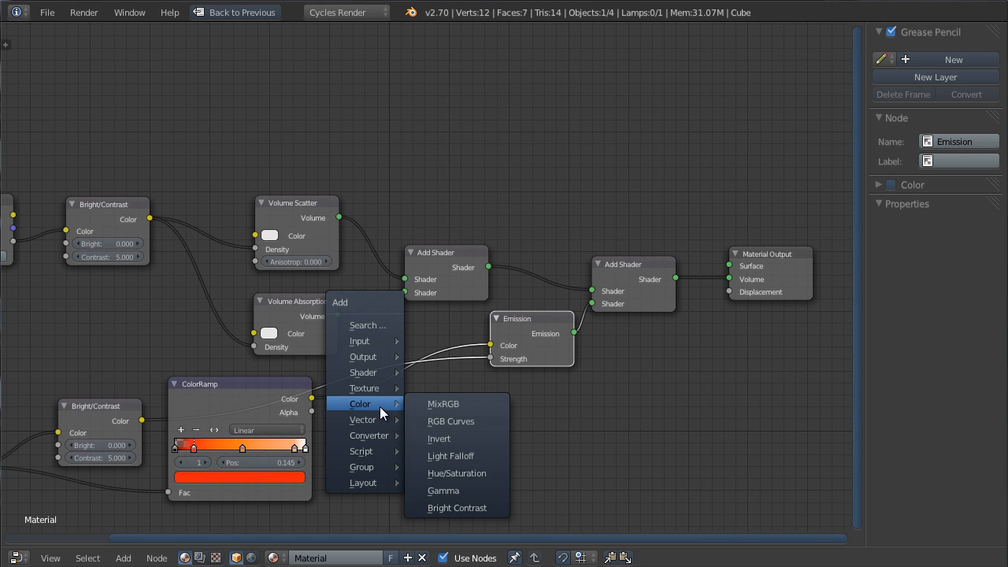
- Add a Hue Saturation Value node between the flame ColorRamp and the Emission shader
{"action": "left_click", "coordinate": [456, 473]}
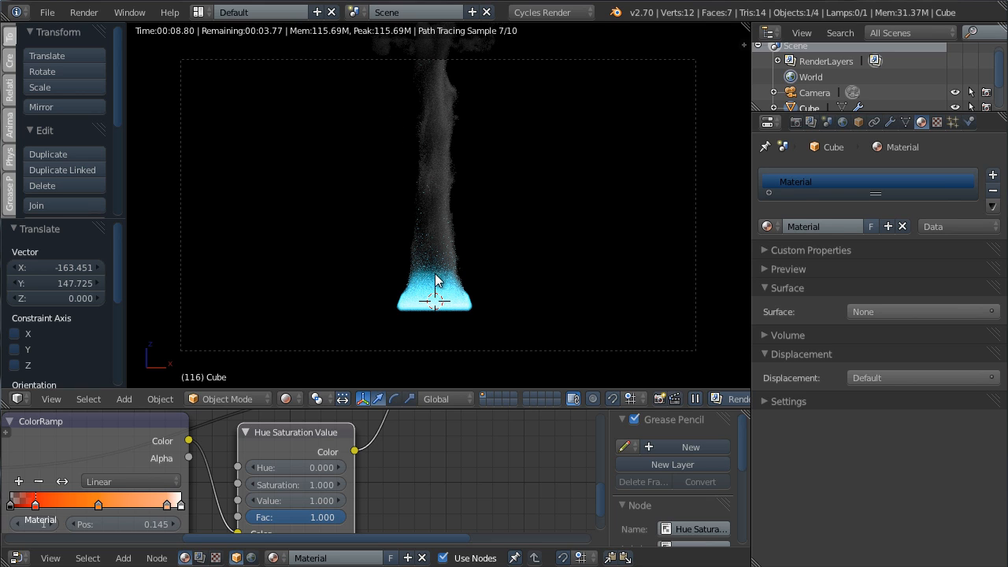
{"action": "mouse_move", "coordinate": [657, 309]}
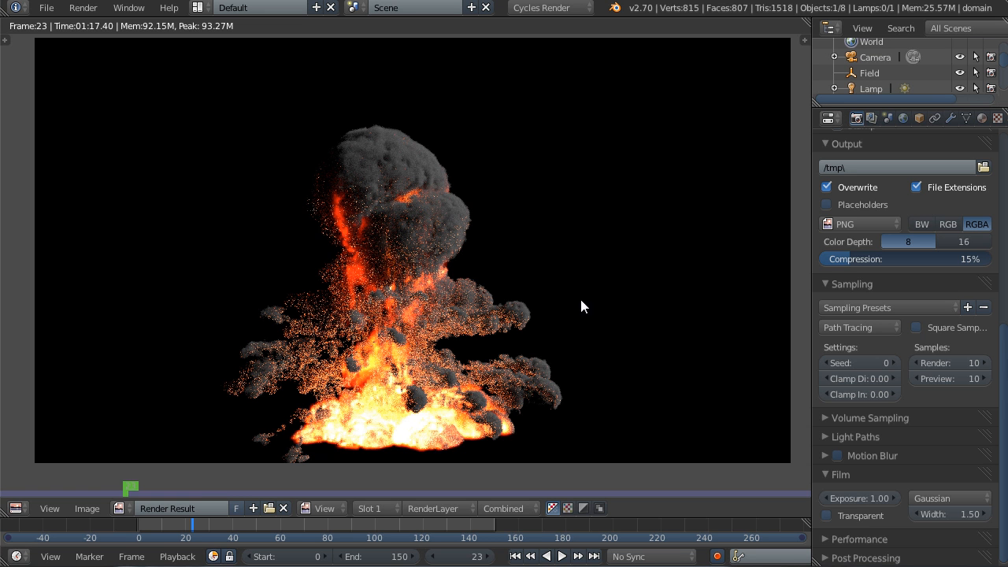
{"action": "mouse_move", "coordinate": [359, 238]}
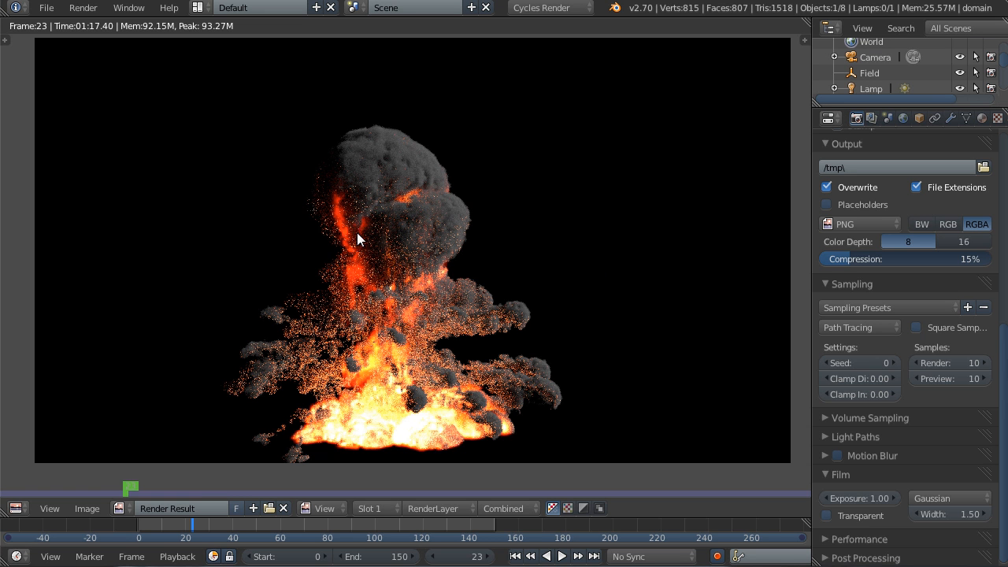
{"action": "mouse_move", "coordinate": [441, 342]}
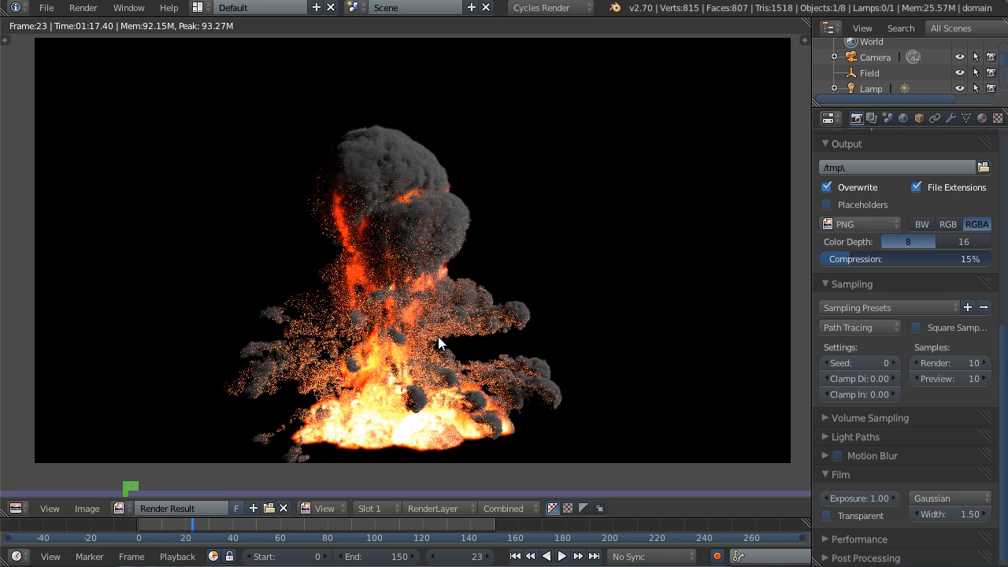
{"action": "mouse_move", "coordinate": [430, 289]}
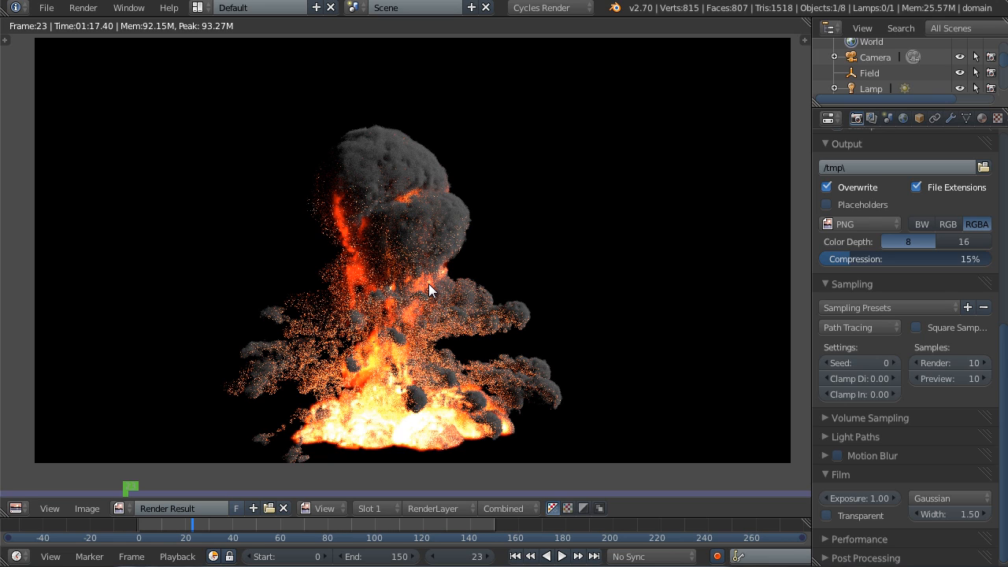
{"action": "mouse_move", "coordinate": [352, 179]}
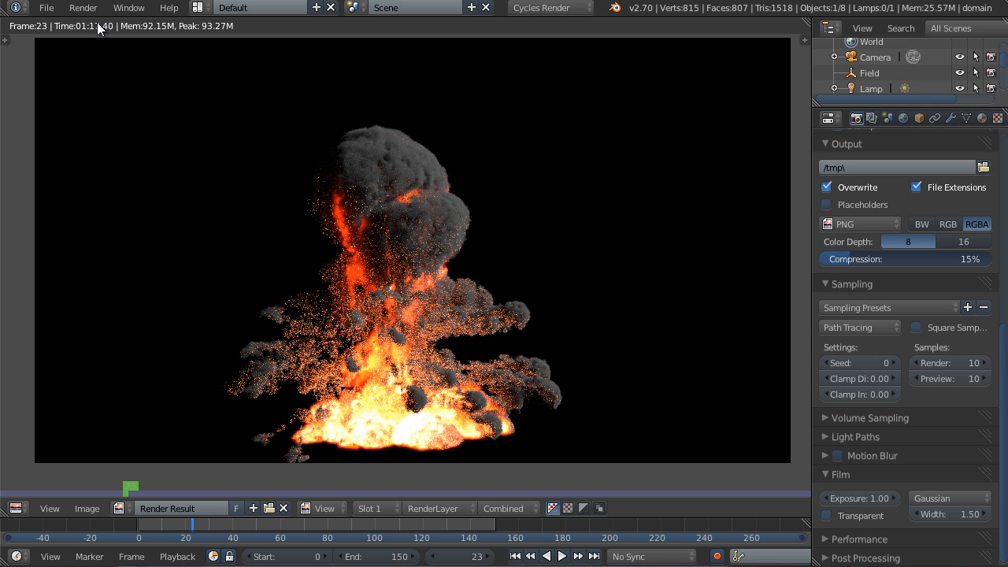
{"action": "mouse_move", "coordinate": [535, 319]}
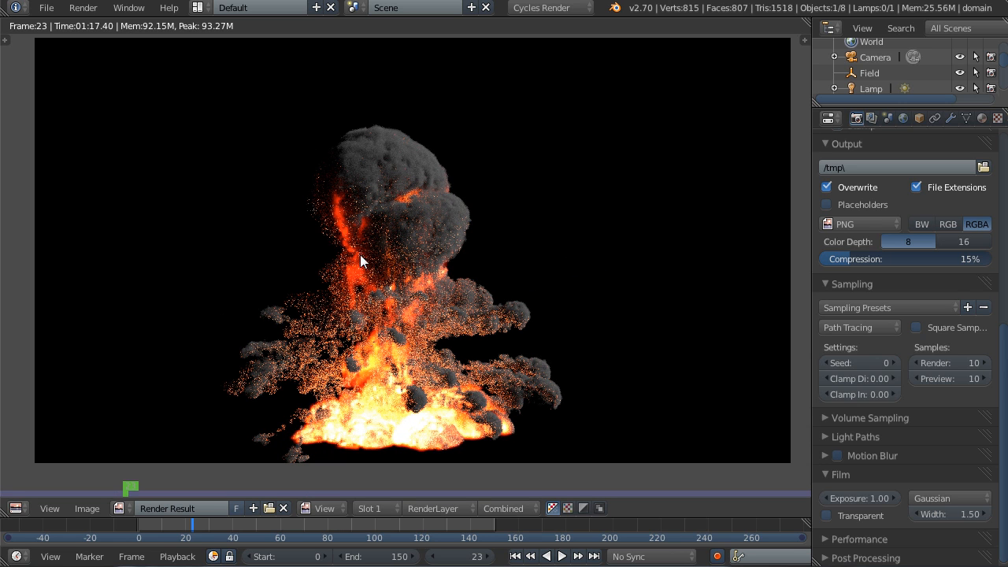
{"action": "mouse_move", "coordinate": [437, 415]}
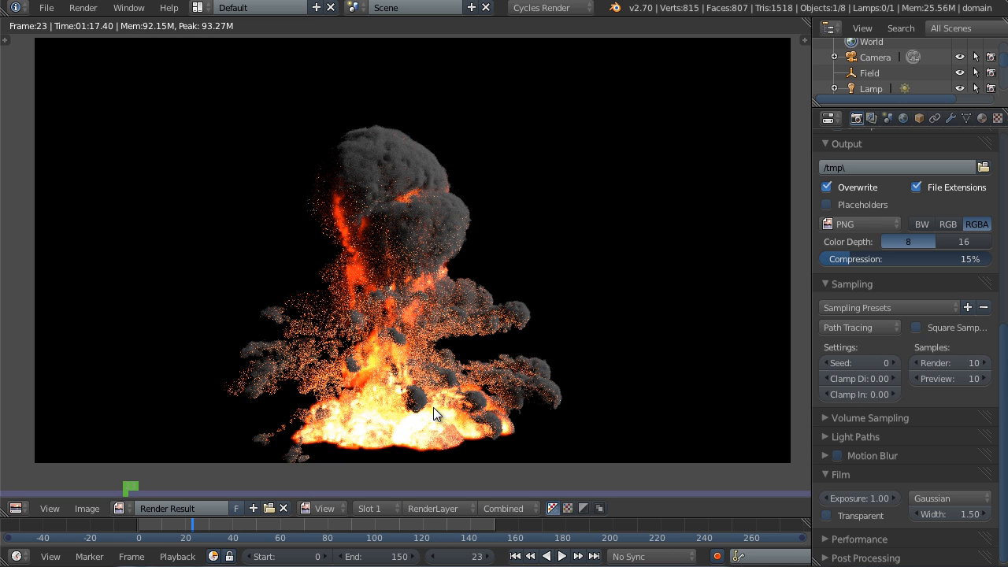
{"action": "mouse_move", "coordinate": [306, 412]}
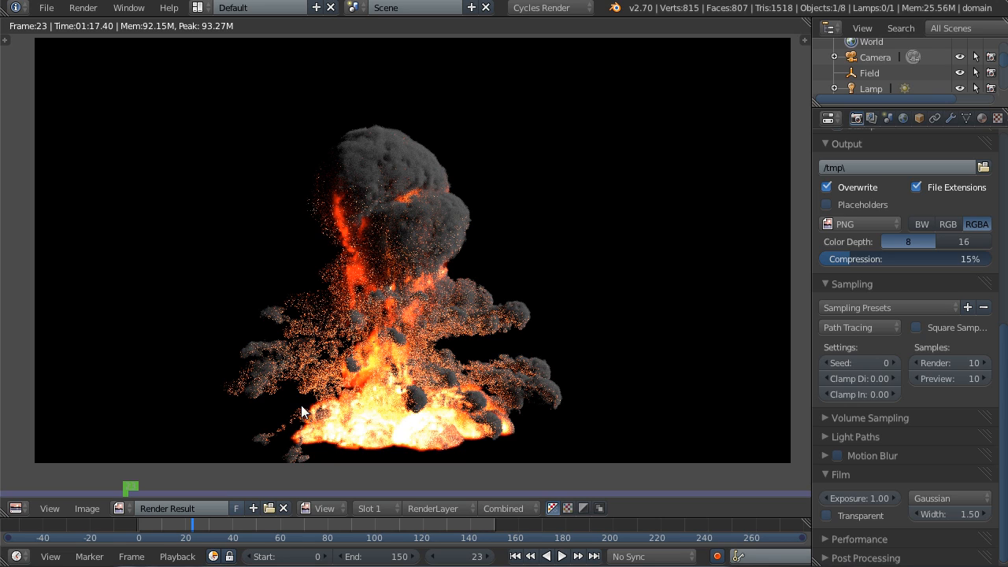
{"action": "mouse_move", "coordinate": [329, 296]}
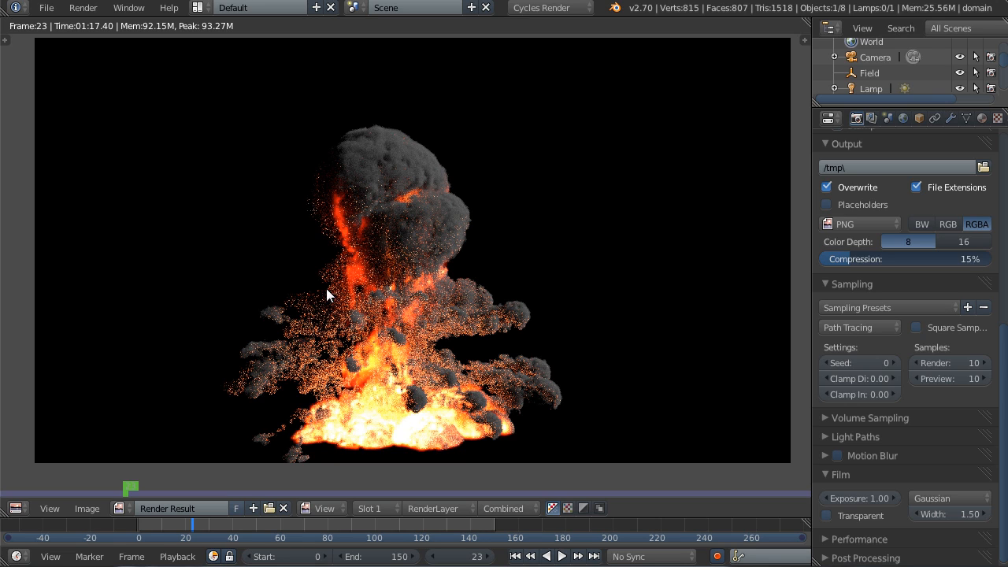
{"action": "mouse_move", "coordinate": [266, 329]}
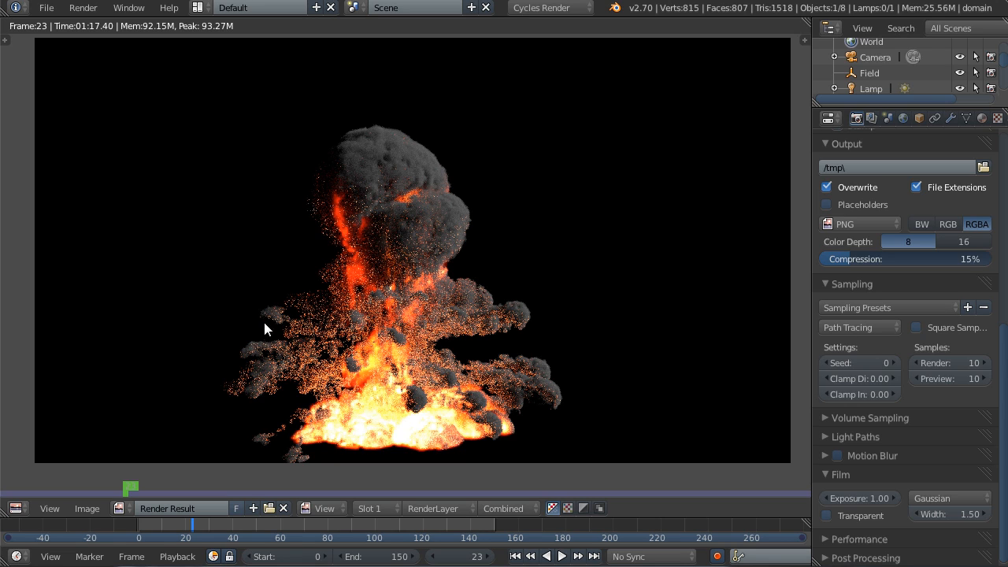
{"action": "mouse_move", "coordinate": [276, 356]}
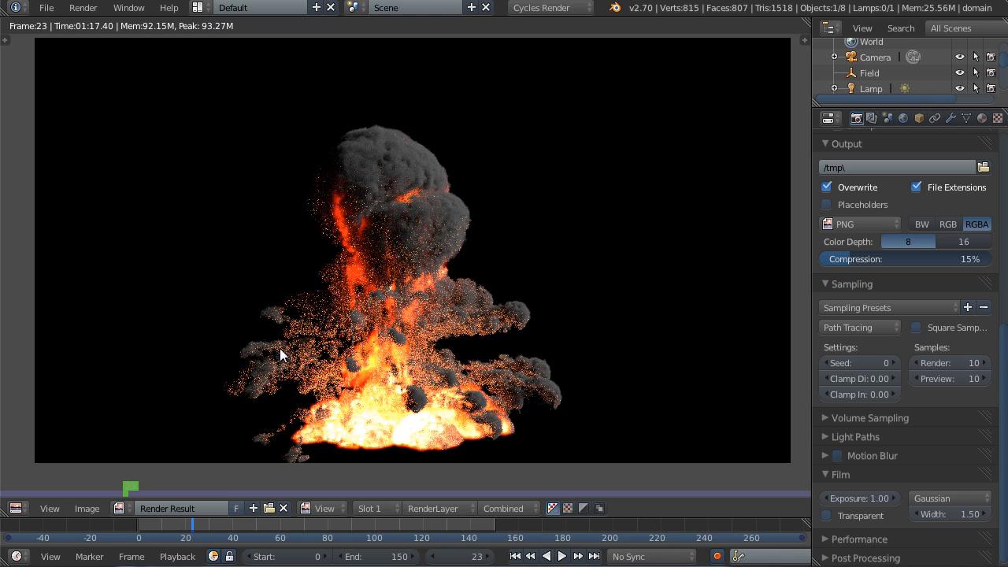
{"action": "mouse_move", "coordinate": [388, 337]}
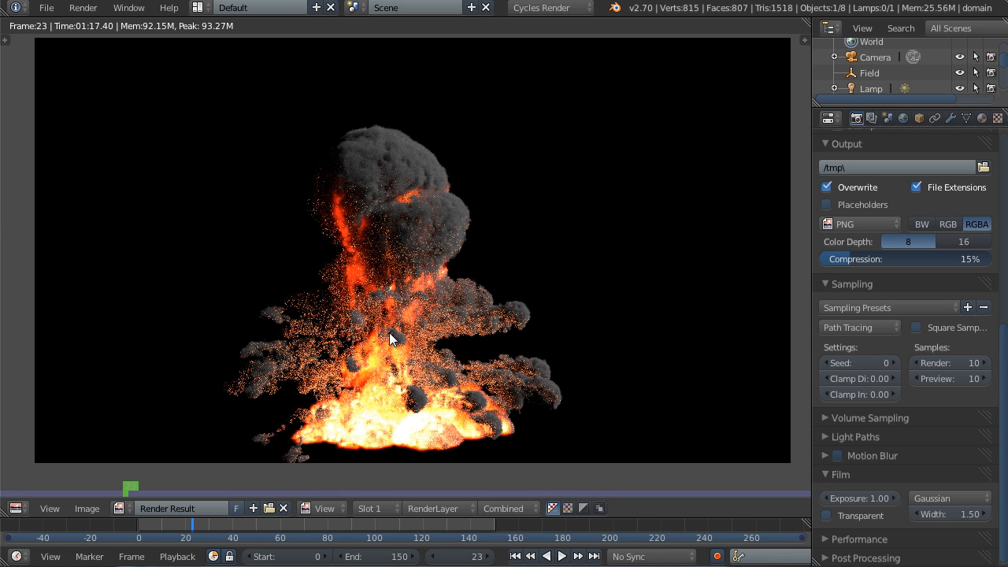
{"action": "mouse_move", "coordinate": [400, 338]}
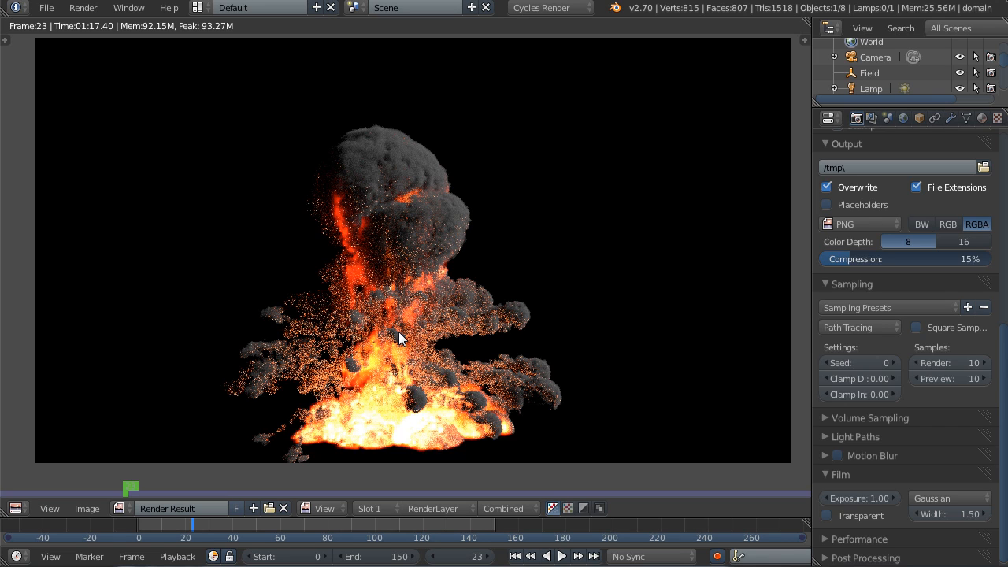
{"action": "mouse_move", "coordinate": [396, 331]}
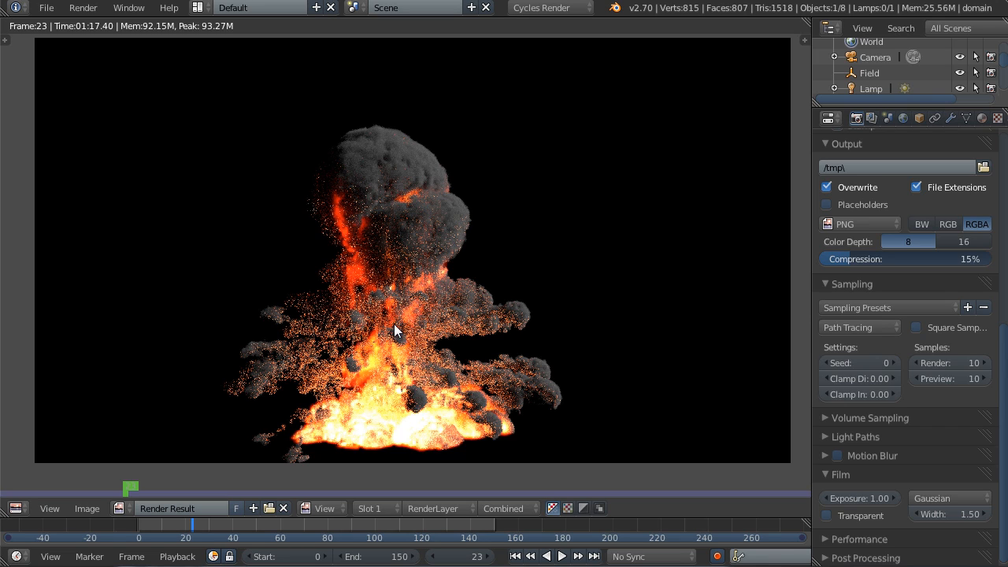
{"action": "mouse_move", "coordinate": [327, 316]}
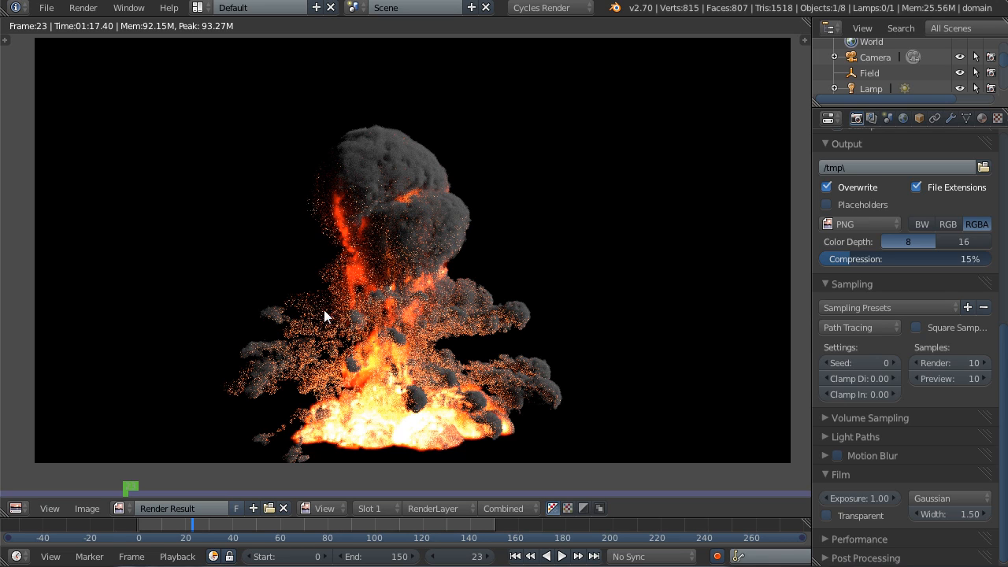
{"action": "mouse_move", "coordinate": [340, 354]}
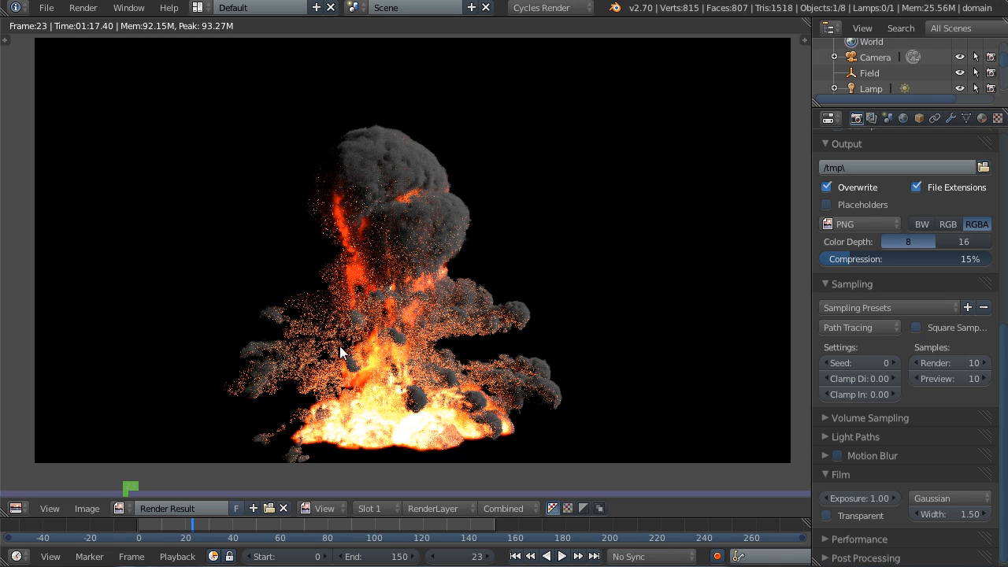
{"action": "mouse_move", "coordinate": [331, 383]}
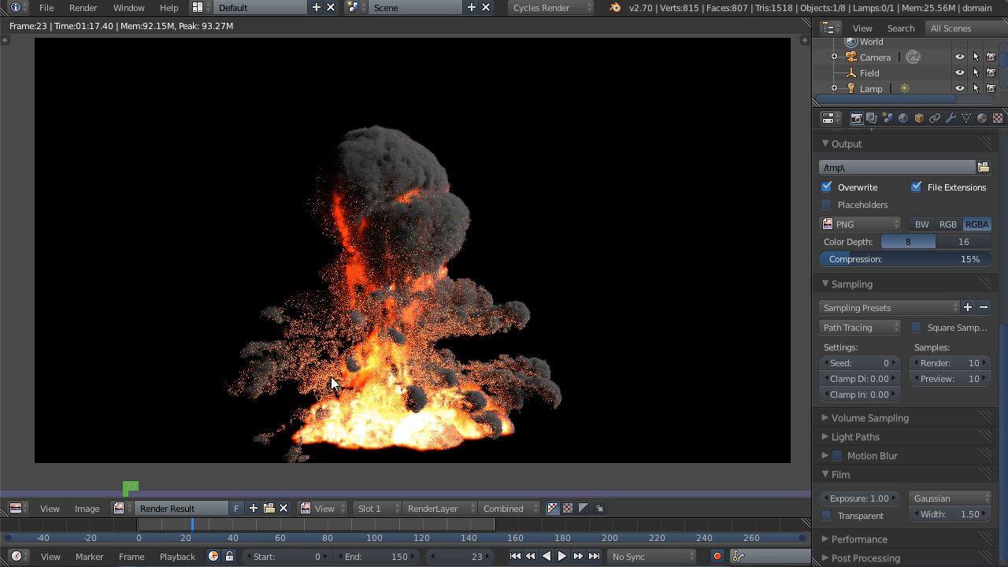
{"action": "mouse_move", "coordinate": [333, 384]}
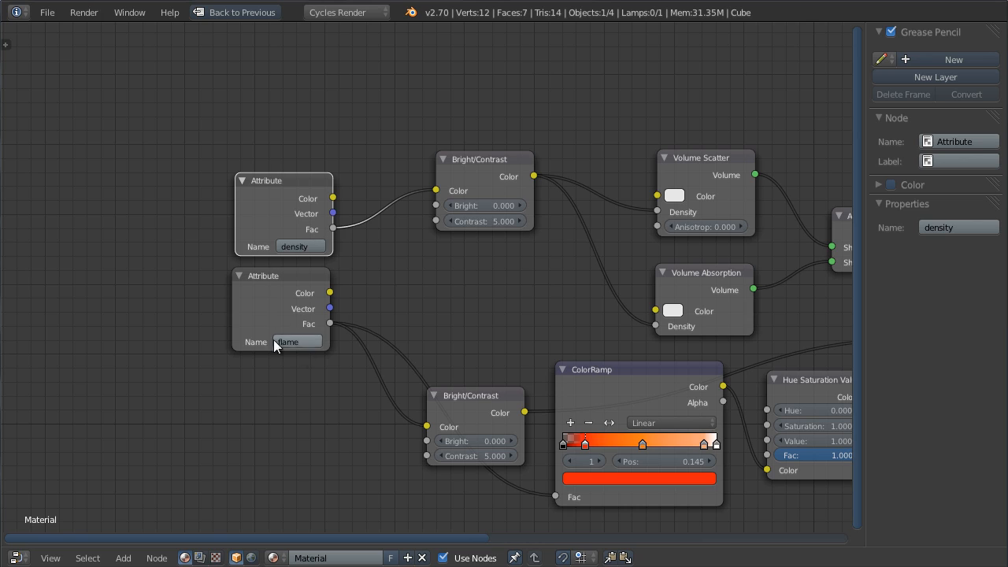
- Set the second Attribute node's Name to 'flame' and zoom out to show the full node tree
{"action": "type", "text": "flame"}
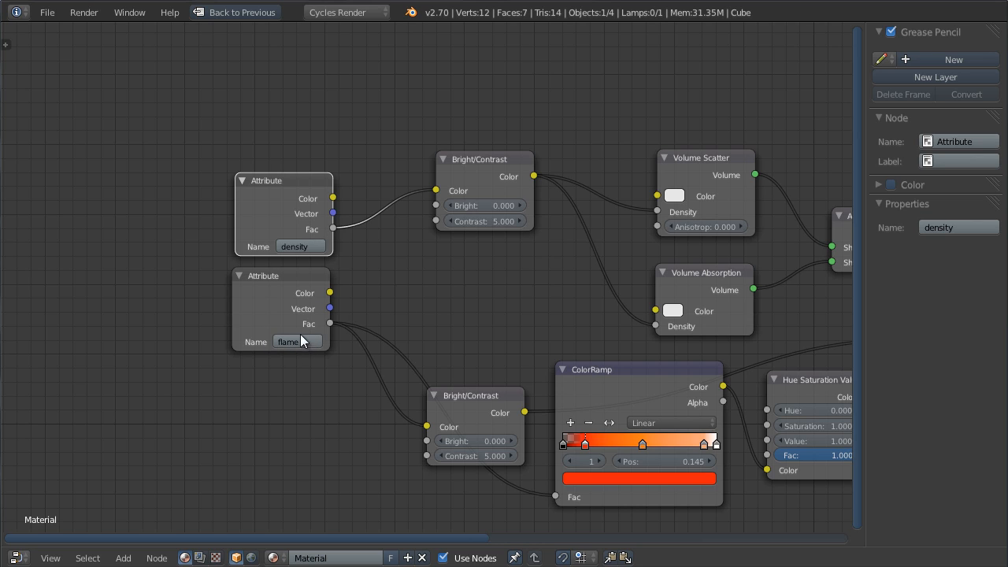
{"action": "scroll", "scroll_direction": "down", "scroll_amount": 3}
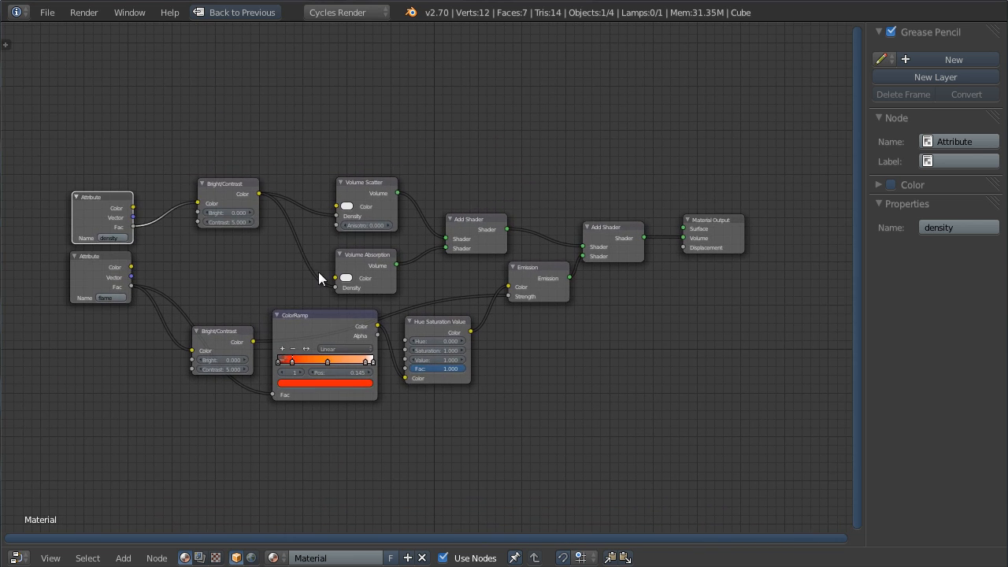
{"action": "scroll", "scroll_direction": "down", "scroll_amount": 3}
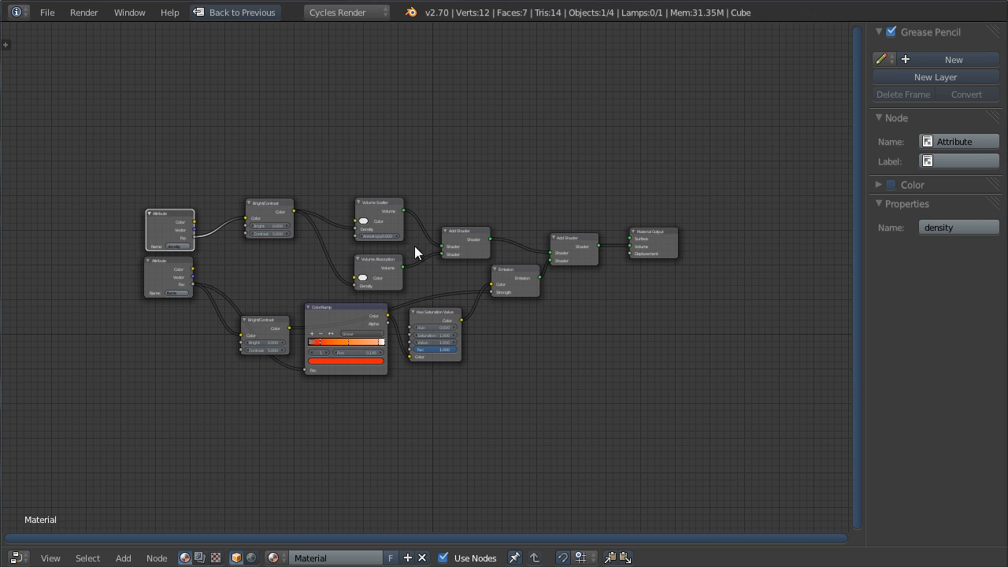
{"action": "mouse_move", "coordinate": [392, 307]}
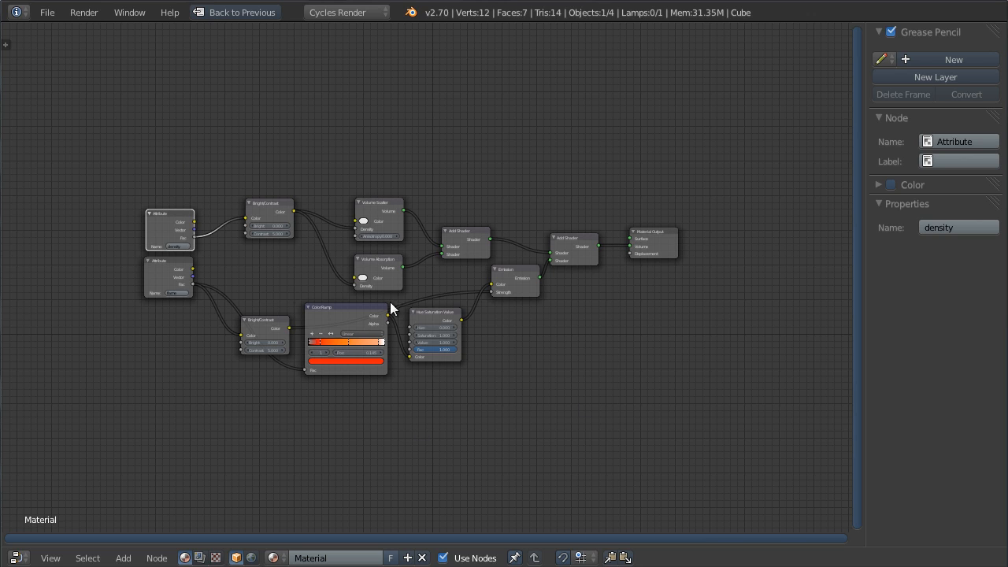
{"action": "mouse_move", "coordinate": [459, 324]}
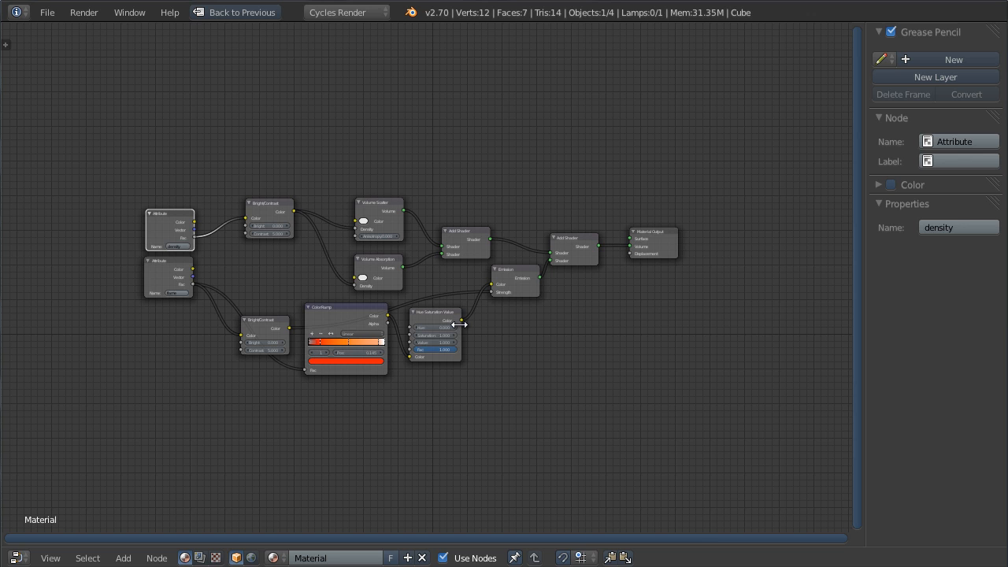
{"action": "mouse_move", "coordinate": [508, 370]}
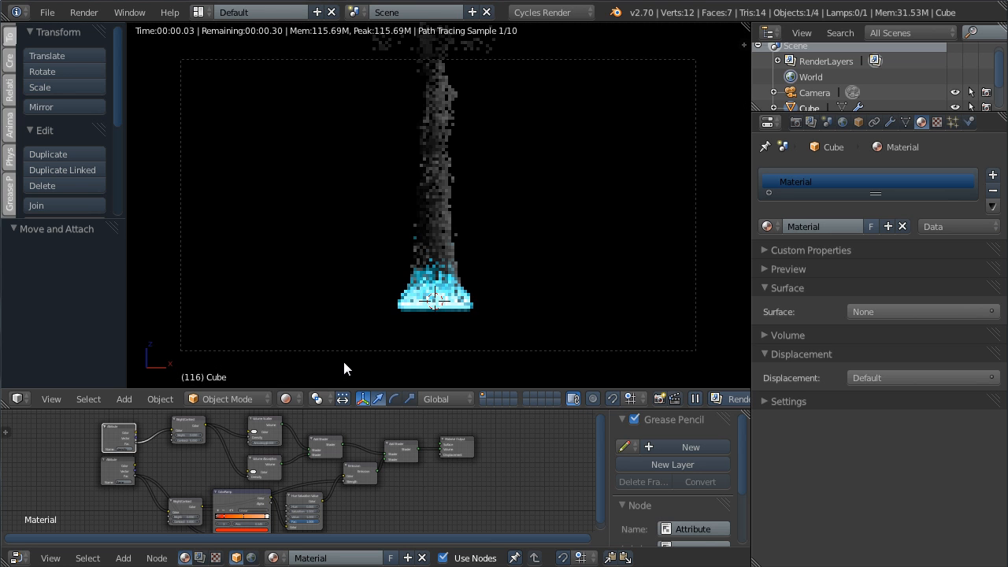
{"action": "mouse_move", "coordinate": [581, 284]}
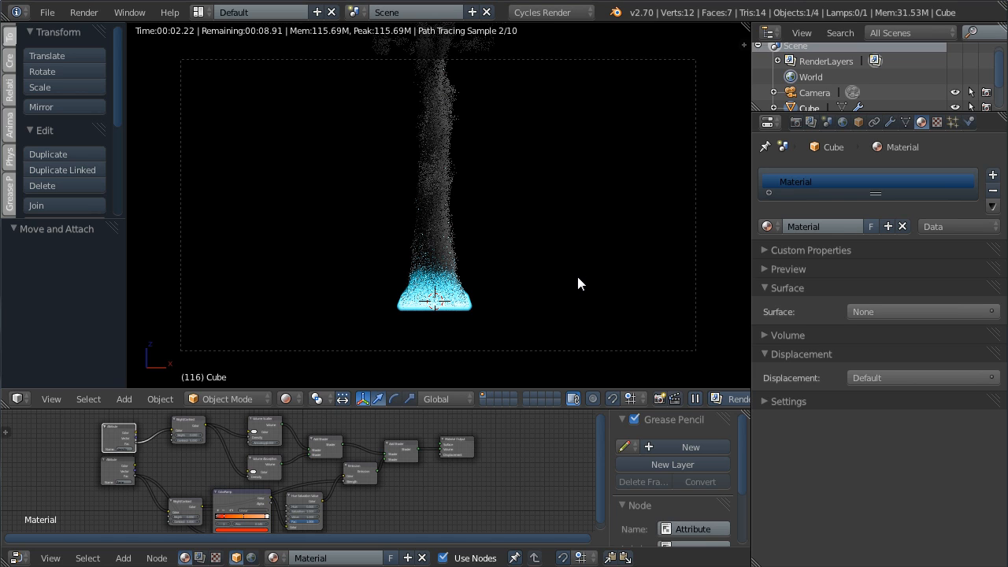